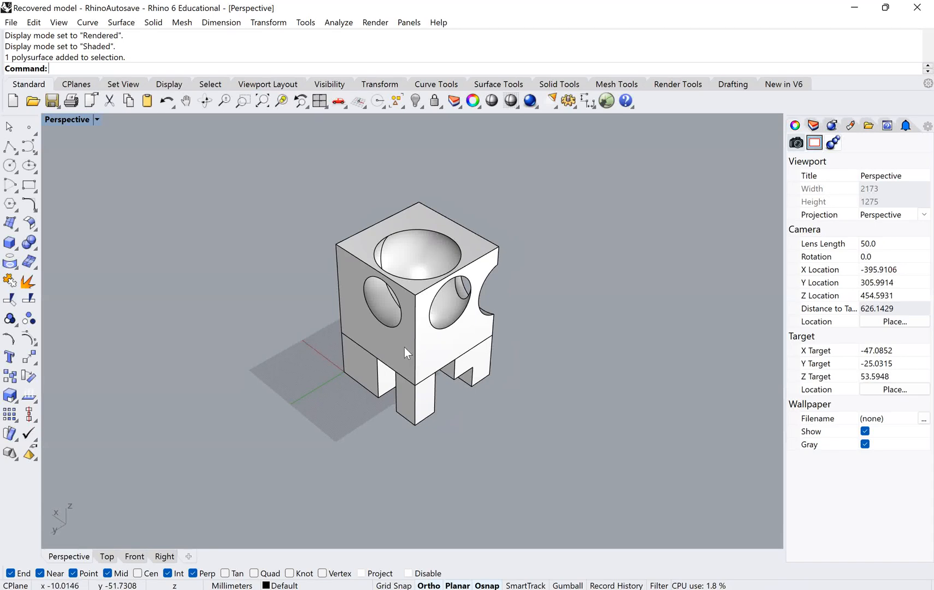
{"action": "mouse_move", "coordinate": [417, 345]}
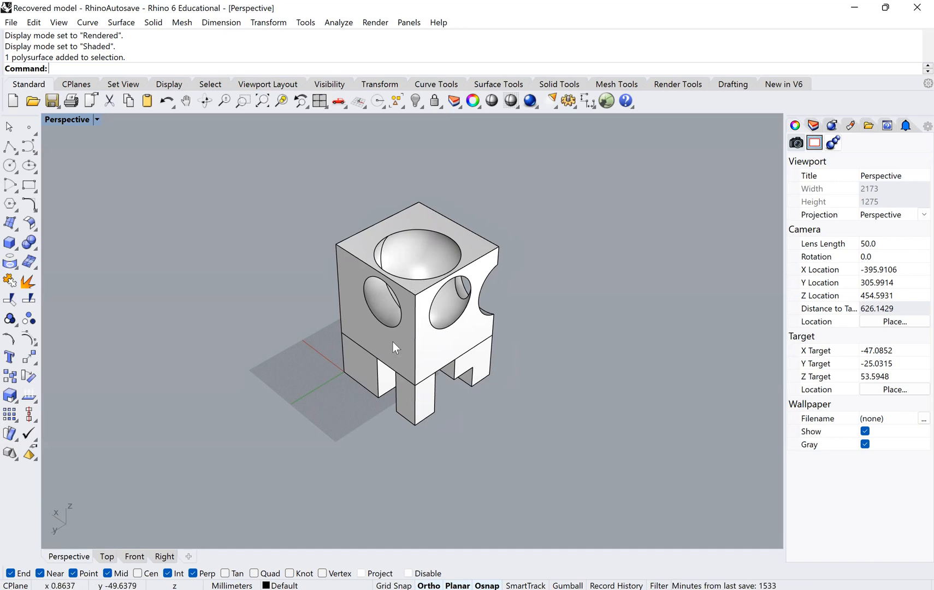
{"action": "mouse_move", "coordinate": [393, 368]}
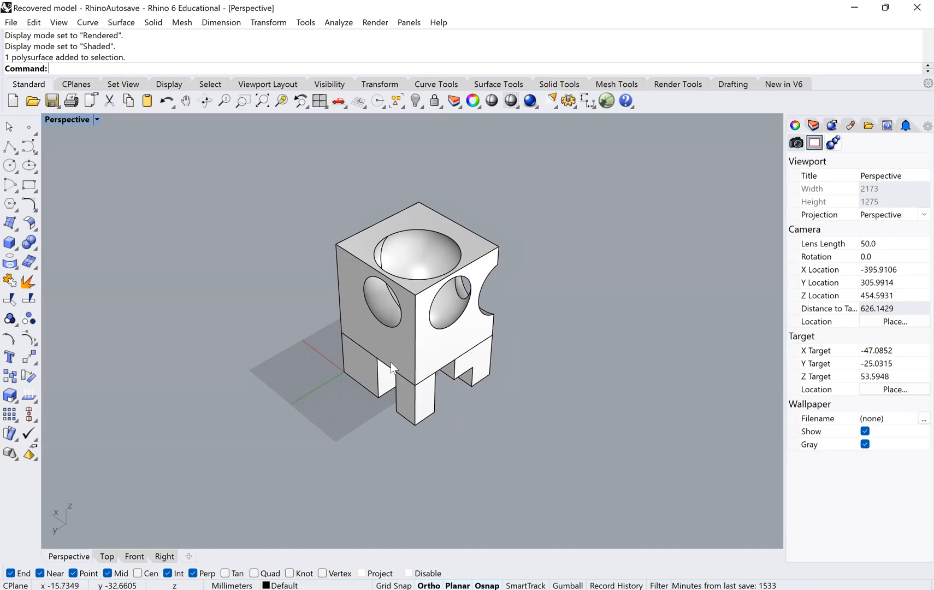
{"action": "mouse_move", "coordinate": [414, 275]}
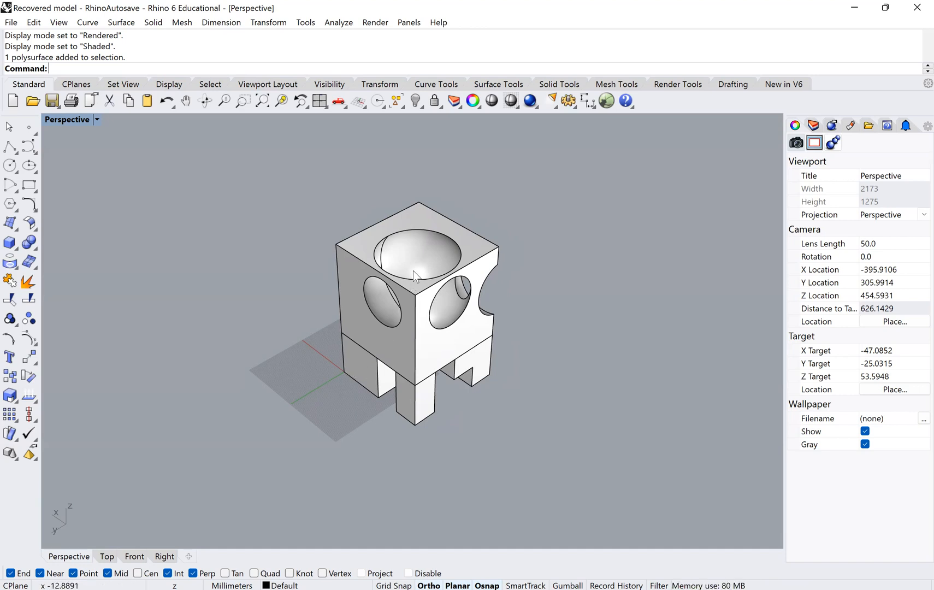
{"action": "mouse_move", "coordinate": [446, 379]}
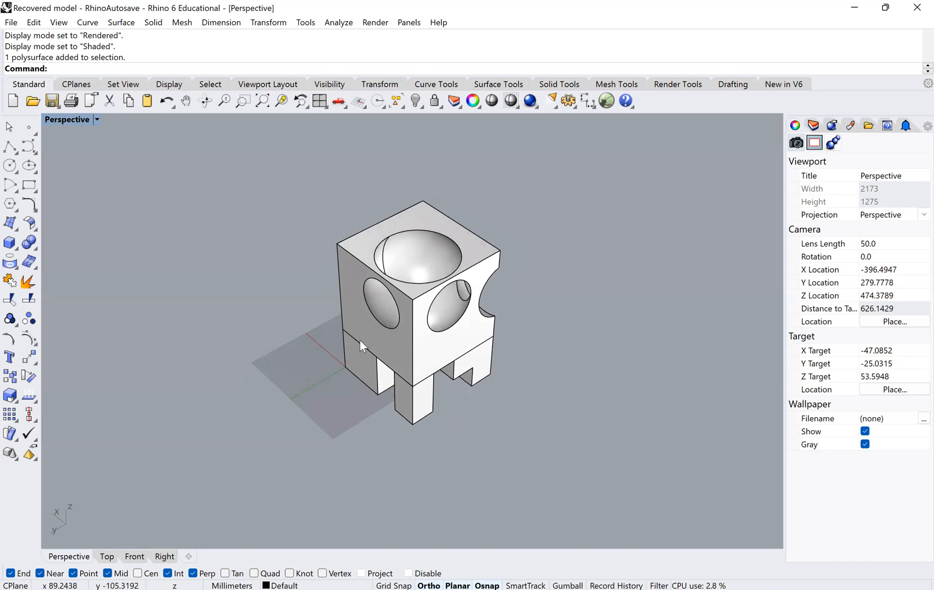
{"action": "mouse_move", "coordinate": [387, 319]}
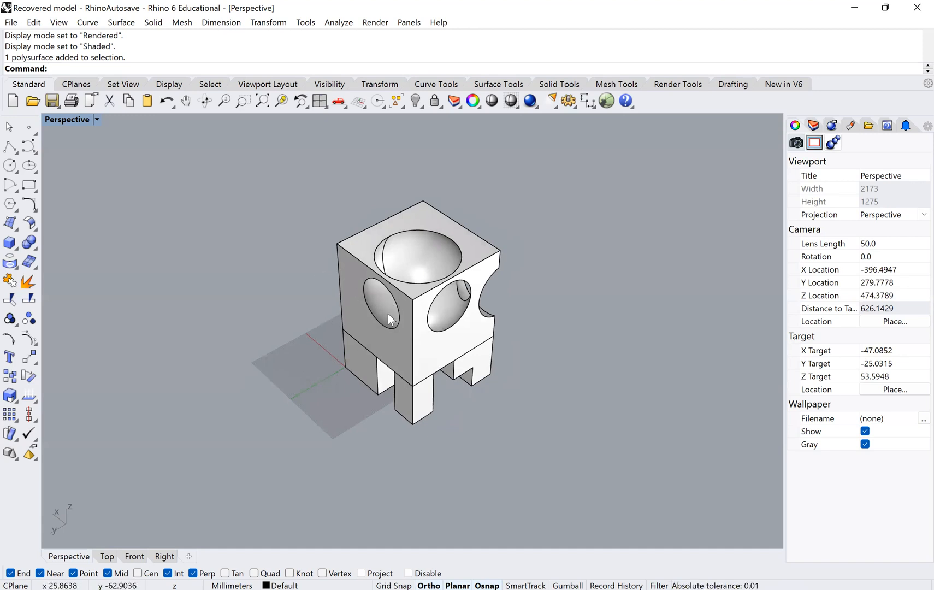
{"action": "mouse_move", "coordinate": [384, 367]}
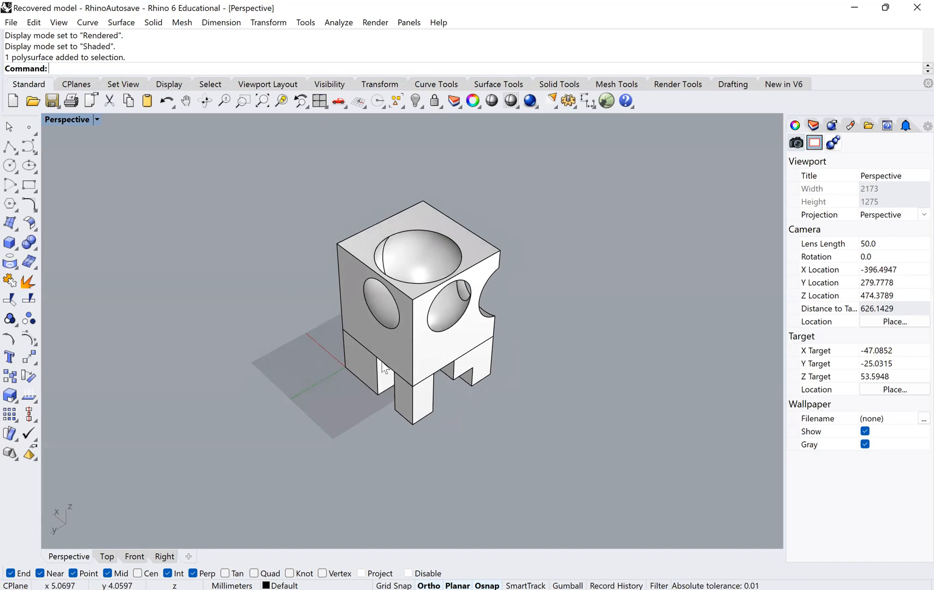
{"action": "mouse_move", "coordinate": [384, 347]}
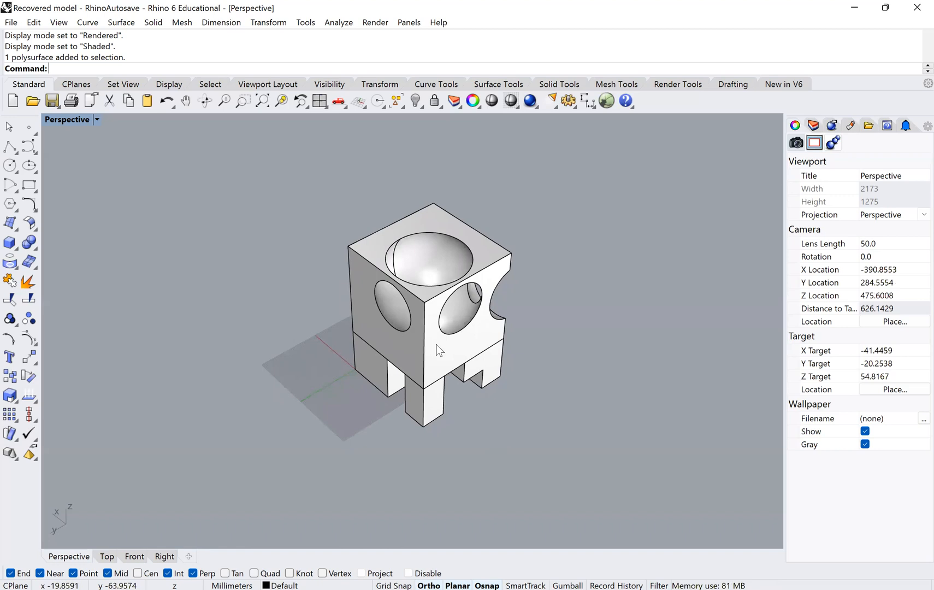
{"action": "mouse_move", "coordinate": [434, 263]}
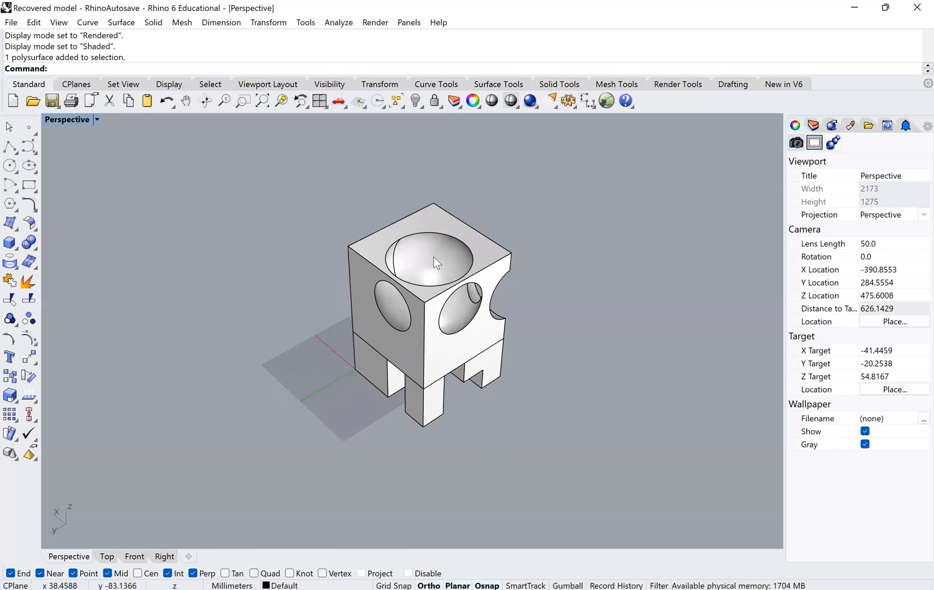
{"action": "mouse_move", "coordinate": [432, 328]}
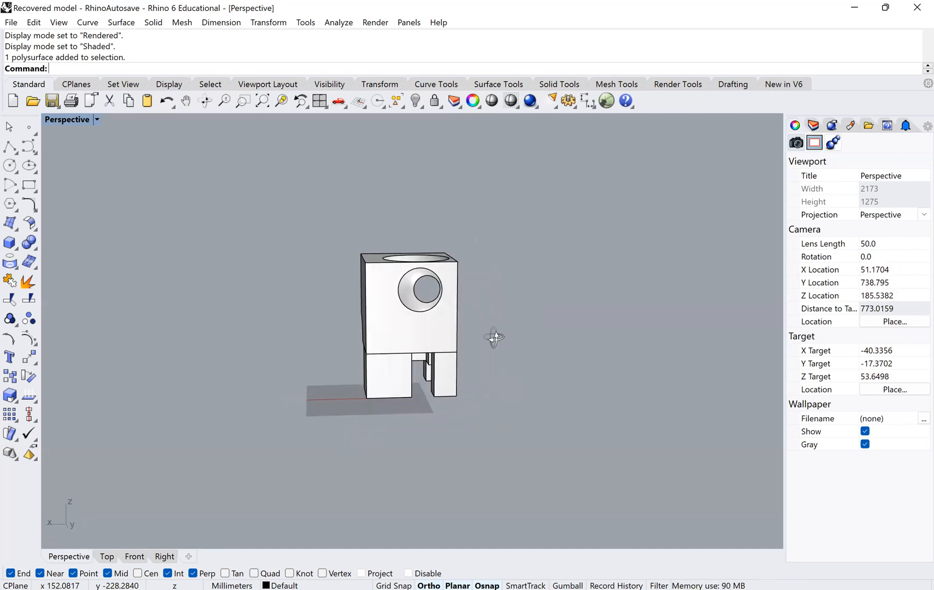
Orbit to an angled view of the cube, then run Make2D with the cube selected
{"action": "left_click_drag", "start_coordinate": [494, 336], "coordinate": [416, 378]}
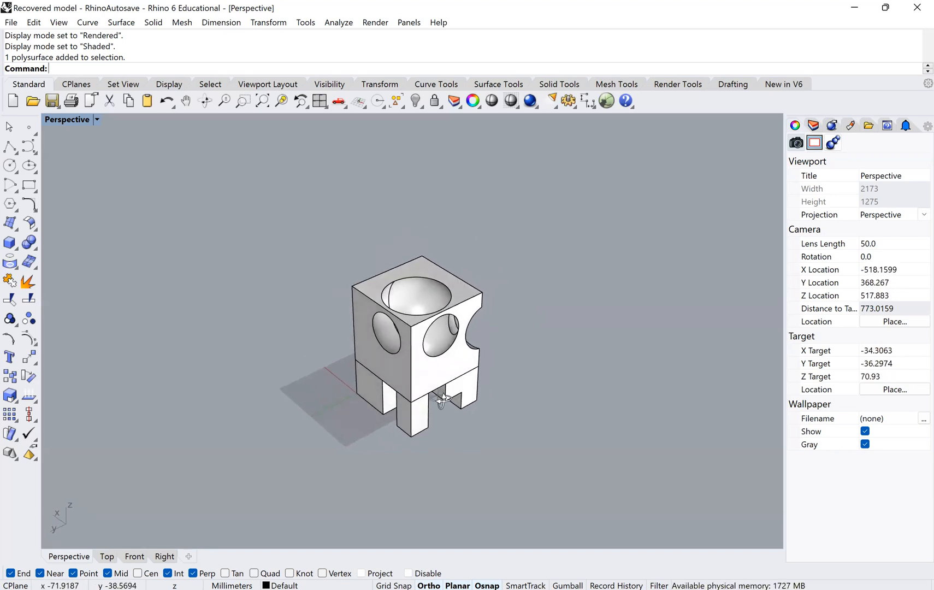
{"action": "left_click_drag", "start_coordinate": [441, 402], "coordinate": [420, 367]}
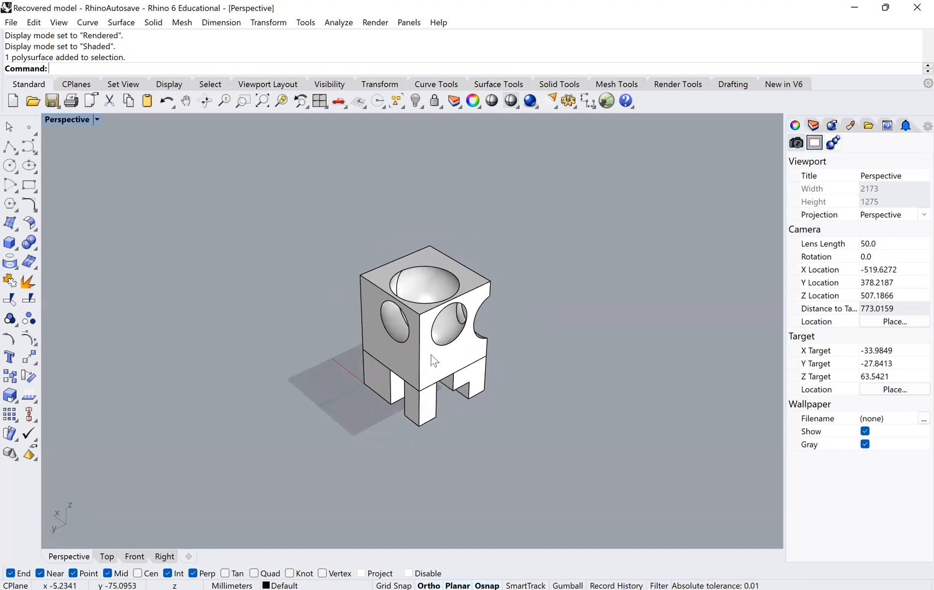
{"action": "left_click_drag", "start_coordinate": [435, 358], "coordinate": [442, 347]}
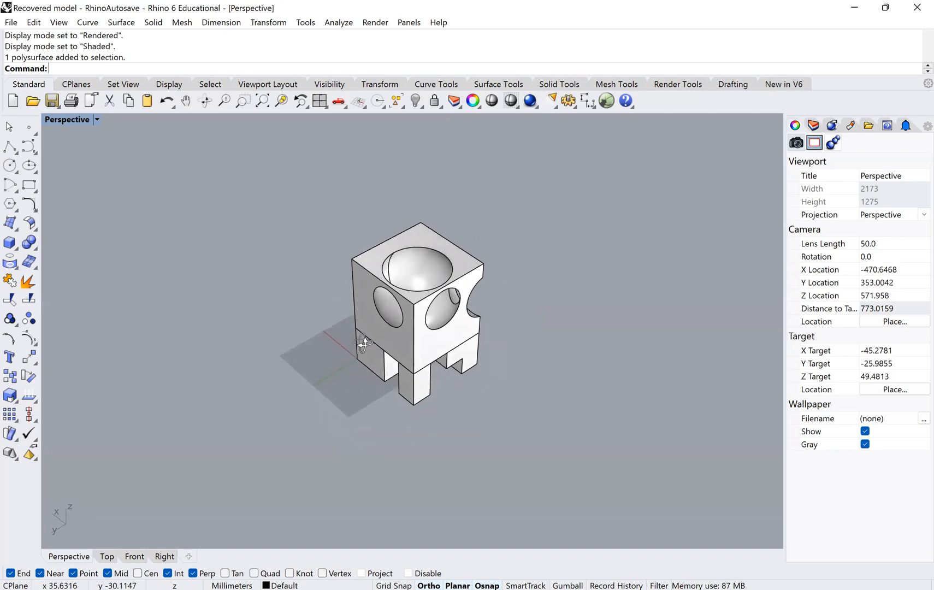
{"action": "mouse_move", "coordinate": [449, 253]}
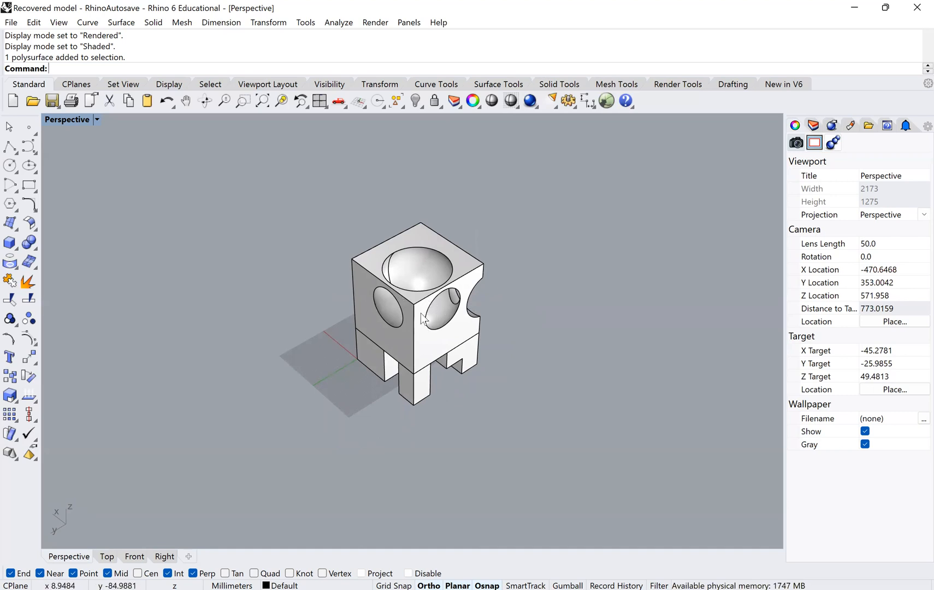
{"action": "mouse_move", "coordinate": [442, 350]}
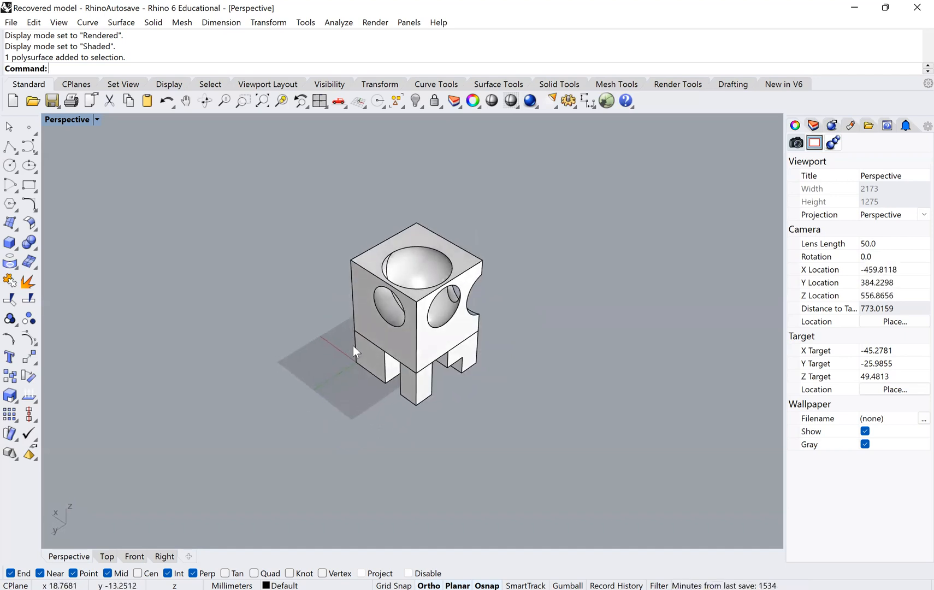
{"action": "type", "text": "Make2D"}
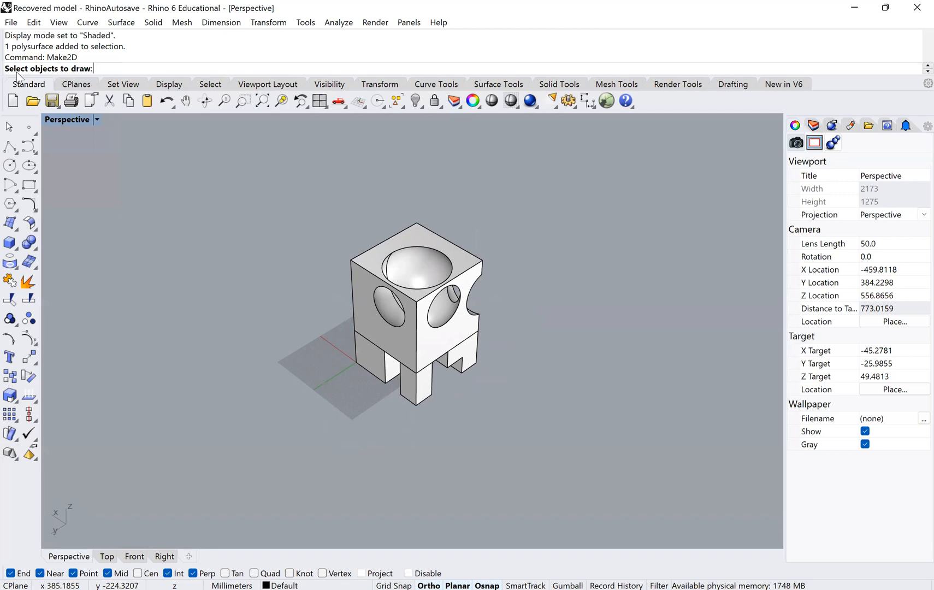
{"action": "mouse_move", "coordinate": [300, 206]}
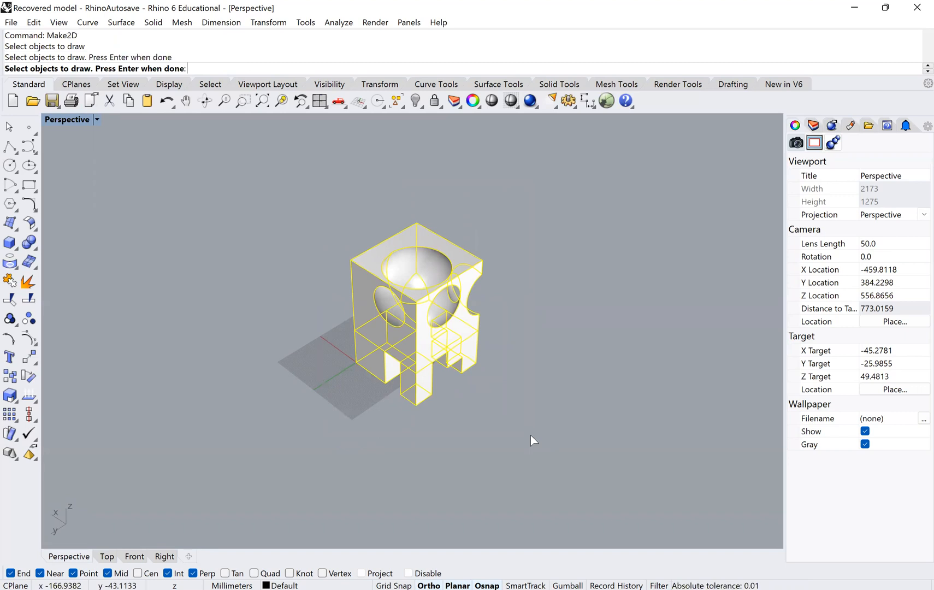
{"action": "key", "text": "enter"}
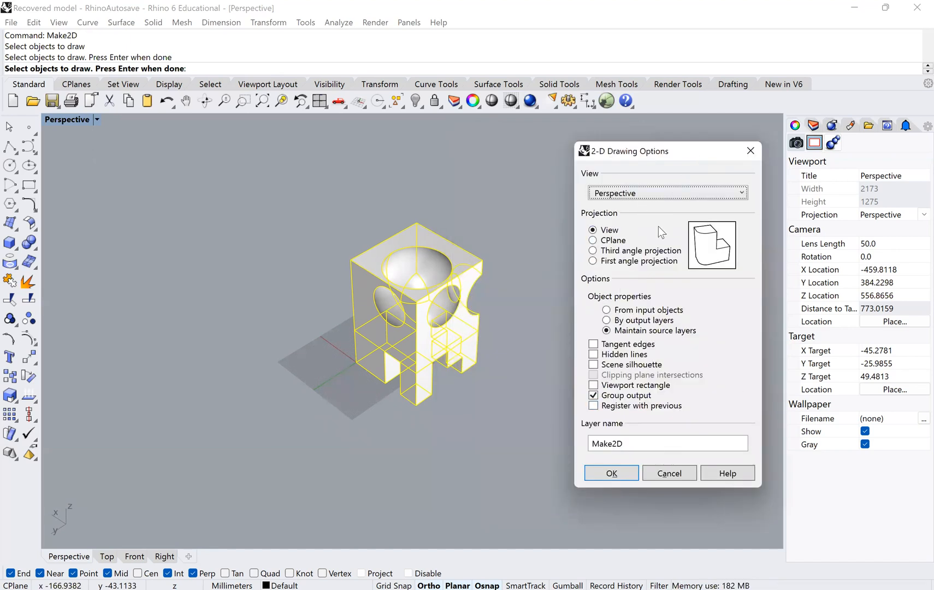
{"action": "mouse_move", "coordinate": [658, 162]}
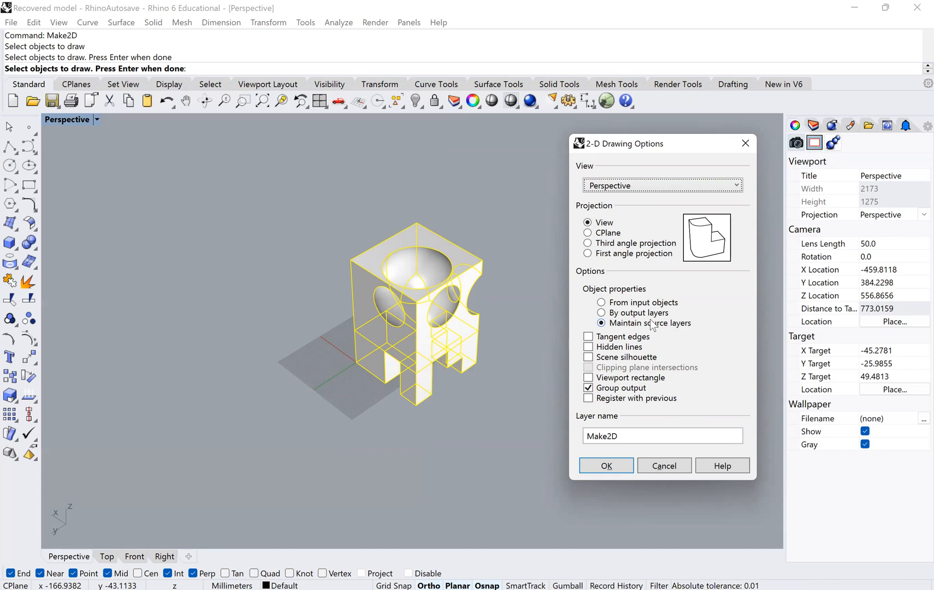
{"action": "mouse_move", "coordinate": [652, 323]}
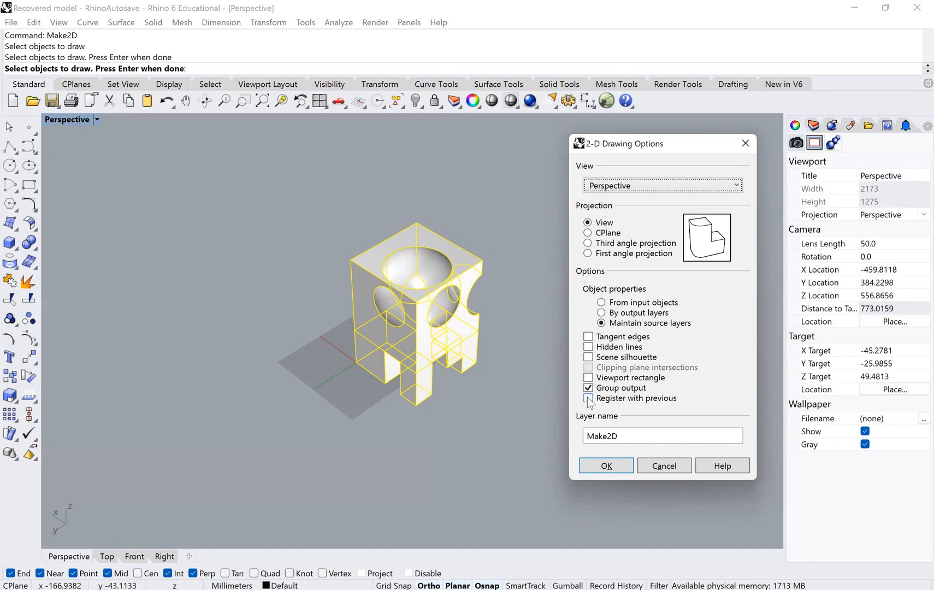
{"action": "left_click", "coordinate": [587, 398]}
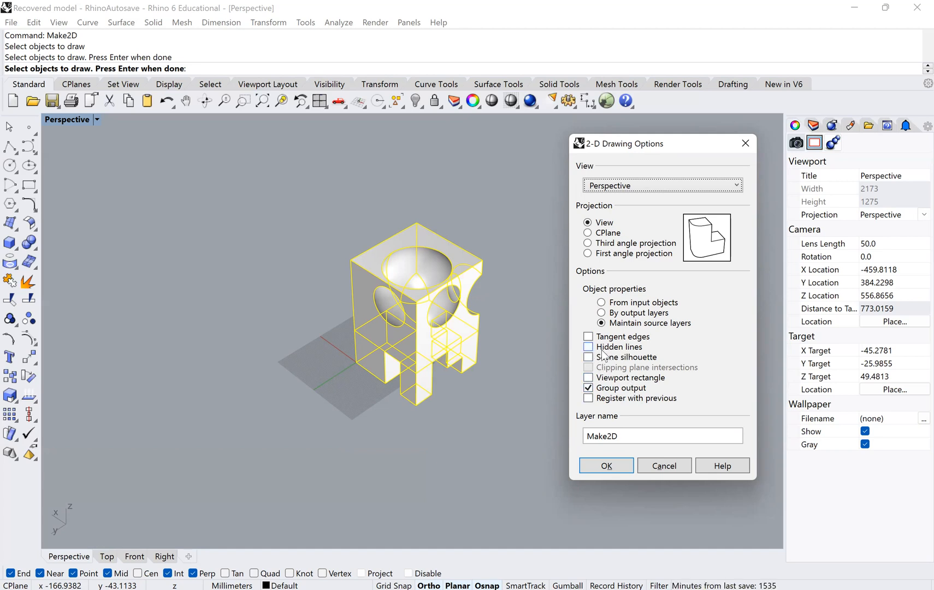
{"action": "mouse_move", "coordinate": [602, 354]}
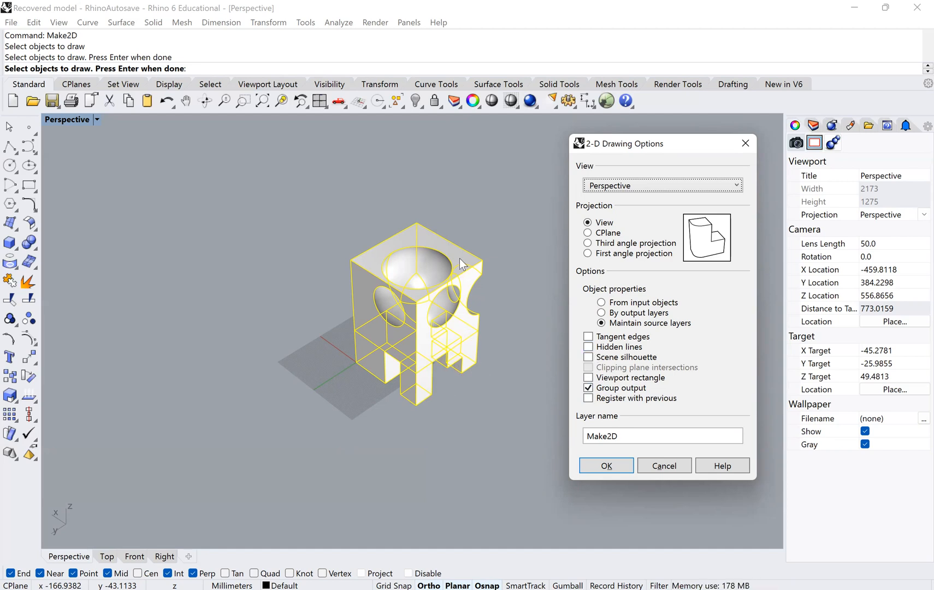
{"action": "mouse_move", "coordinate": [424, 329]}
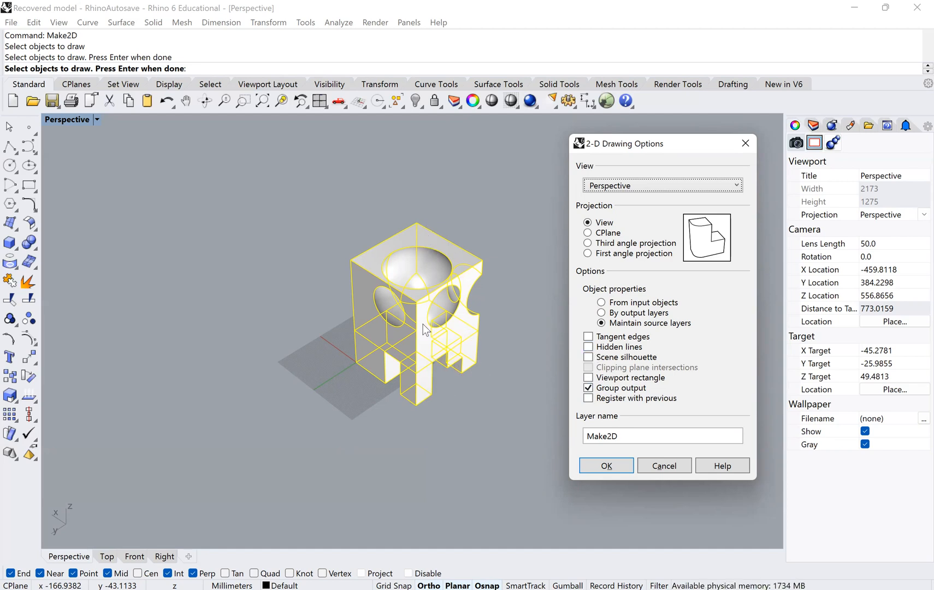
{"action": "mouse_move", "coordinate": [424, 350]}
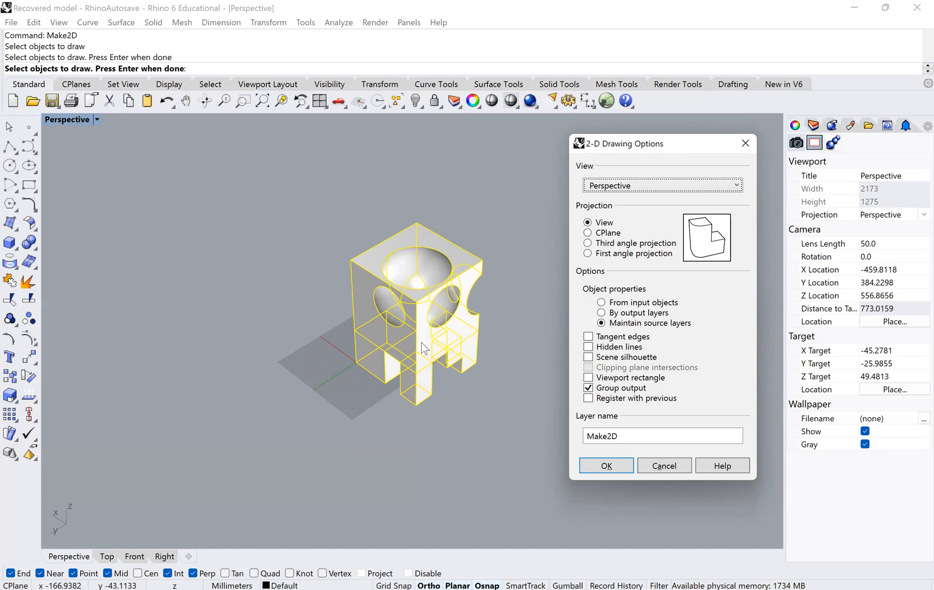
{"action": "mouse_move", "coordinate": [422, 319]}
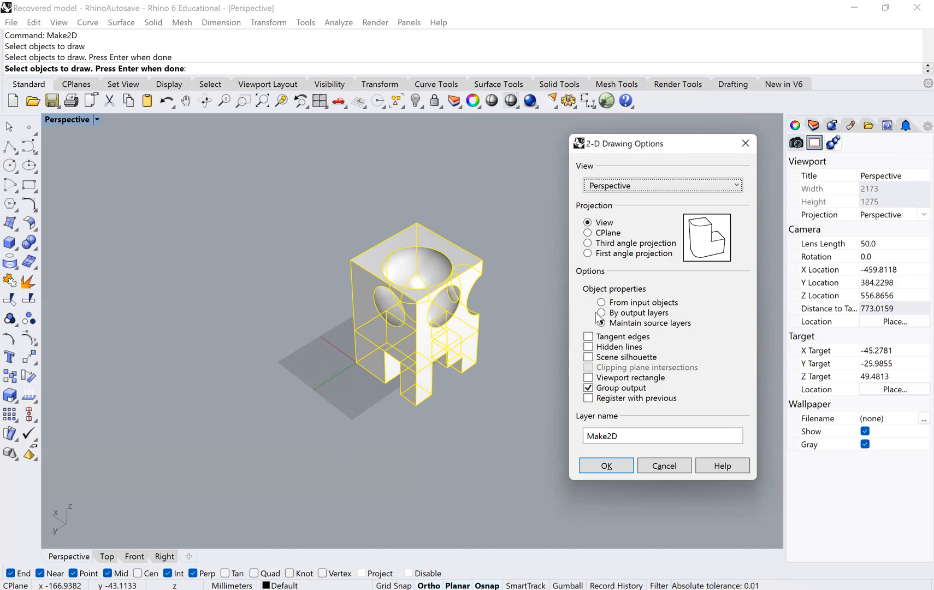
{"action": "left_click", "coordinate": [601, 323]}
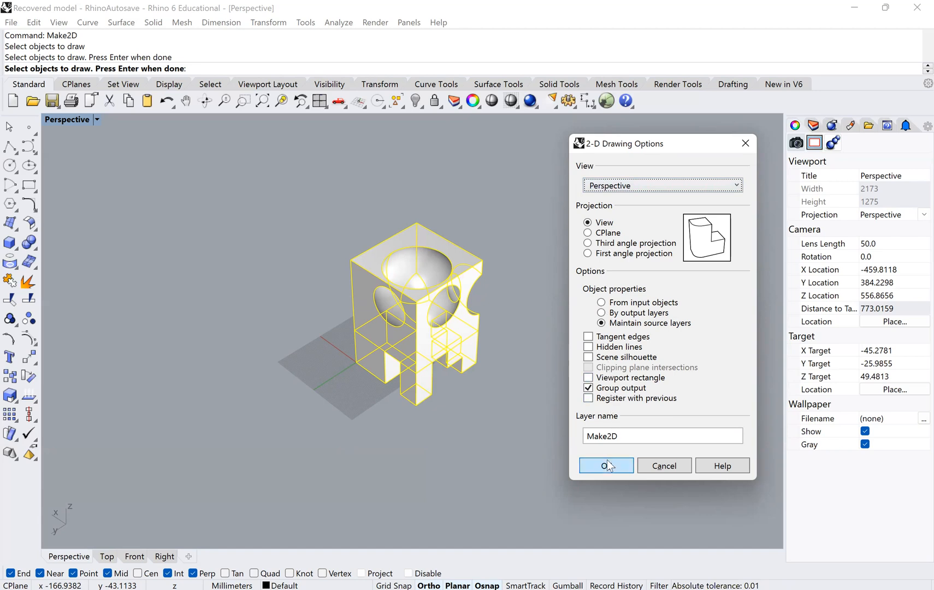
Accept the 2-D Drawing Options to generate the cube's perspective linework
{"action": "left_click", "coordinate": [605, 465]}
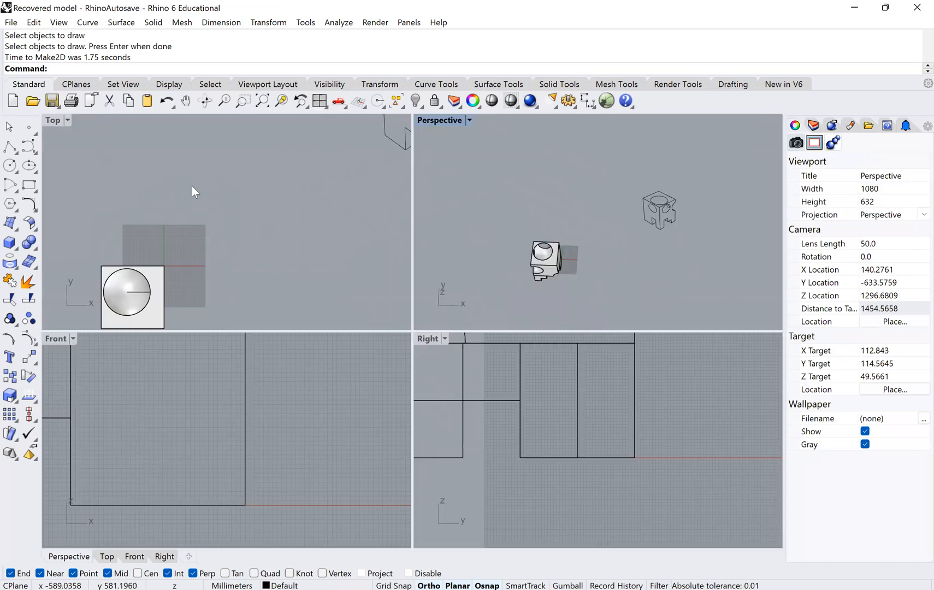
{"action": "mouse_move", "coordinate": [53, 119]}
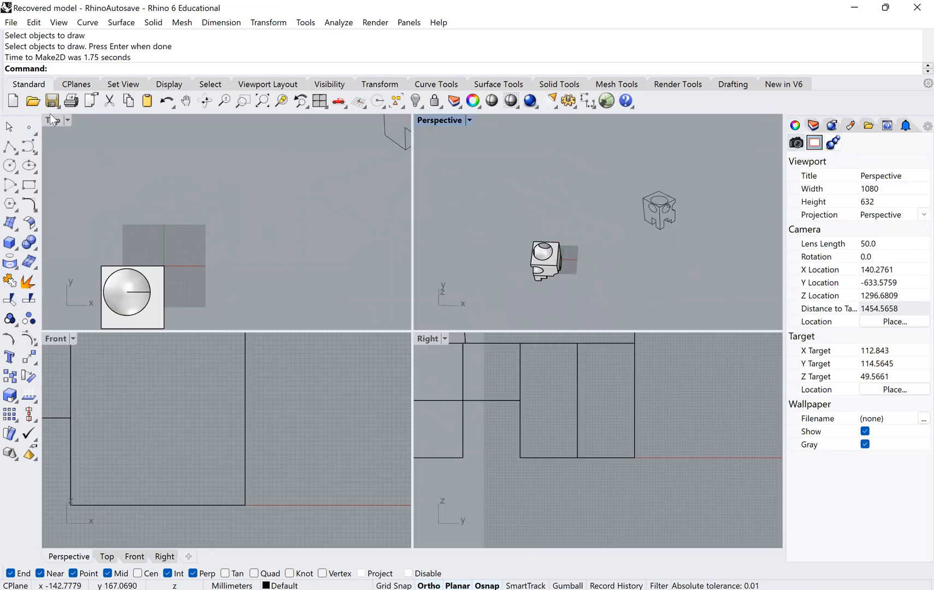
Maximize the Top viewport and pan to centre the new cube linework
{"action": "double_click", "coordinate": [54, 120]}
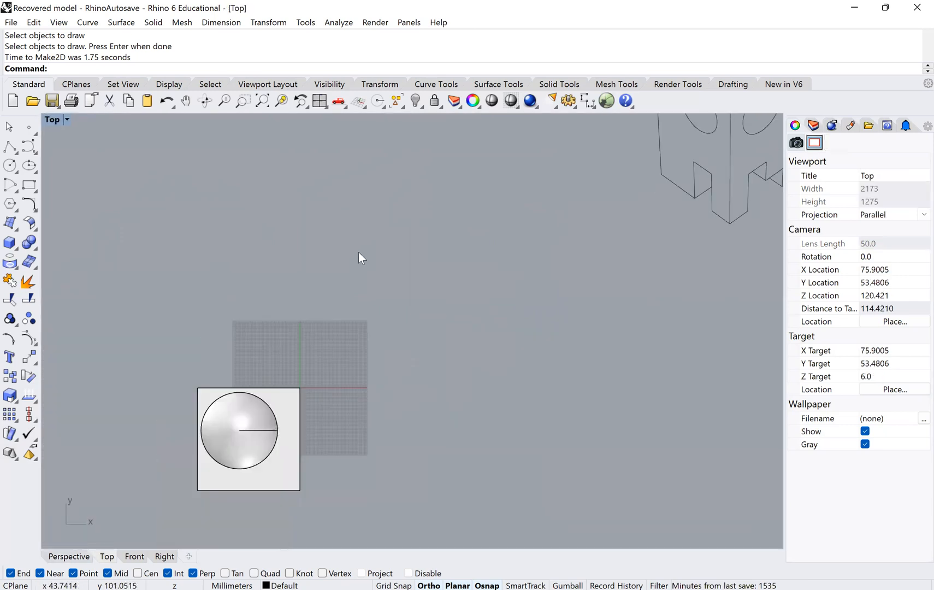
{"action": "left_click_drag", "start_coordinate": [358, 256], "coordinate": [199, 330]}
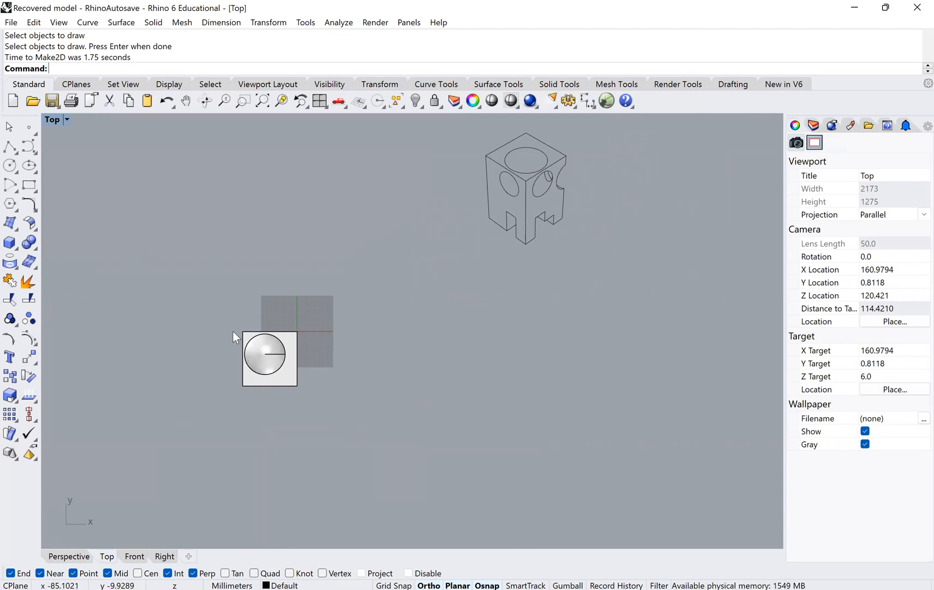
{"action": "mouse_move", "coordinate": [231, 349]}
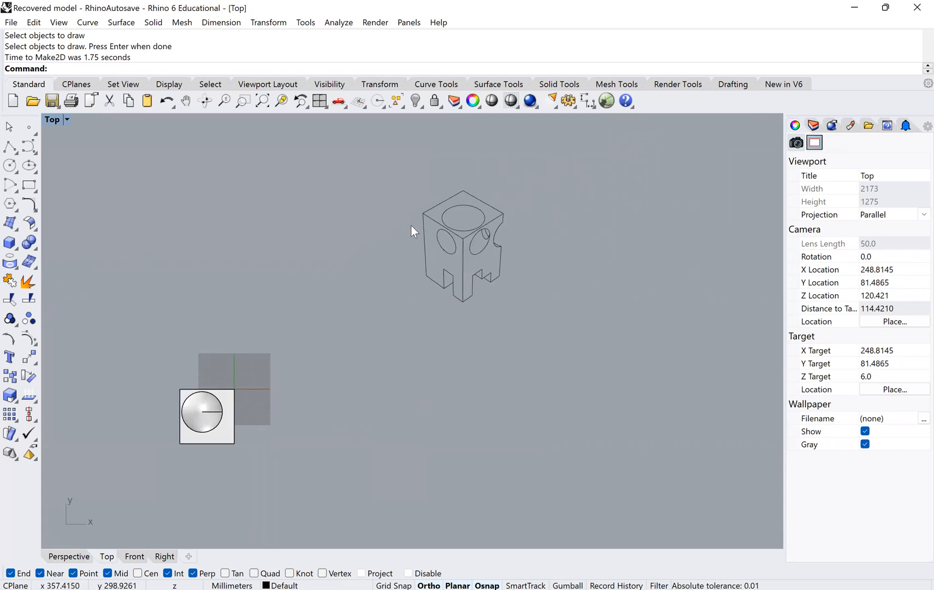
{"action": "left_click_drag", "start_coordinate": [414, 231], "coordinate": [453, 280]}
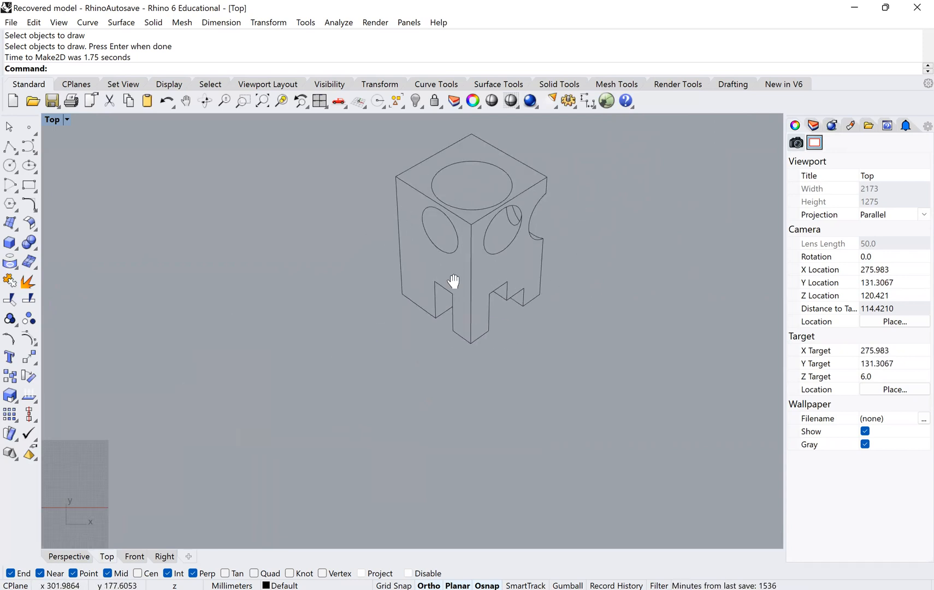
{"action": "left_click_drag", "start_coordinate": [453, 280], "coordinate": [480, 412]}
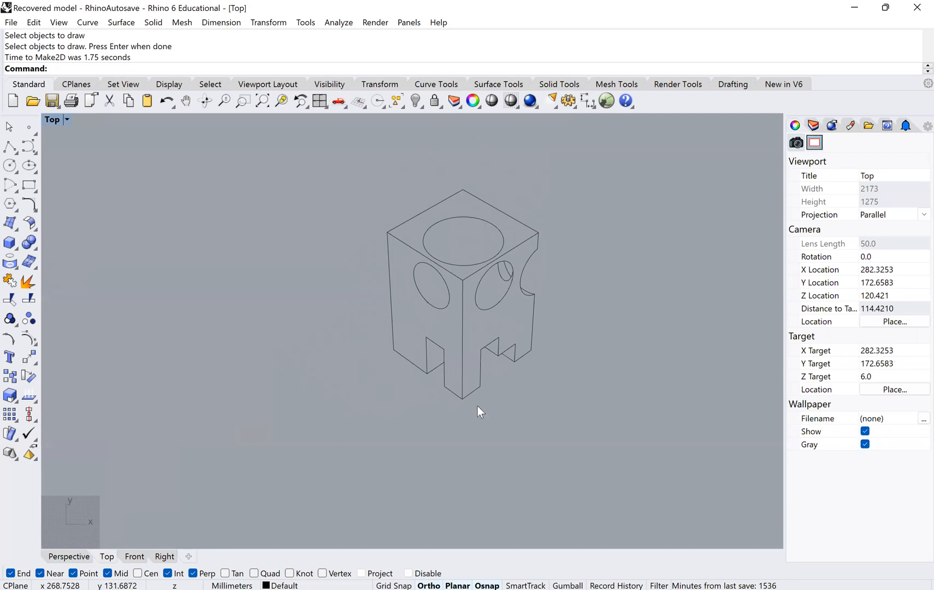
{"action": "mouse_move", "coordinate": [465, 321]}
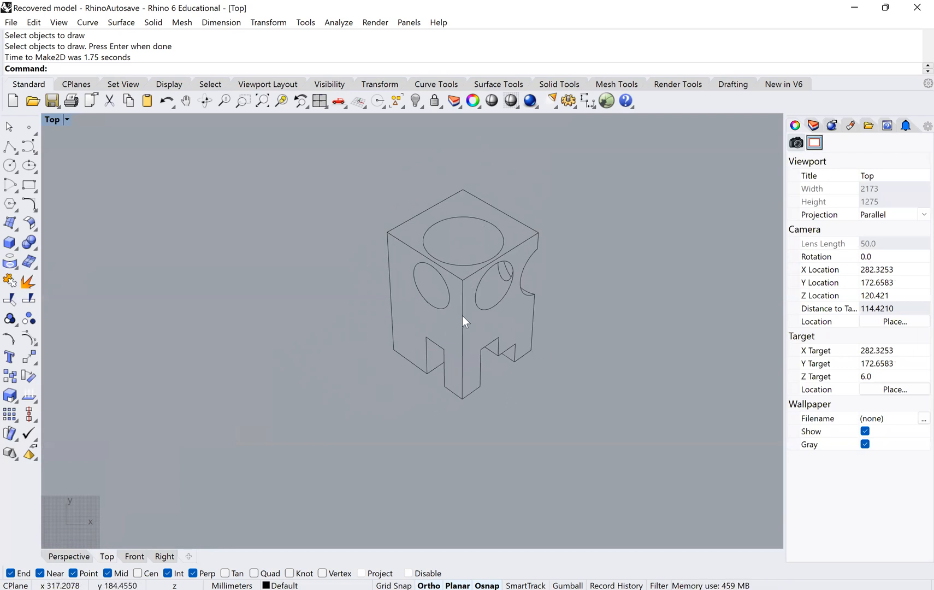
Select the Make2D drawing, Ungroup it, and pick individual curves
{"action": "left_click", "coordinate": [465, 321]}
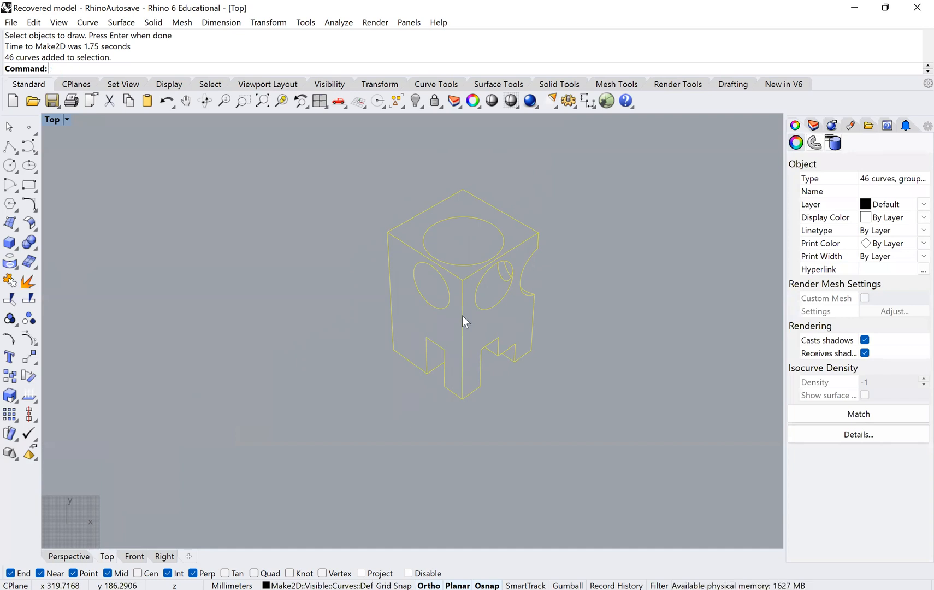
{"action": "type", "text": "Ungroup"}
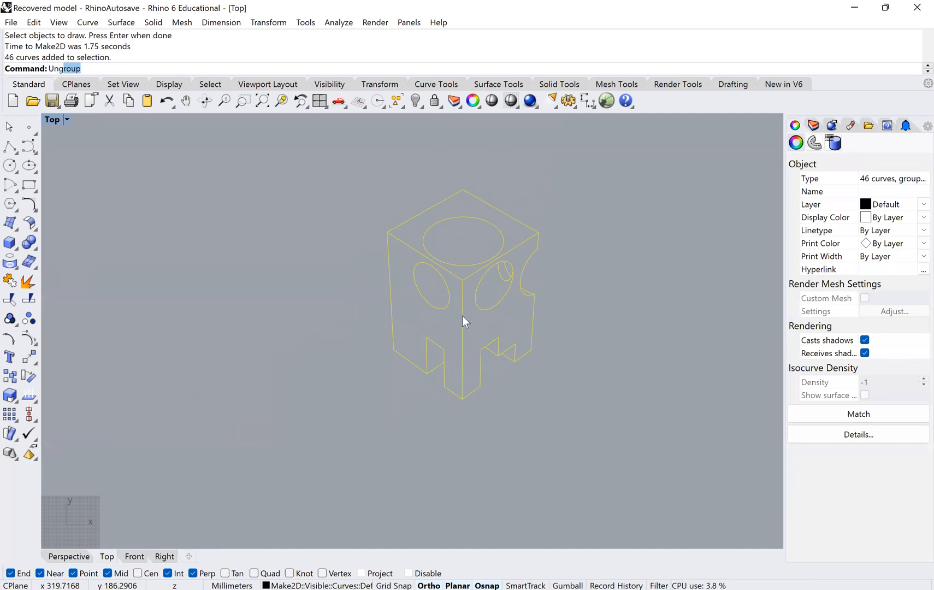
{"action": "left_click", "coordinate": [463, 313]}
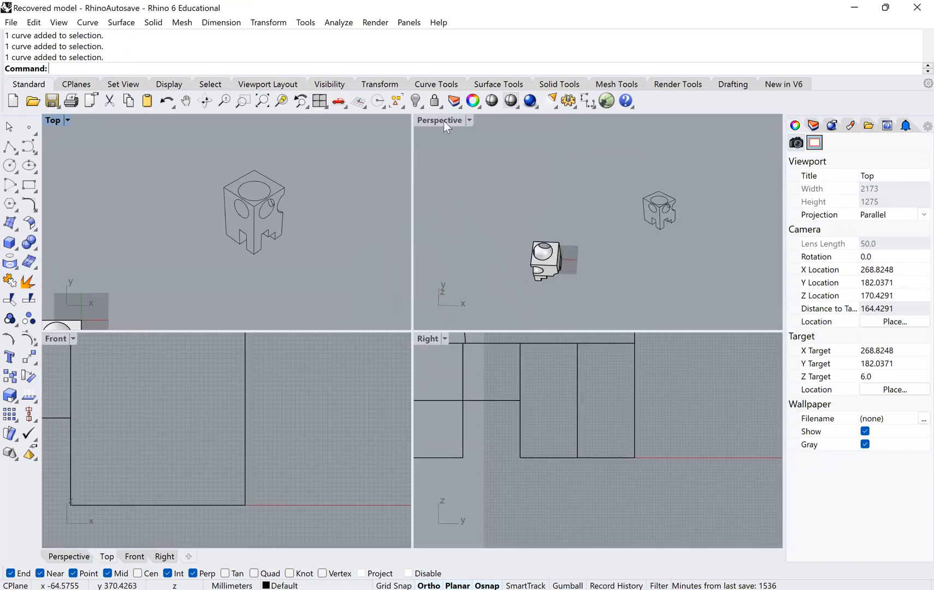
{"action": "double_click", "coordinate": [439, 119]}
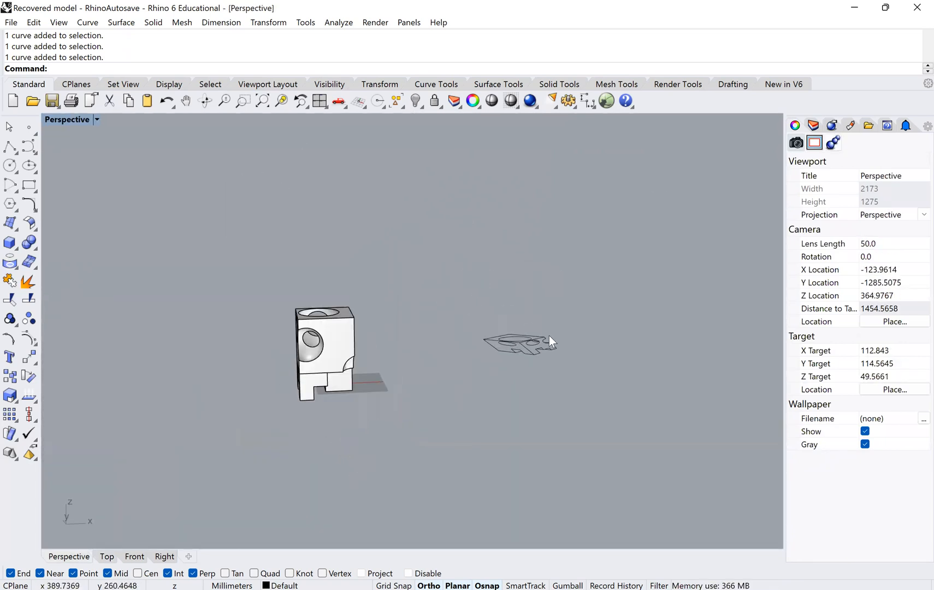
{"action": "left_click_drag", "start_coordinate": [548, 342], "coordinate": [464, 336]}
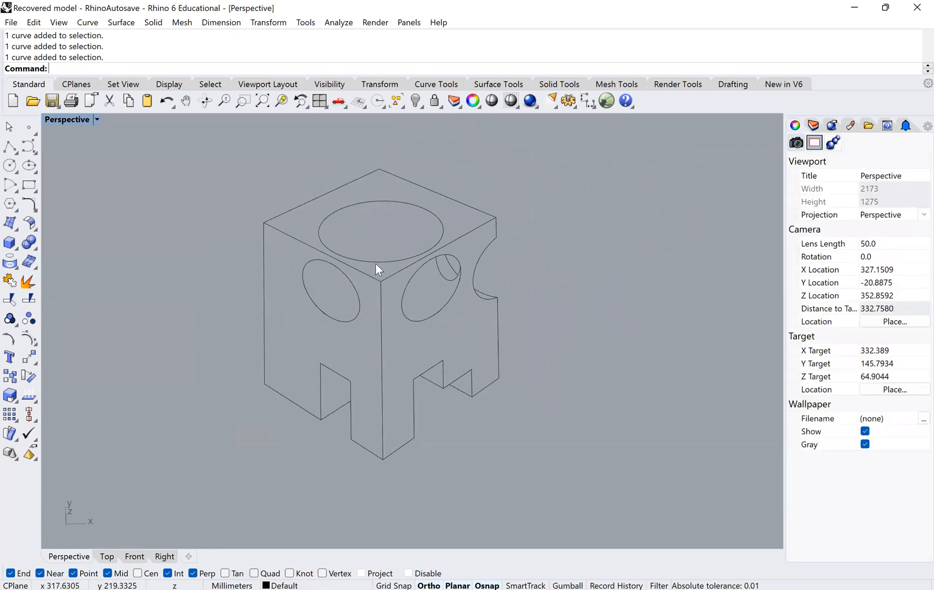
{"action": "left_click", "coordinate": [444, 280]}
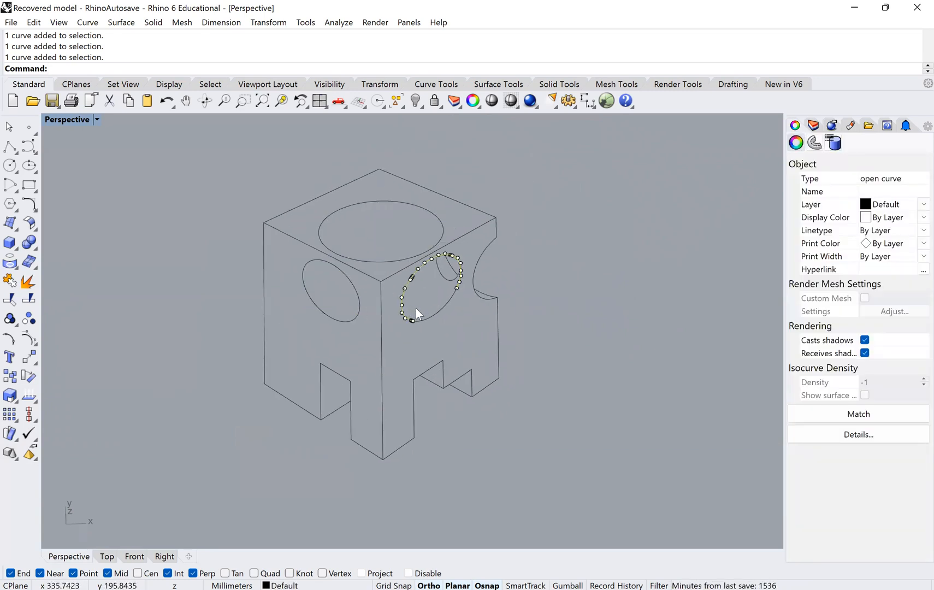
{"action": "left_click", "coordinate": [416, 313]}
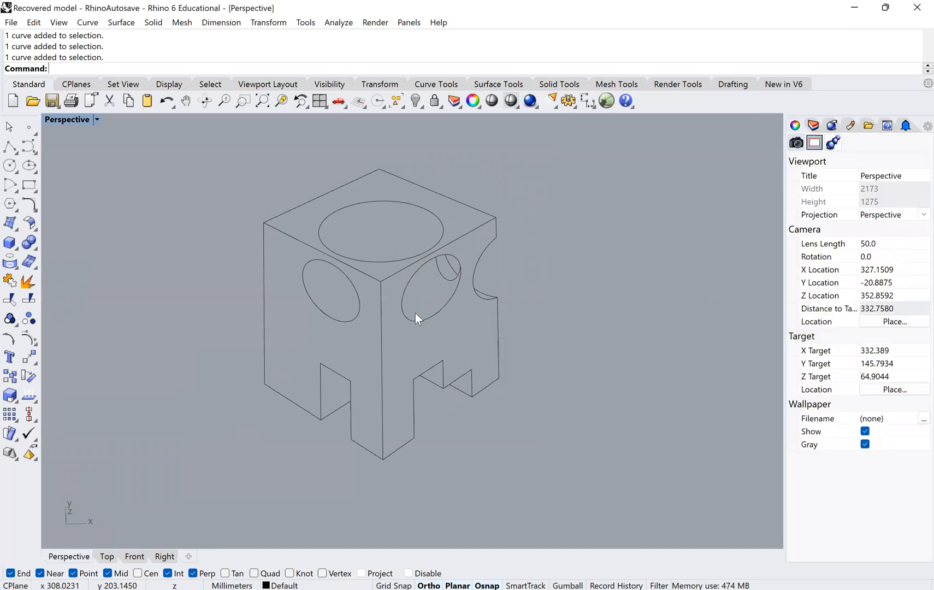
{"action": "mouse_move", "coordinate": [419, 306]}
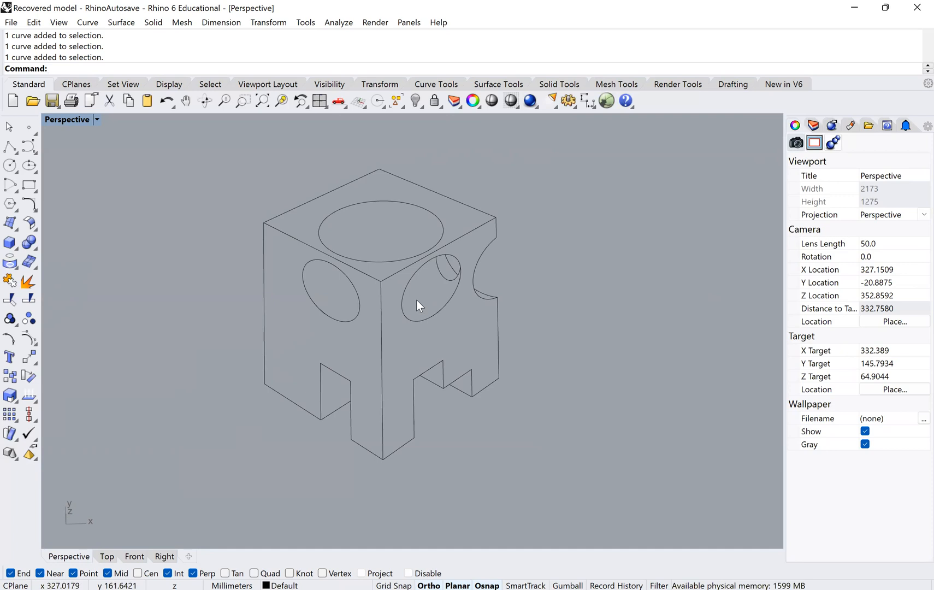
{"action": "mouse_move", "coordinate": [440, 320]}
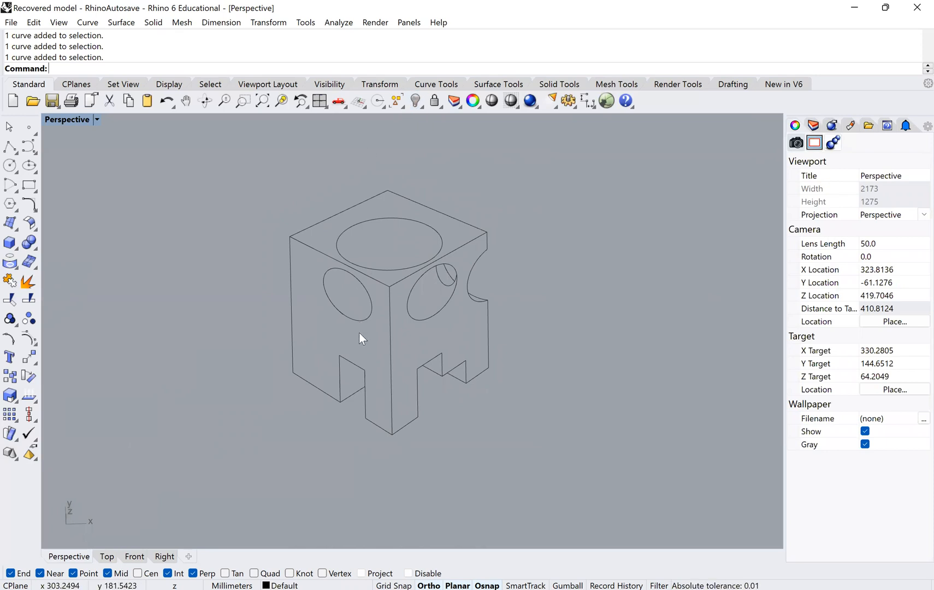
{"action": "mouse_move", "coordinate": [408, 294]}
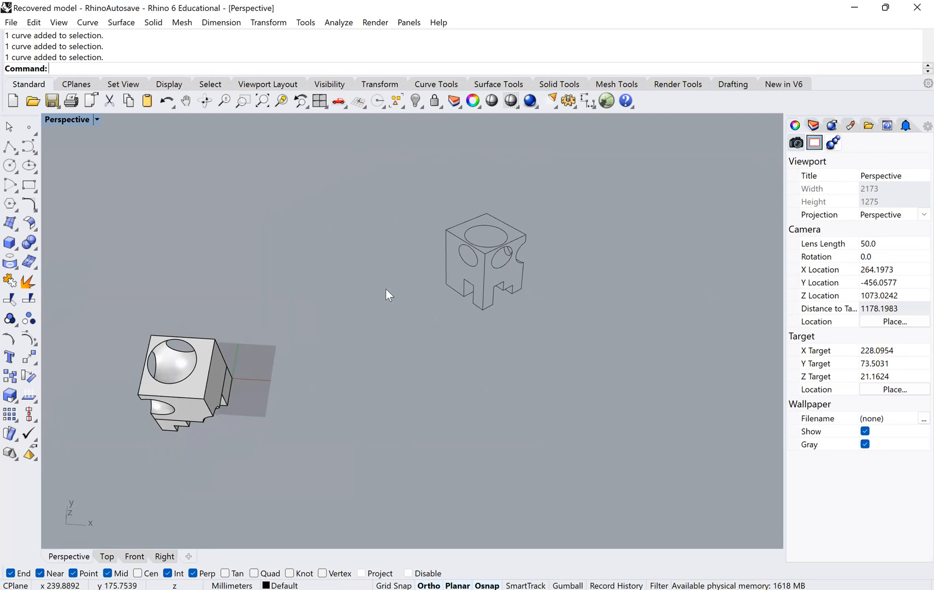
{"action": "scroll", "scroll_direction": "down", "scroll_amount": 3}
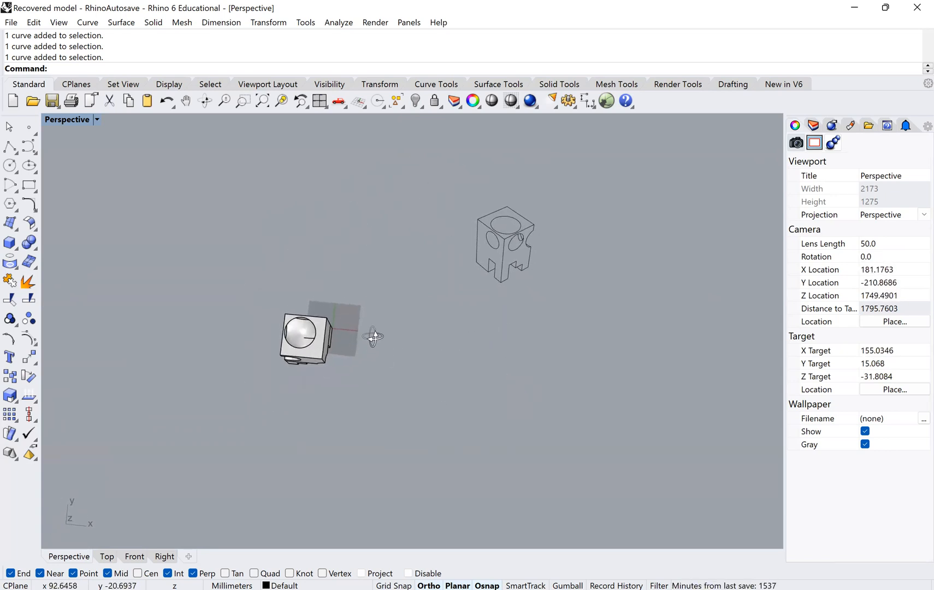
{"action": "left_click_drag", "start_coordinate": [373, 336], "coordinate": [438, 320]}
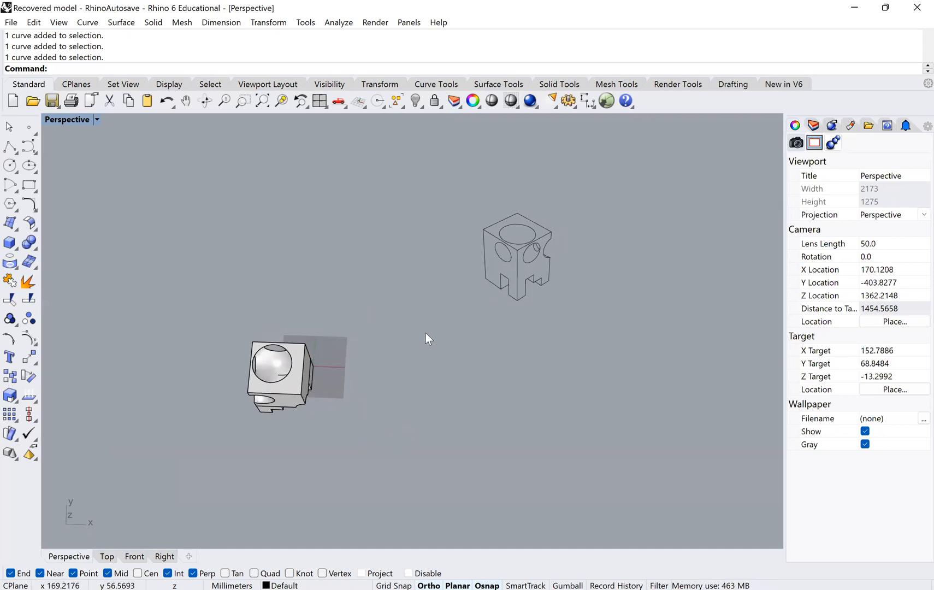
{"action": "mouse_move", "coordinate": [467, 272]}
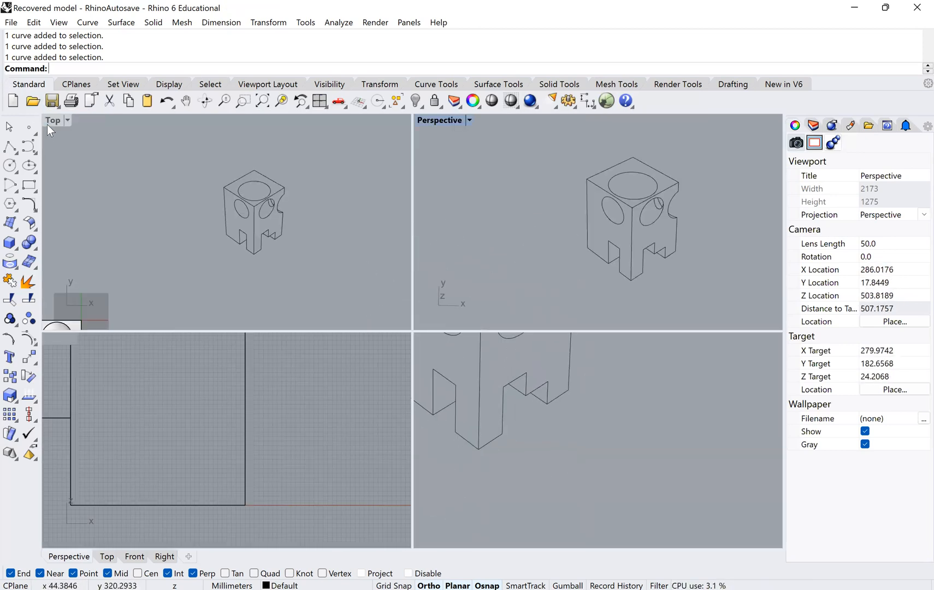
{"action": "double_click", "coordinate": [52, 120]}
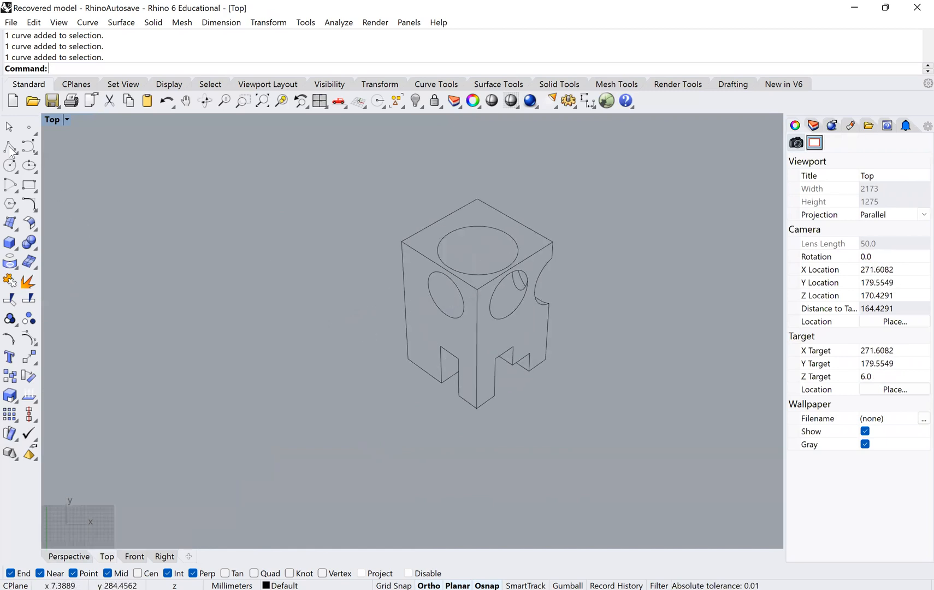
{"action": "left_click", "coordinate": [9, 146]}
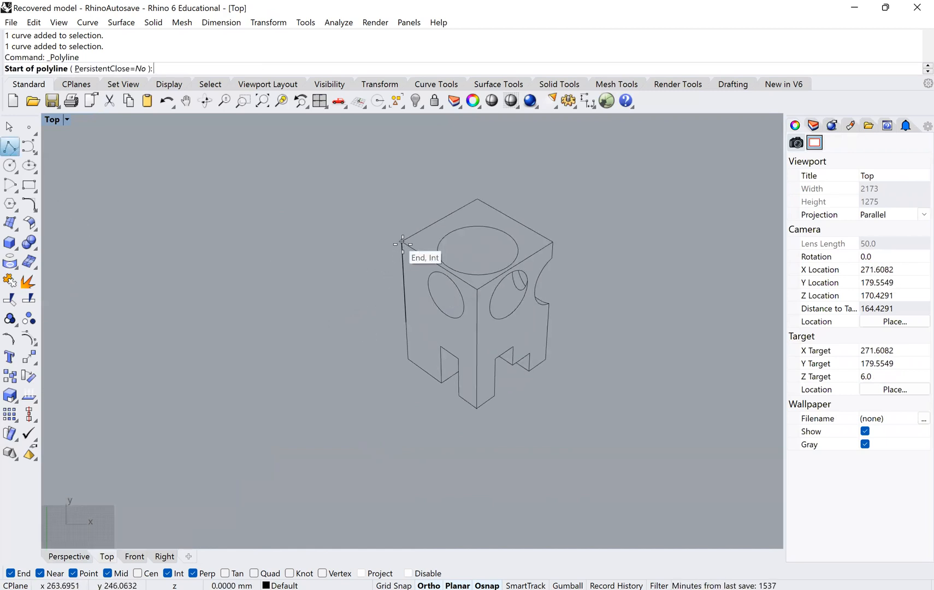
{"action": "left_click", "coordinate": [402, 242]}
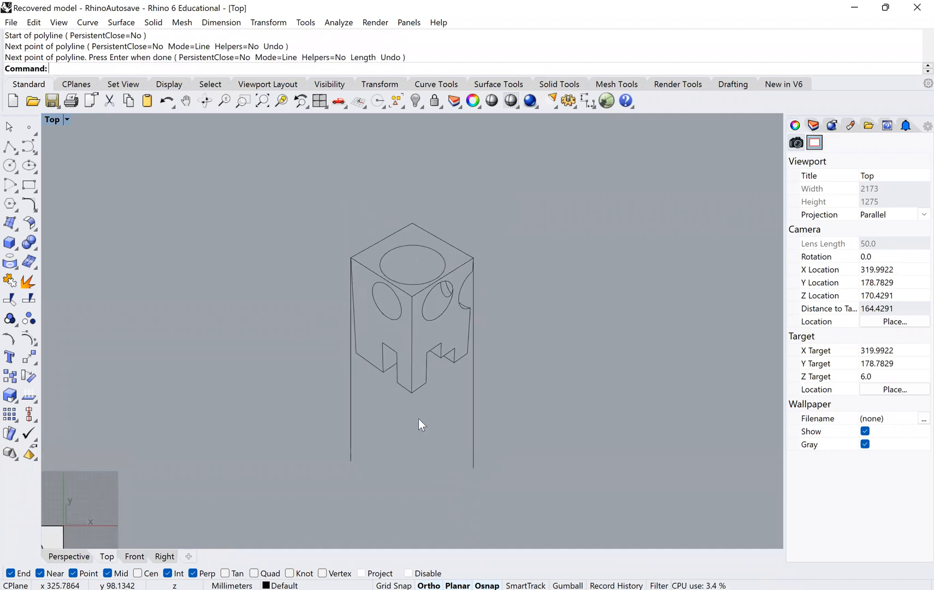
{"action": "mouse_move", "coordinate": [354, 352]}
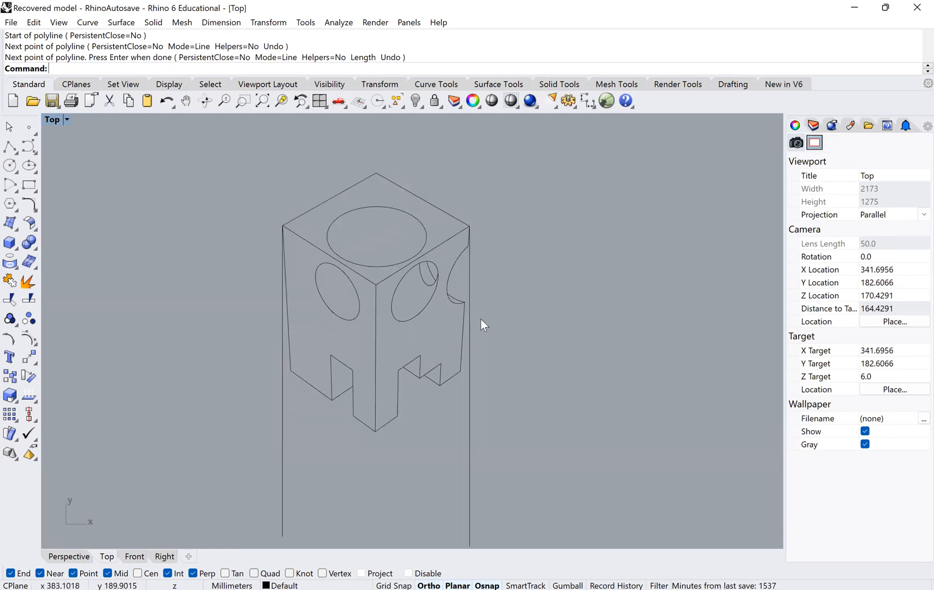
{"action": "mouse_move", "coordinate": [396, 375]}
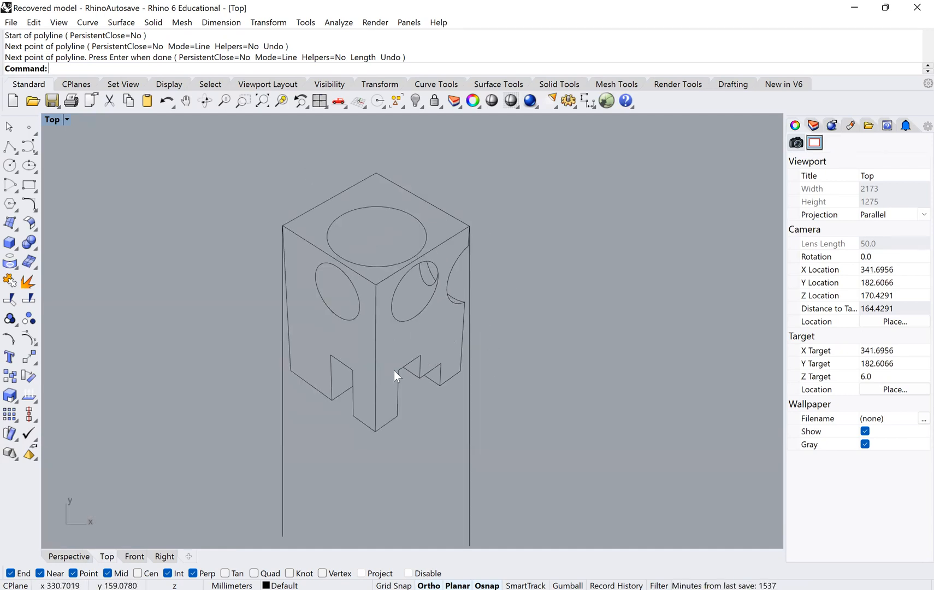
{"action": "mouse_move", "coordinate": [286, 232]}
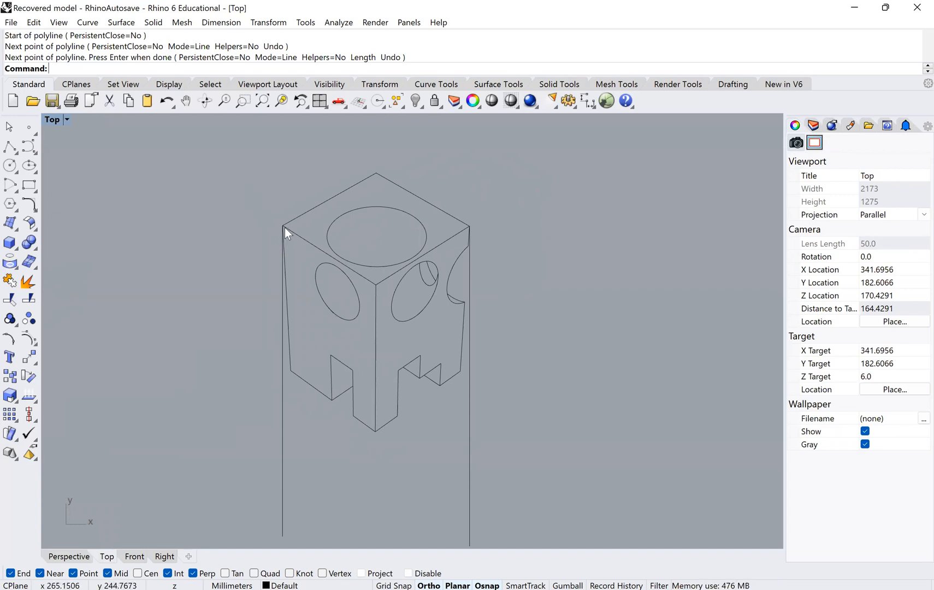
{"action": "mouse_move", "coordinate": [480, 223]}
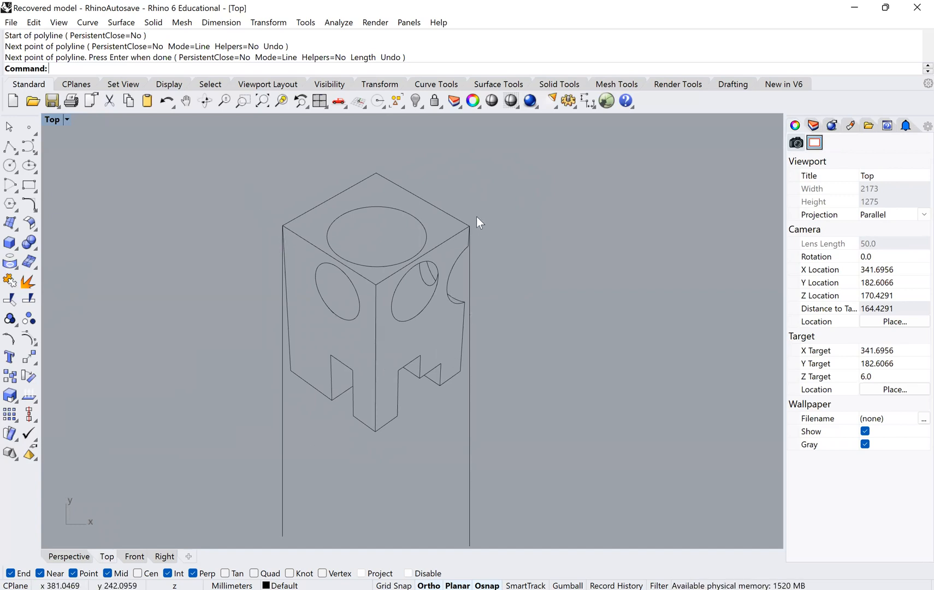
{"action": "mouse_move", "coordinate": [465, 358]}
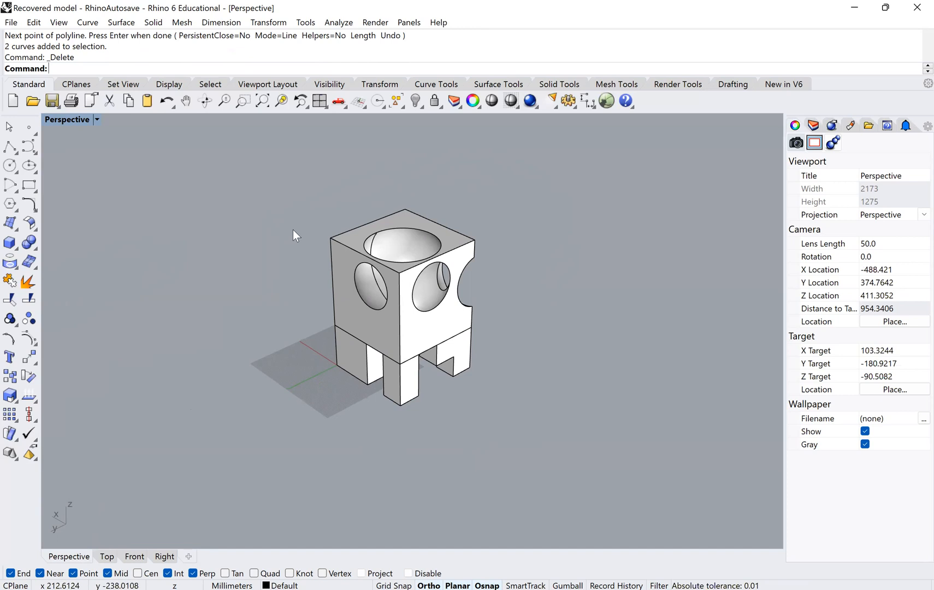
{"action": "mouse_move", "coordinate": [482, 251]}
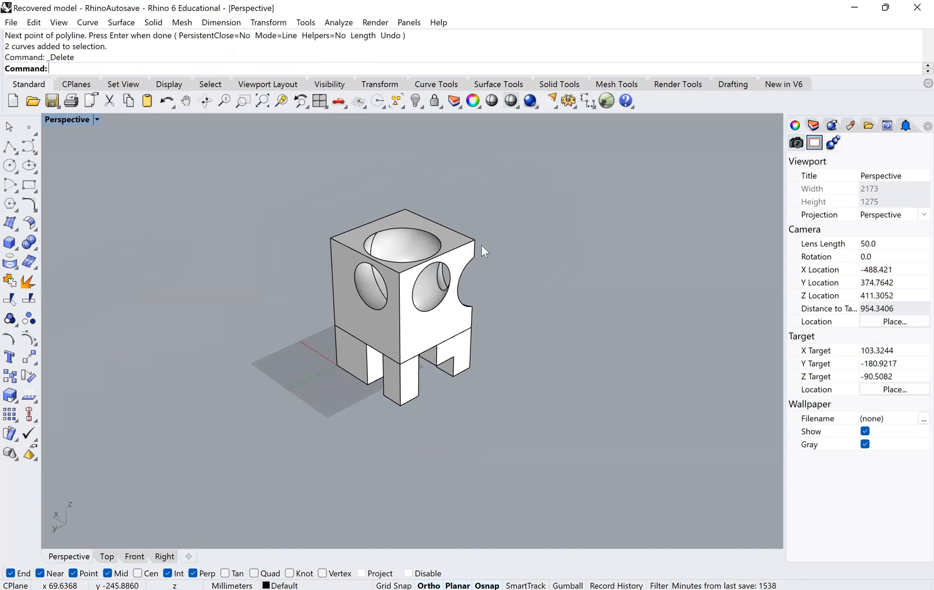
Orbit closer to the shaded cube, adjust the lens length, and window-select the solid cube
{"action": "left_click_drag", "start_coordinate": [482, 250], "coordinate": [375, 325]}
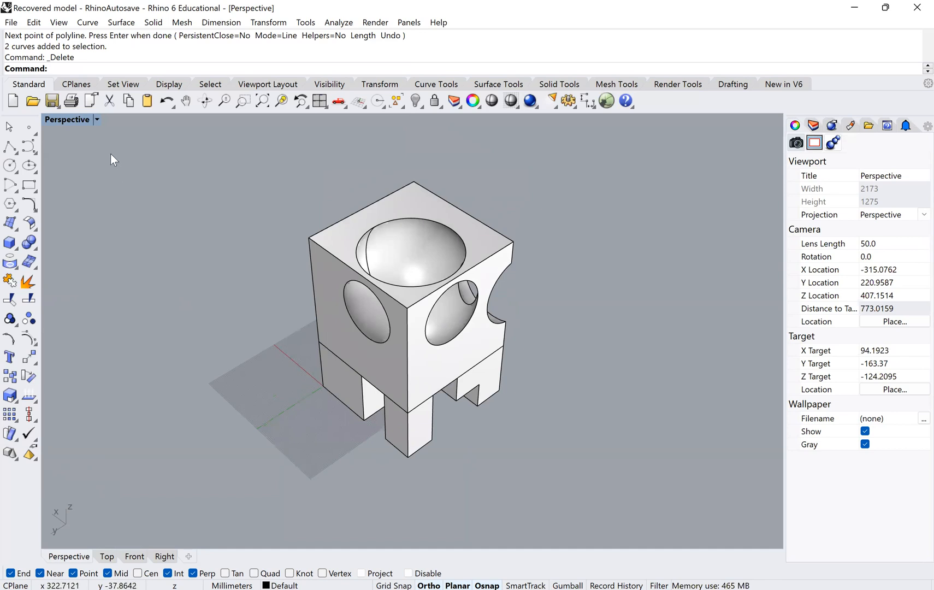
{"action": "mouse_move", "coordinate": [98, 122]}
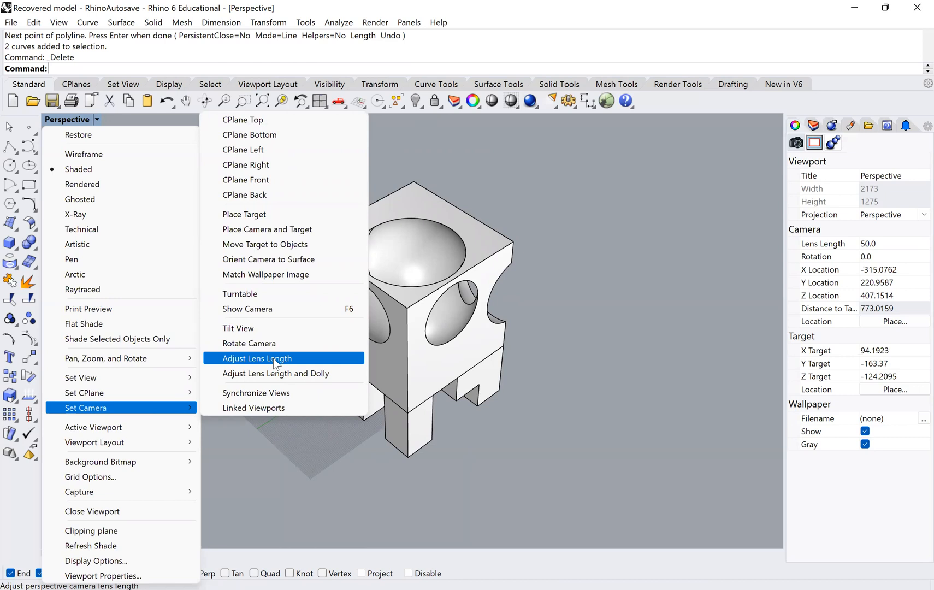
{"action": "left_click", "coordinate": [257, 358]}
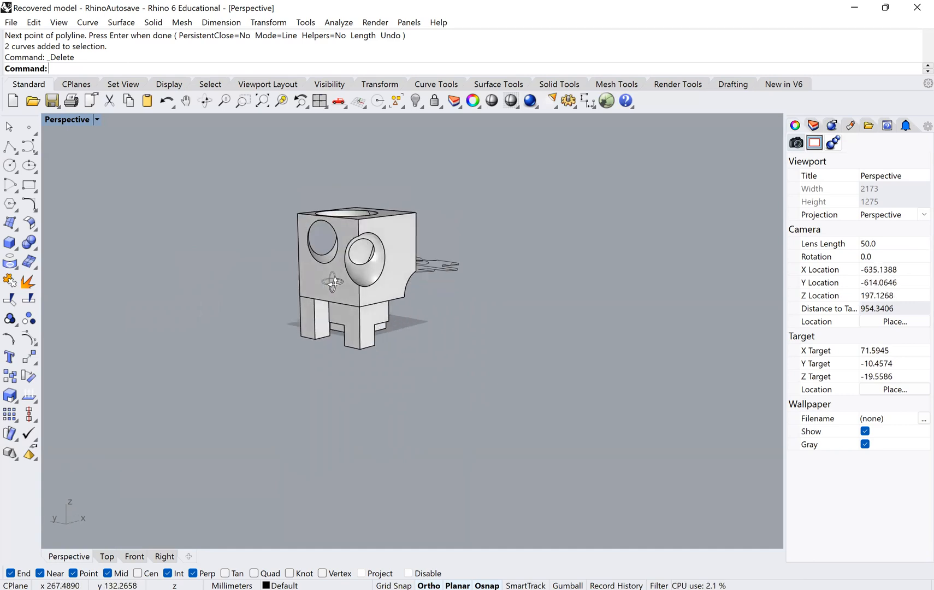
{"action": "left_click_drag", "start_coordinate": [357, 275], "coordinate": [309, 256]}
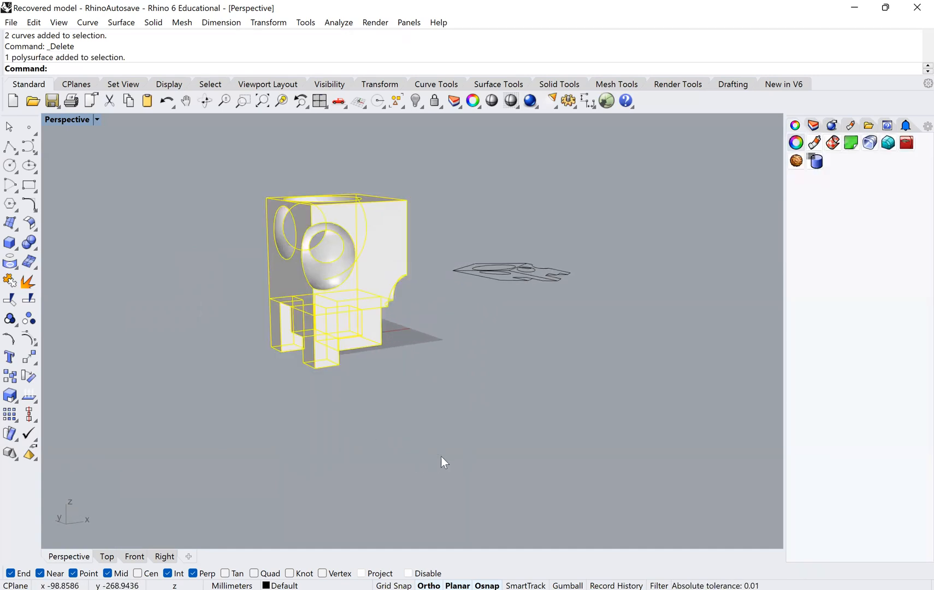
Run Make2D on the selected solid cube from the new angle
{"action": "type", "text": "Make2D"}
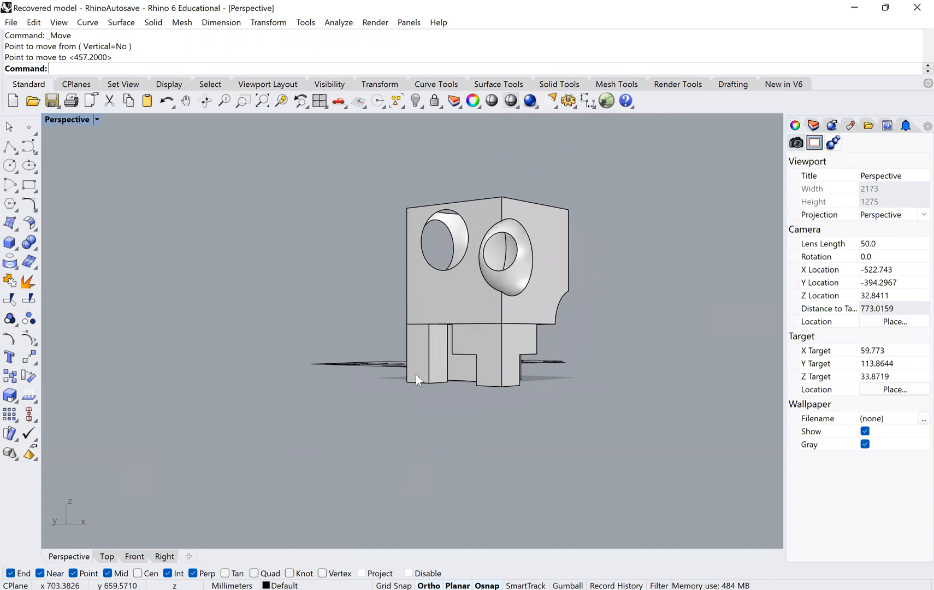
{"action": "mouse_move", "coordinate": [587, 348]}
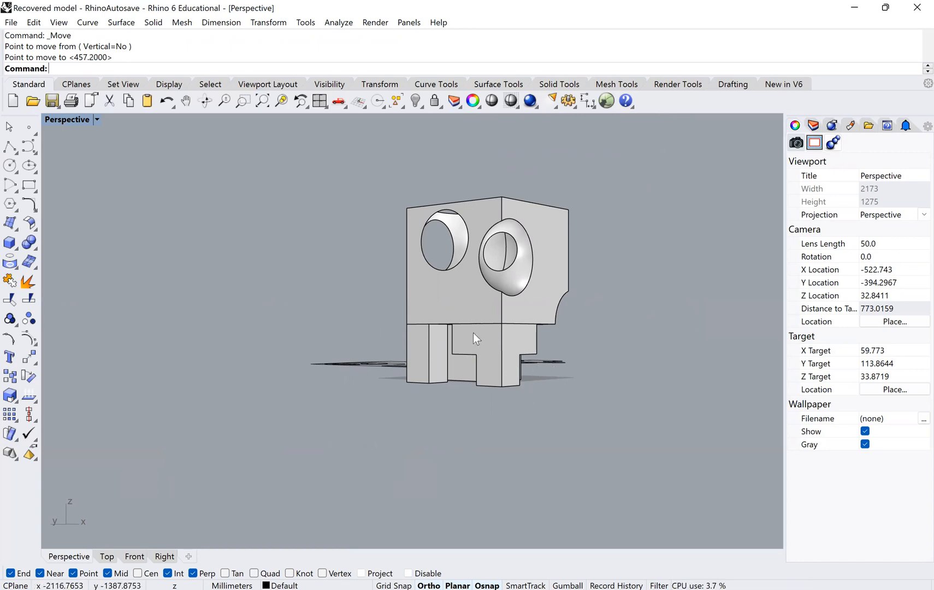
{"action": "mouse_move", "coordinate": [502, 344]}
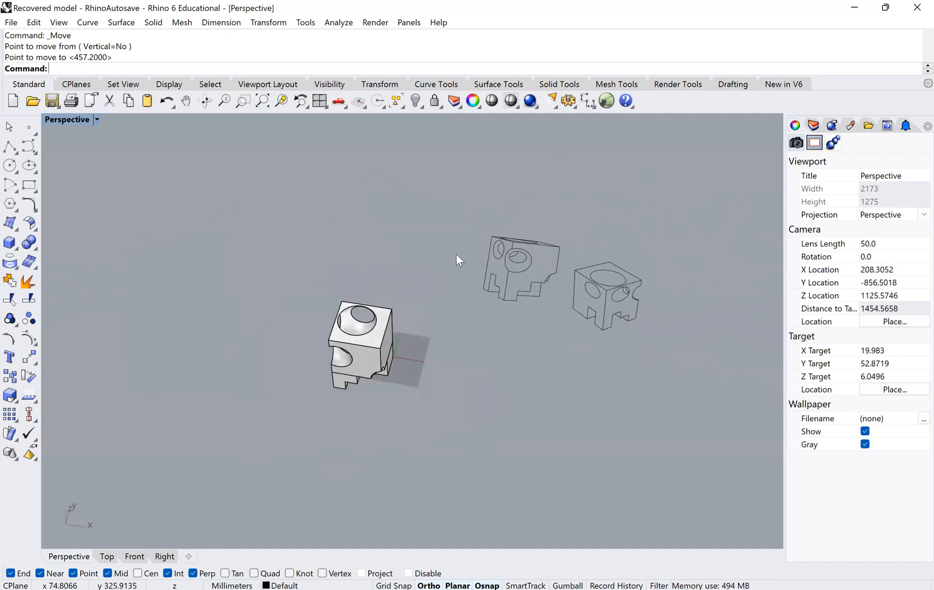
{"action": "mouse_move", "coordinate": [384, 345]}
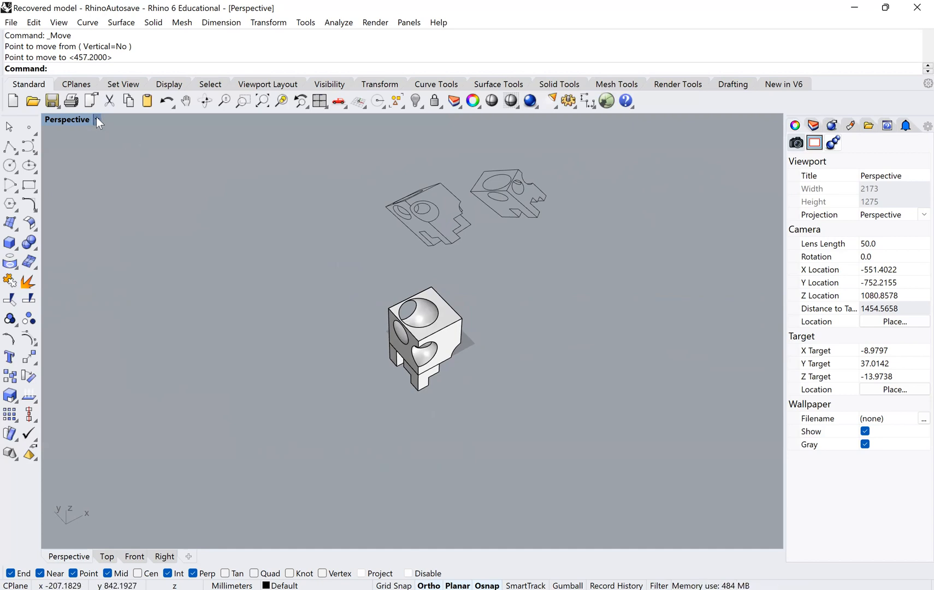
Set the viewport to an Isometric view, trying NE and SE before reopening the options
{"action": "left_click", "coordinate": [96, 120]}
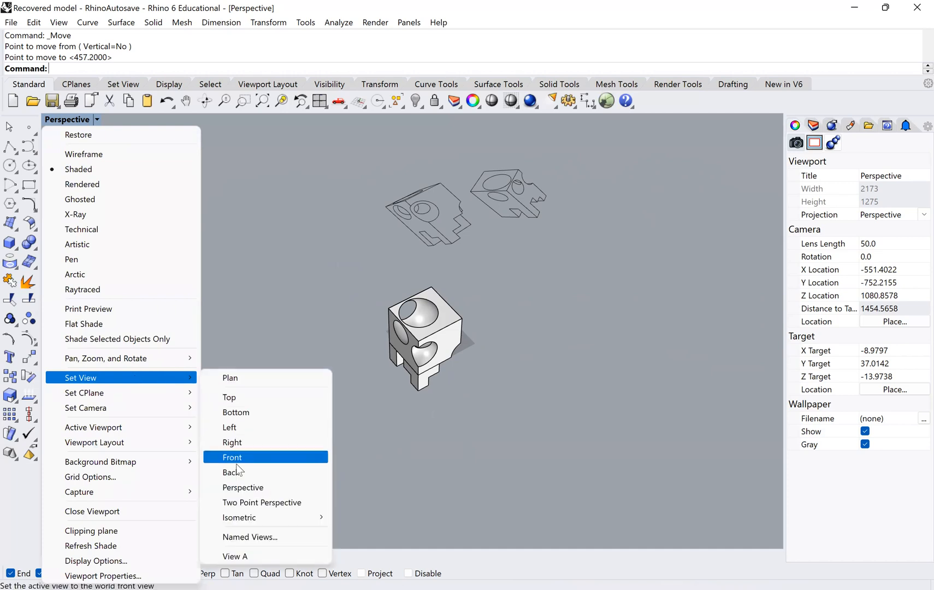
{"action": "mouse_move", "coordinate": [239, 517]}
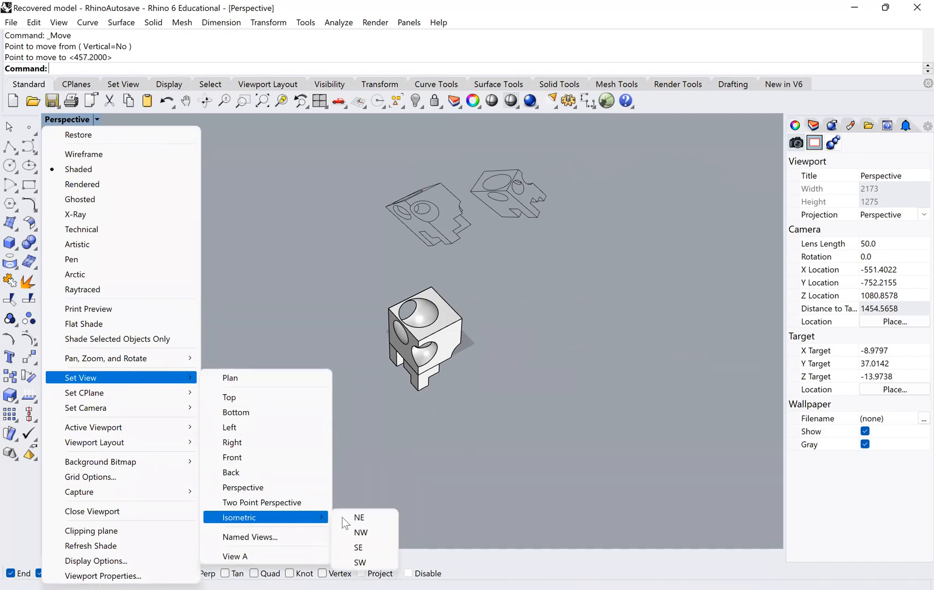
{"action": "mouse_move", "coordinate": [360, 547]}
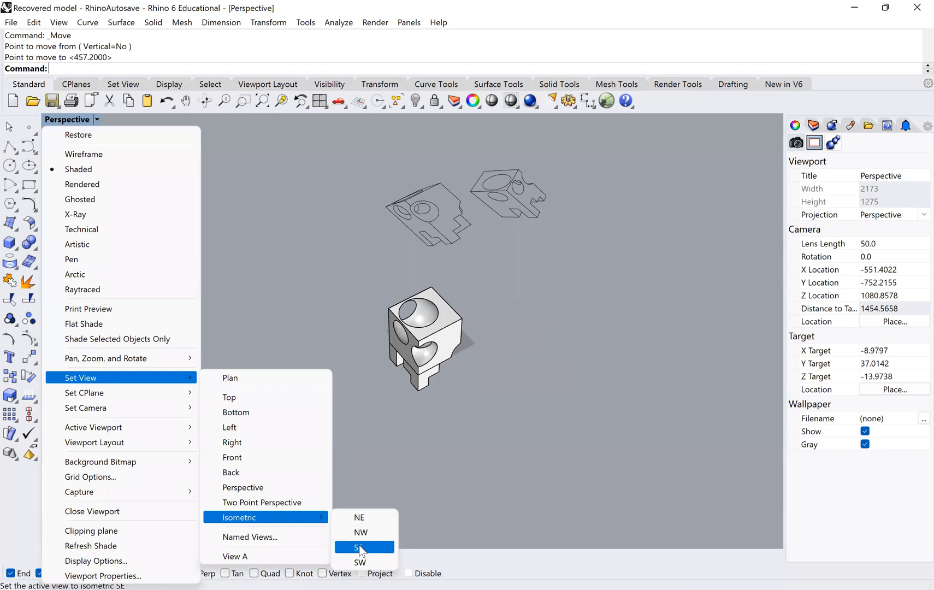
{"action": "left_click", "coordinate": [358, 546]}
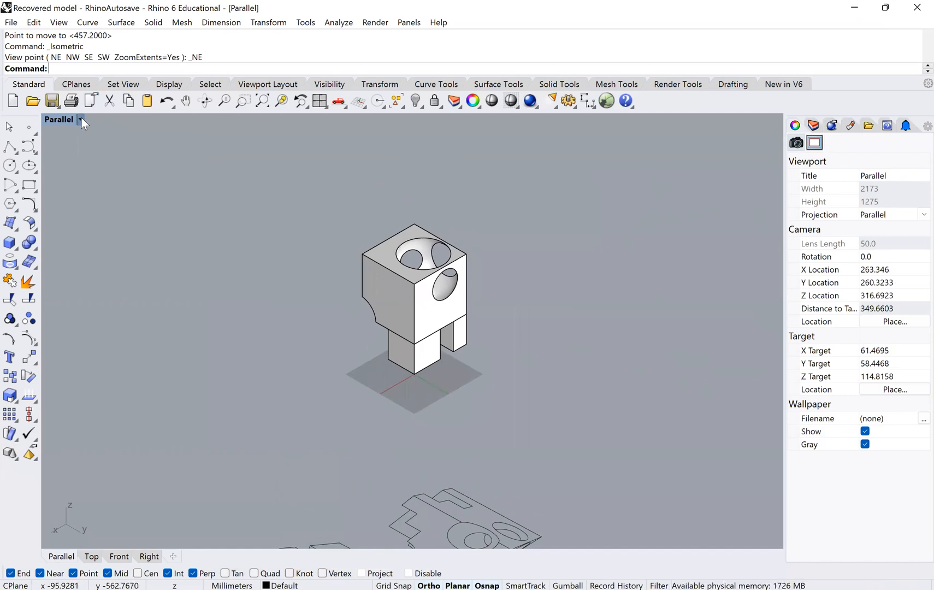
{"action": "left_click", "coordinate": [81, 119]}
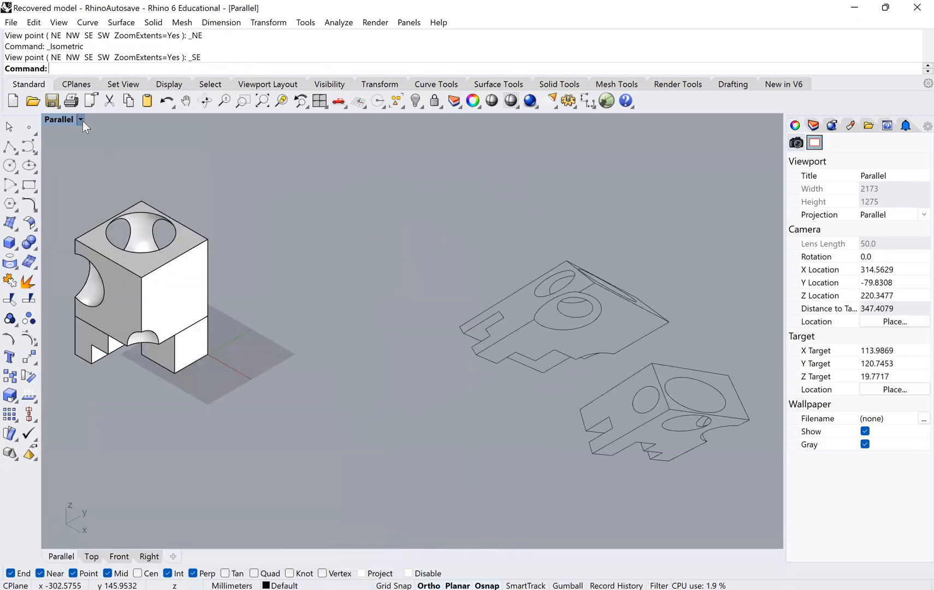
{"action": "left_click", "coordinate": [80, 119]}
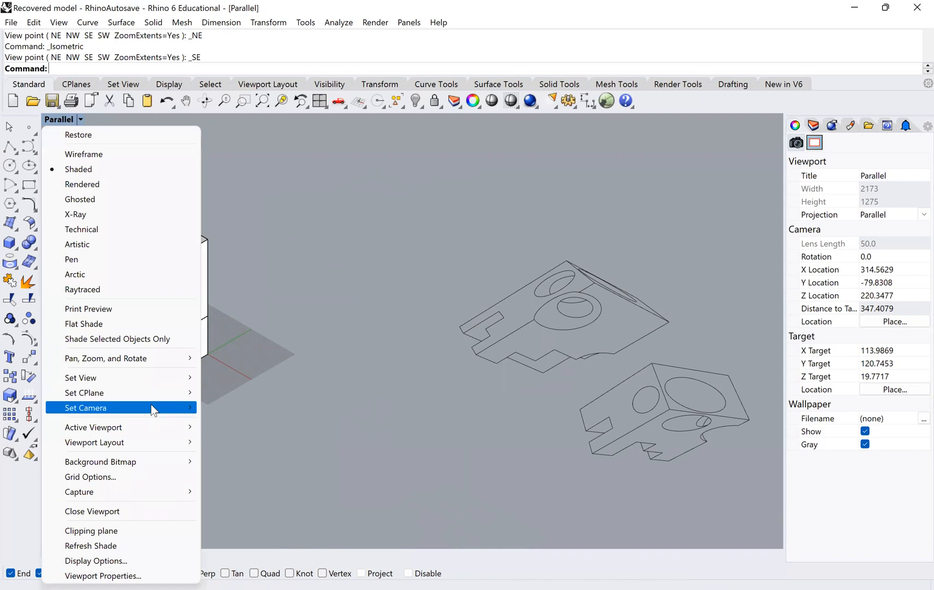
{"action": "mouse_move", "coordinate": [137, 377]}
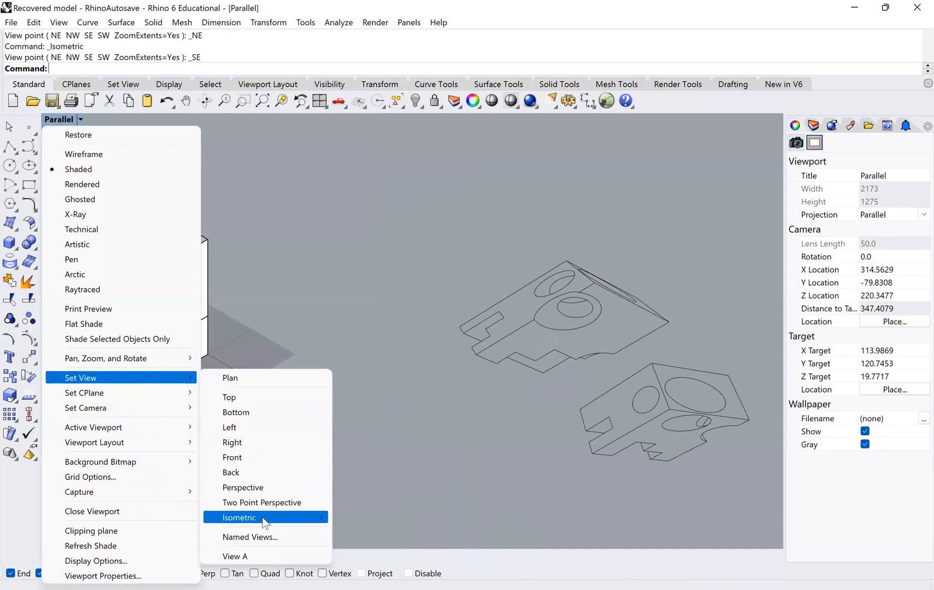
{"action": "left_click", "coordinate": [238, 517]}
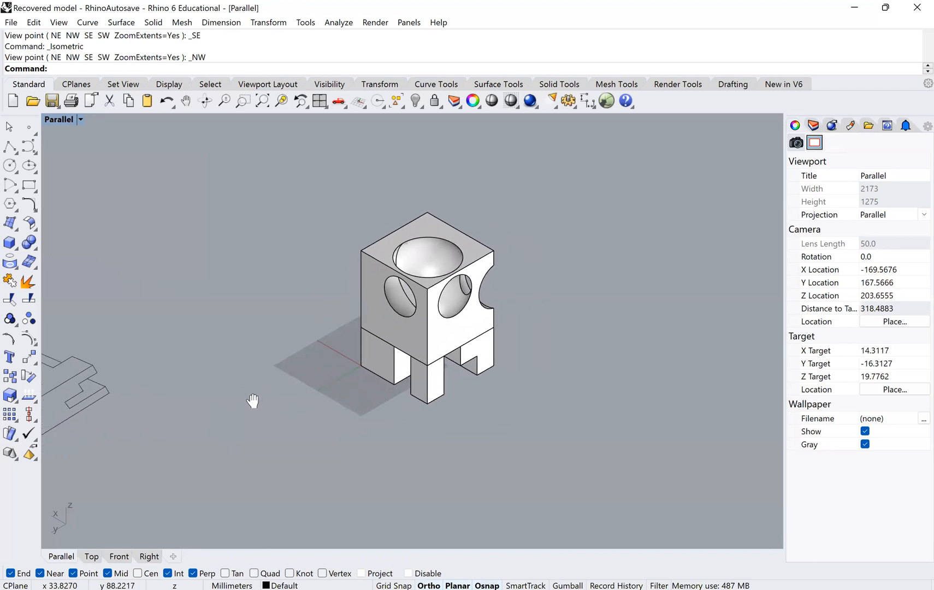
Pan to centre the cube, then run Make2D and confirm the drawing options
{"action": "left_click_drag", "start_coordinate": [253, 401], "coordinate": [231, 406]}
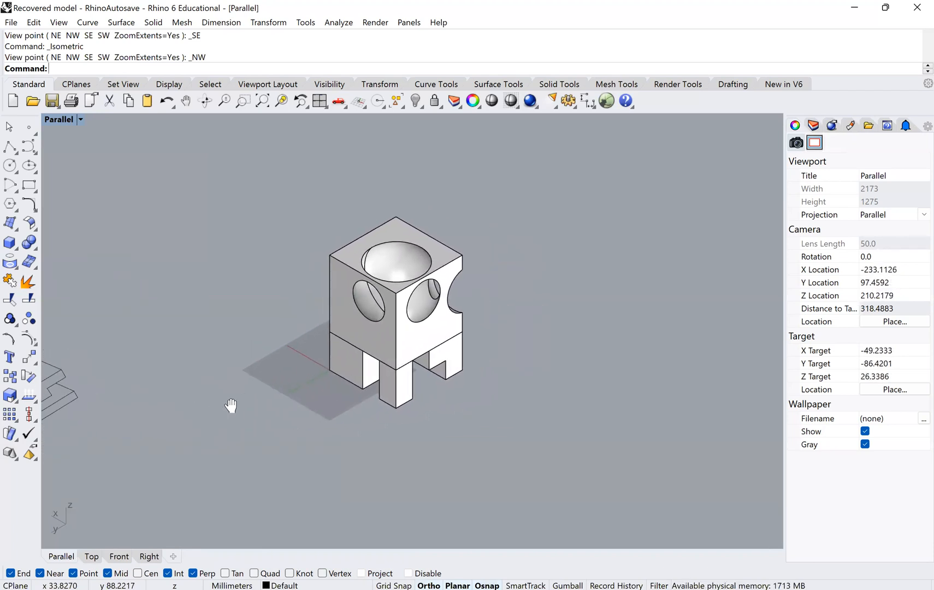
{"action": "left_click_drag", "start_coordinate": [231, 406], "coordinate": [325, 237]}
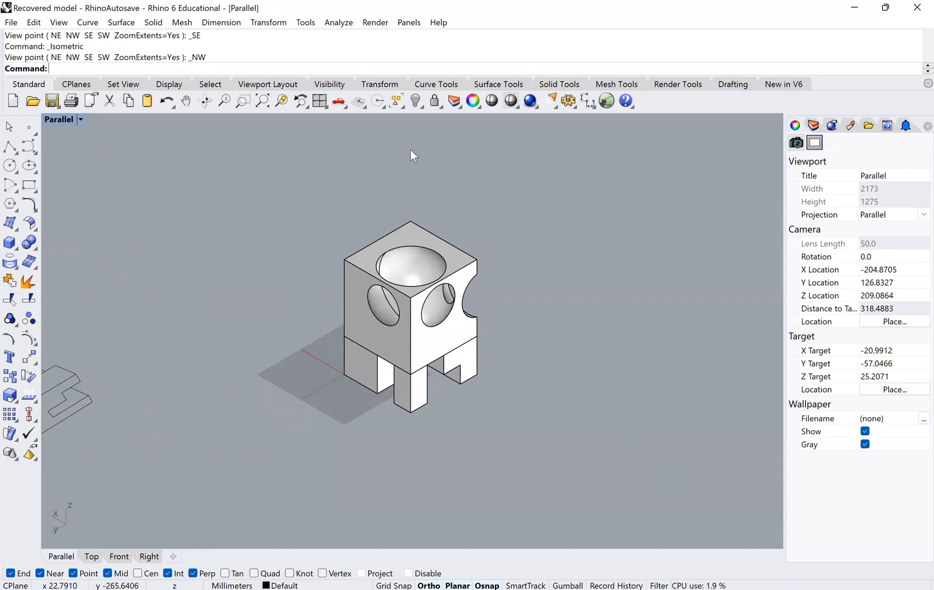
{"action": "mouse_move", "coordinate": [343, 391]}
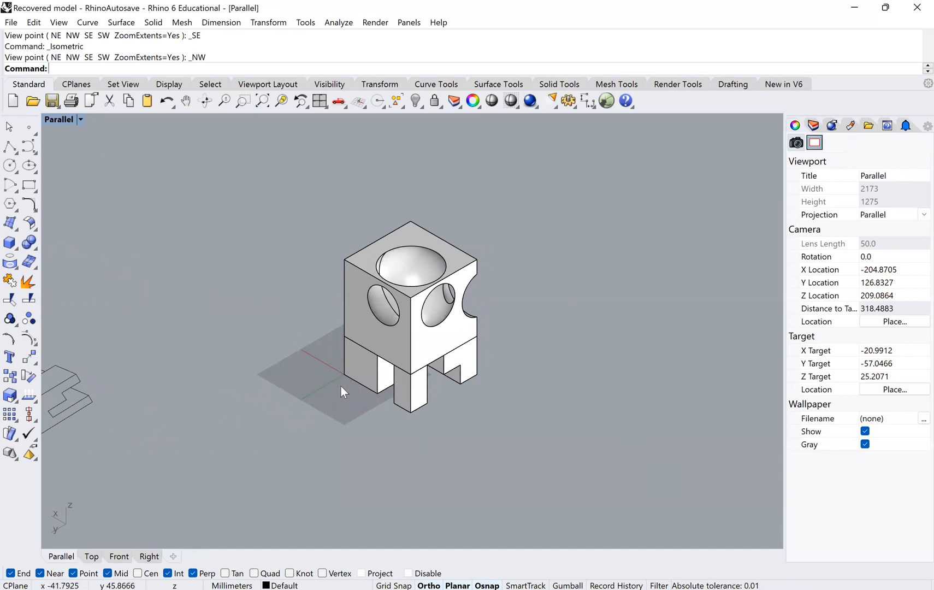
{"action": "mouse_move", "coordinate": [434, 417]}
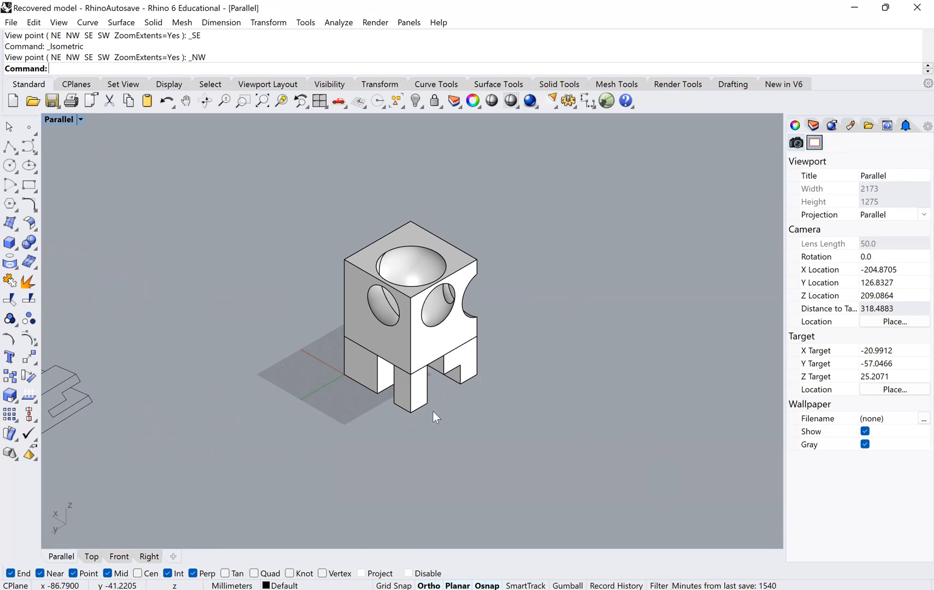
{"action": "mouse_move", "coordinate": [564, 333]}
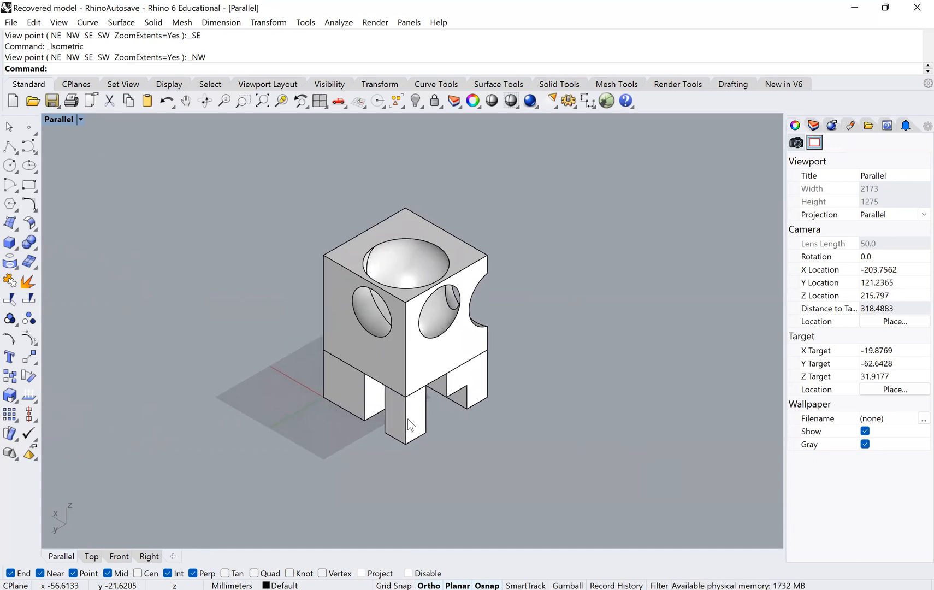
{"action": "mouse_move", "coordinate": [220, 167]}
{"action": "type", "text": "Make"}
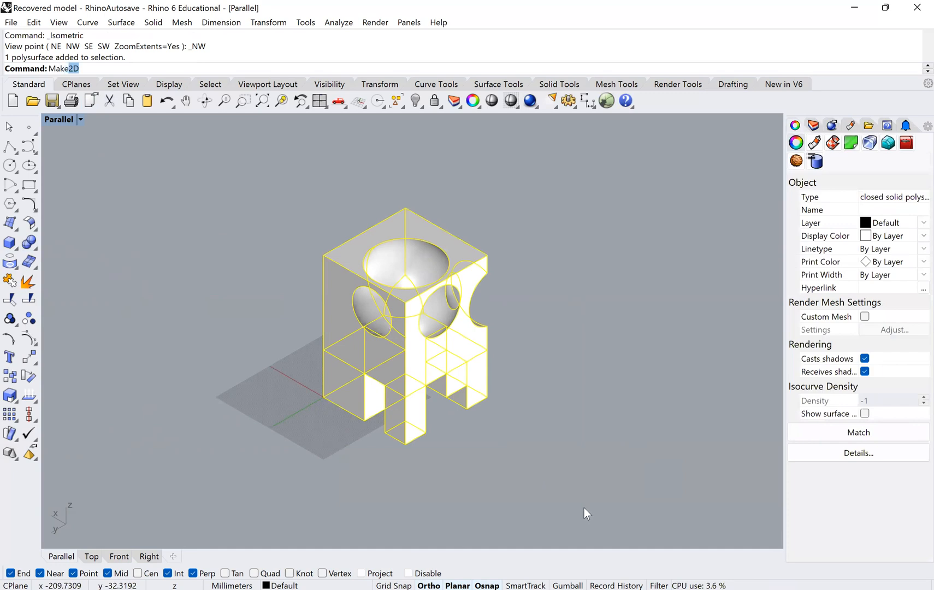
{"action": "key", "text": "Enter"}
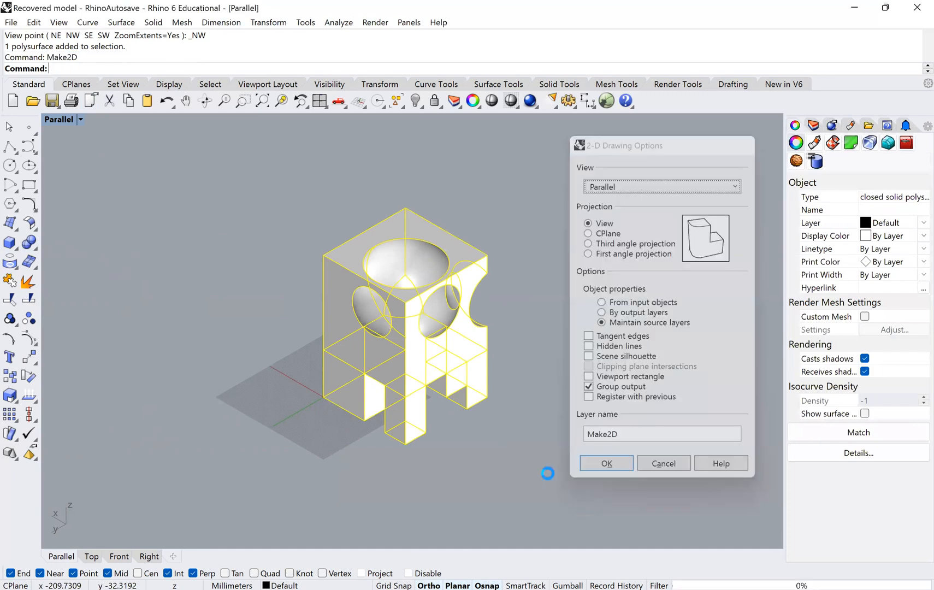
{"action": "left_click", "coordinate": [605, 463]}
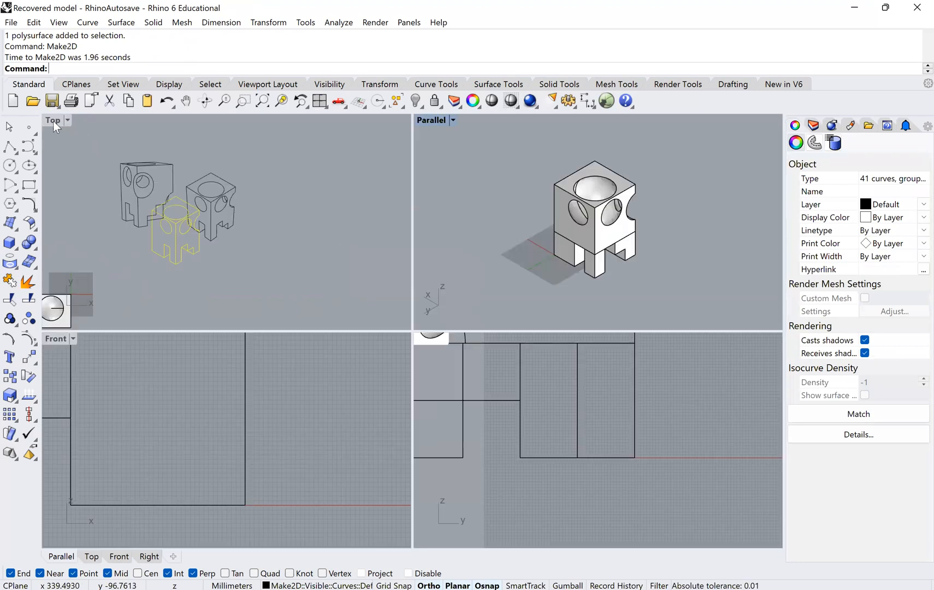
In the maximized Top view, drag the isometric drawing beside the others; remove guide lines
{"action": "double_click", "coordinate": [52, 119]}
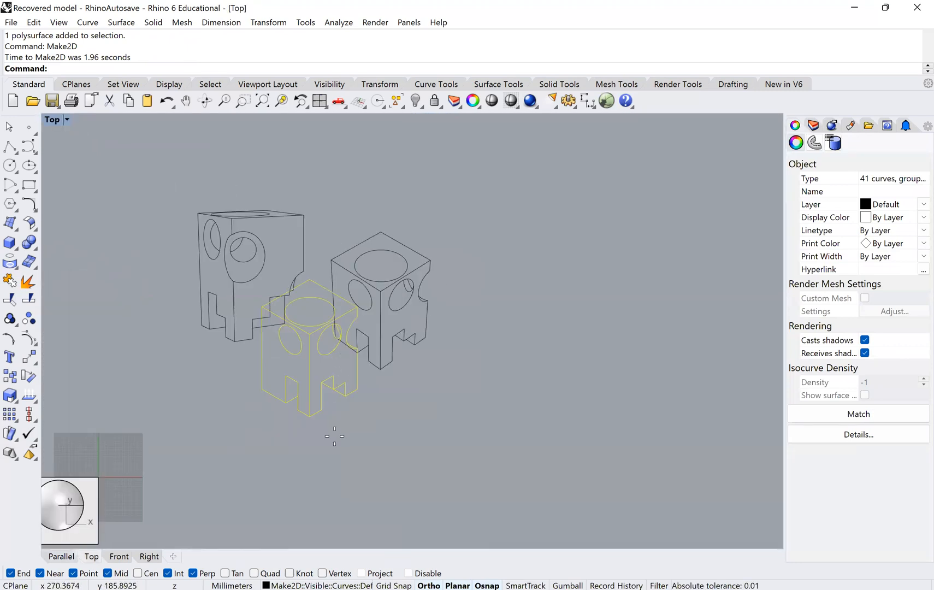
{"action": "left_click_drag", "start_coordinate": [310, 322], "coordinate": [500, 345]}
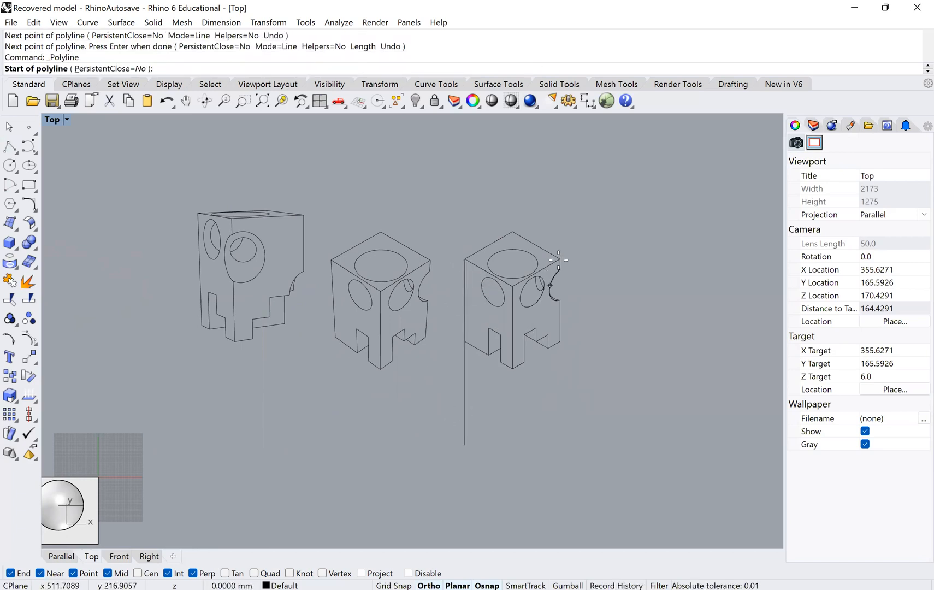
{"action": "left_click", "coordinate": [559, 259]}
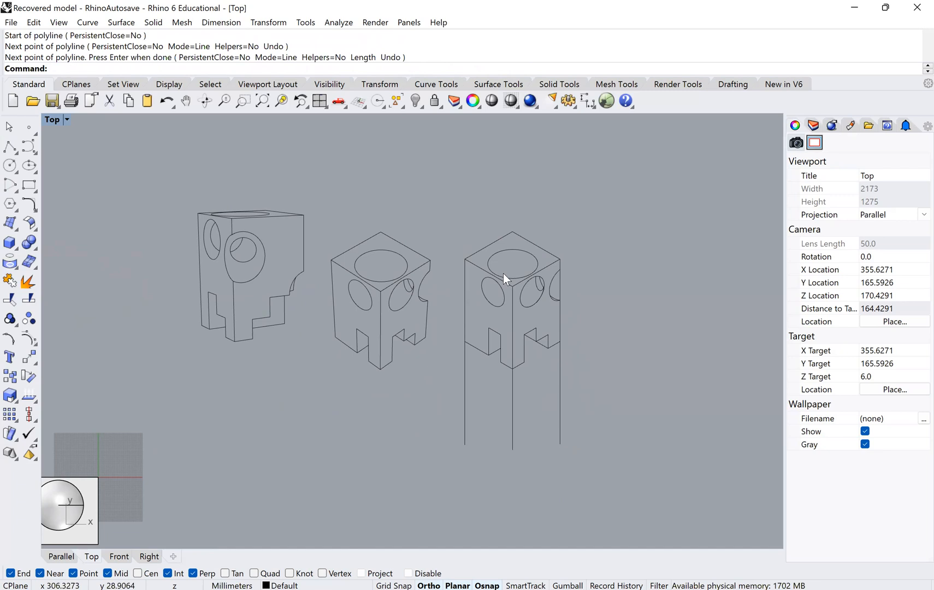
{"action": "mouse_move", "coordinate": [638, 451]}
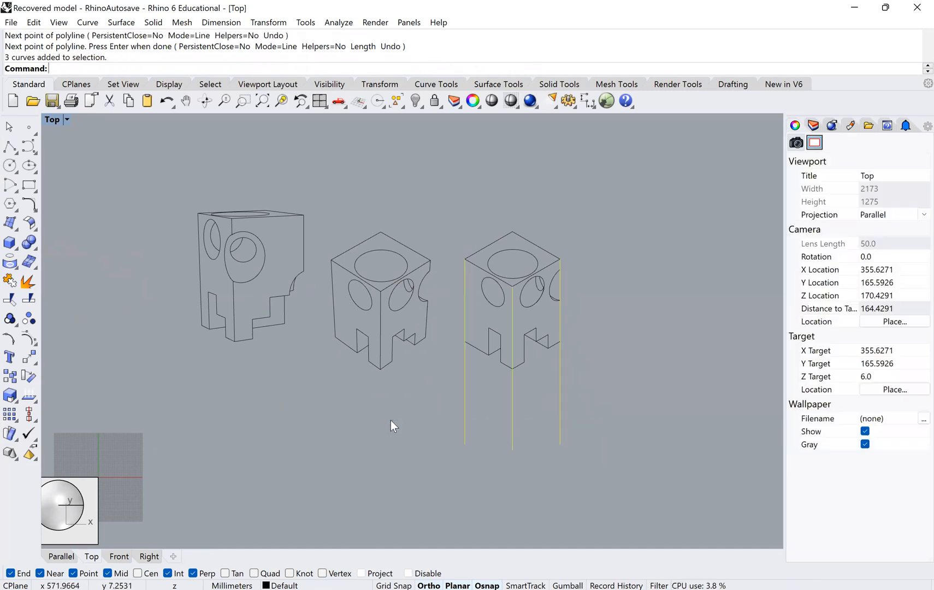
{"action": "key", "text": "Delete"}
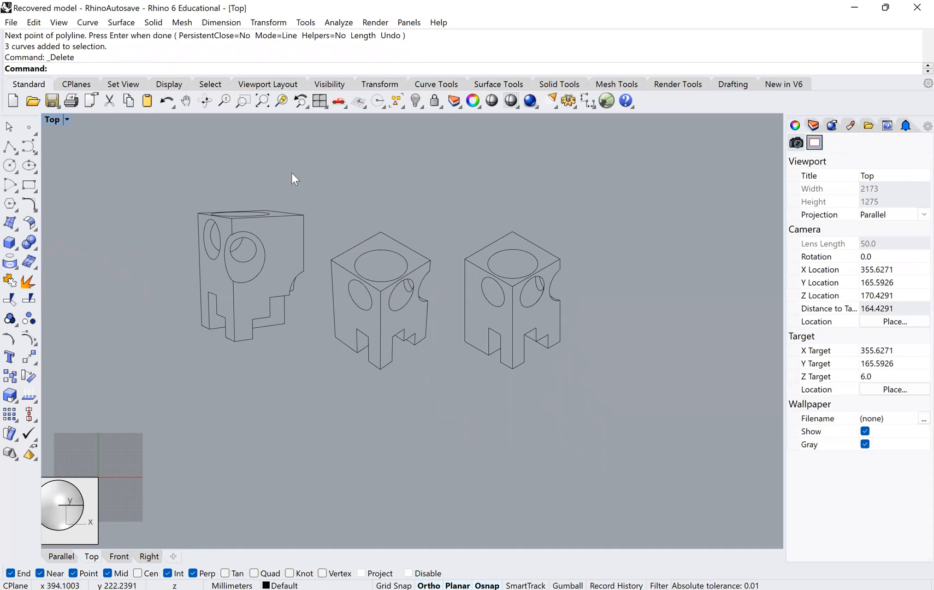
{"action": "mouse_move", "coordinate": [531, 297]}
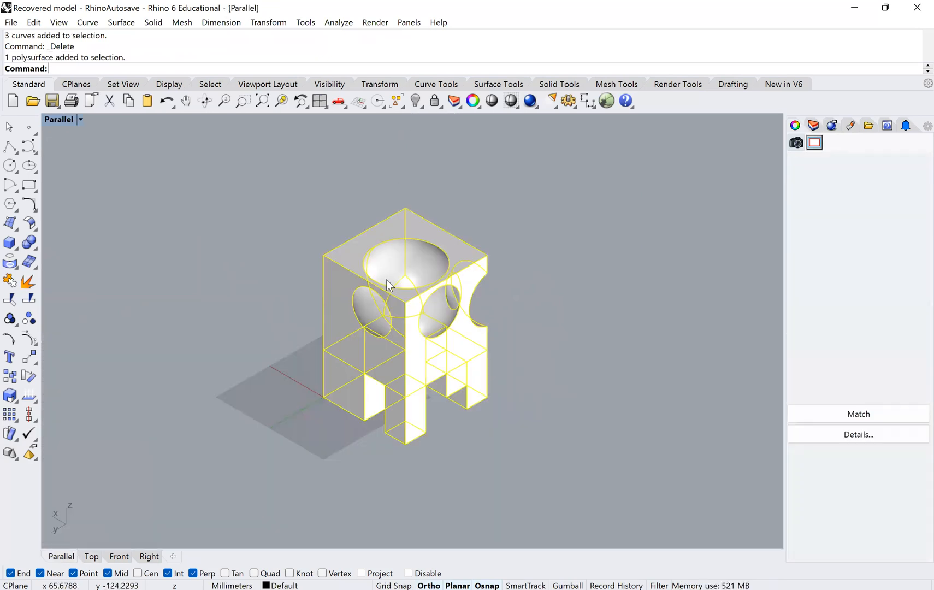
Explode the cube into faces and start a vertical move of a face from its corner
{"action": "type", "text": "Explode"}
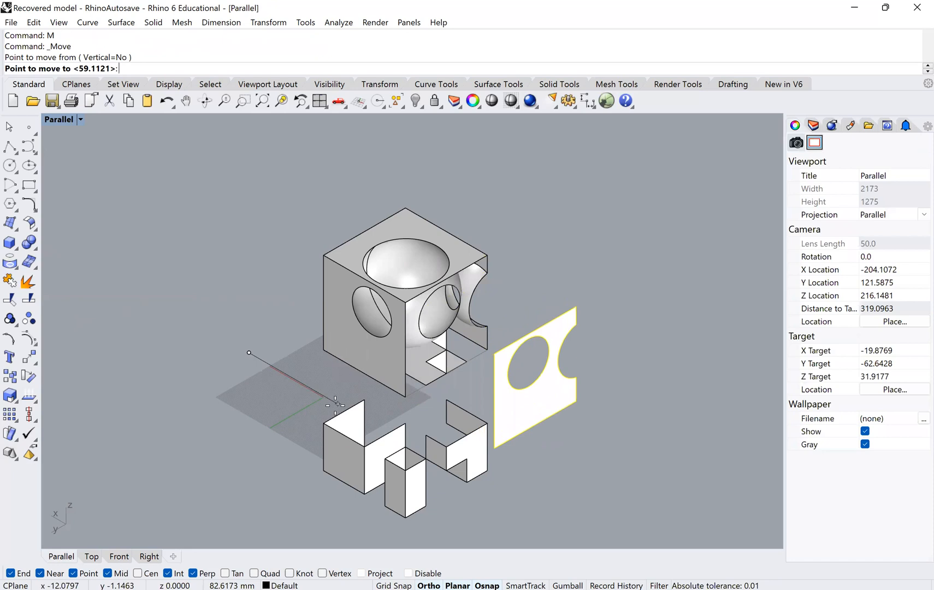
{"action": "mouse_move", "coordinate": [261, 367]}
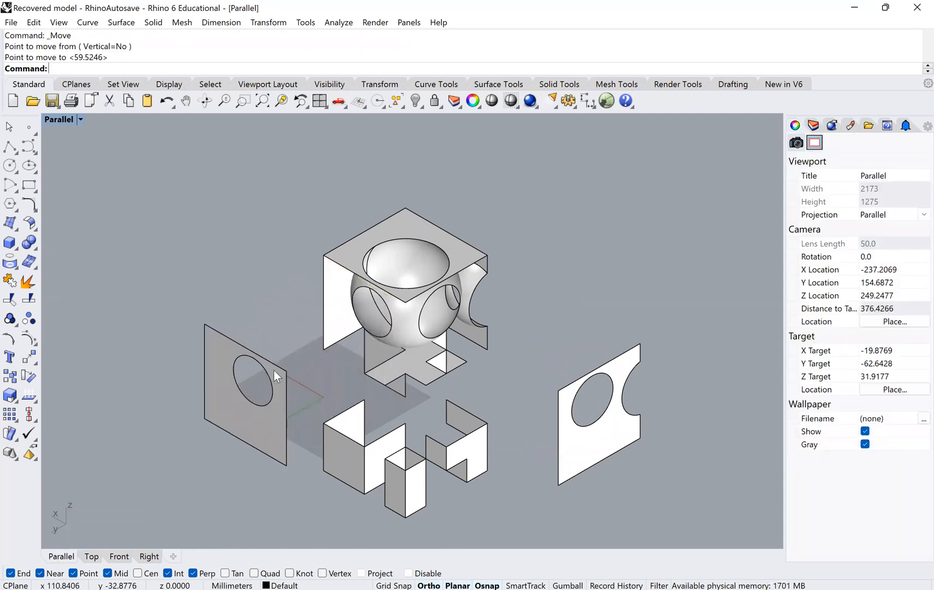
{"action": "mouse_move", "coordinate": [403, 392]}
{"action": "type", "text": "M"}
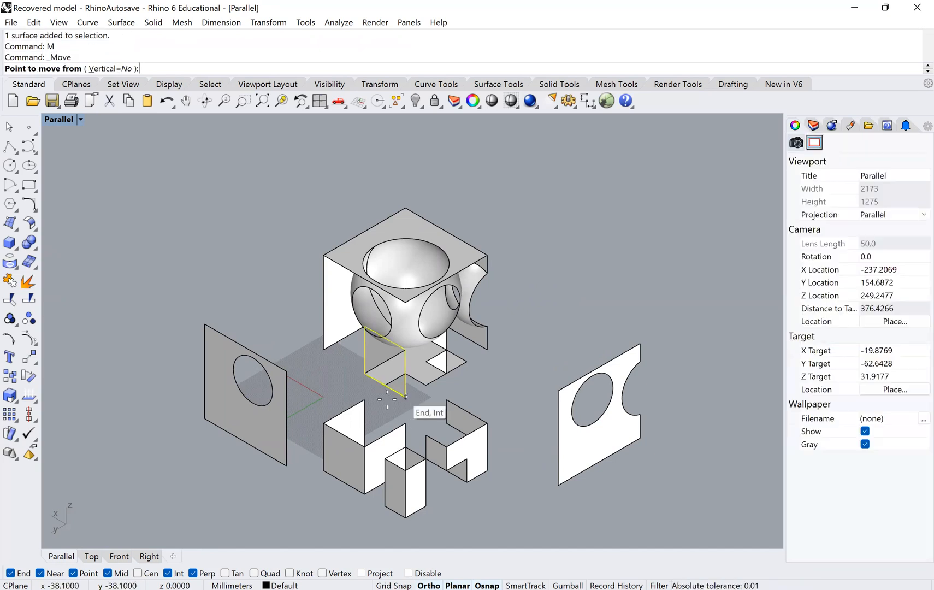
{"action": "type", "text": "v"}
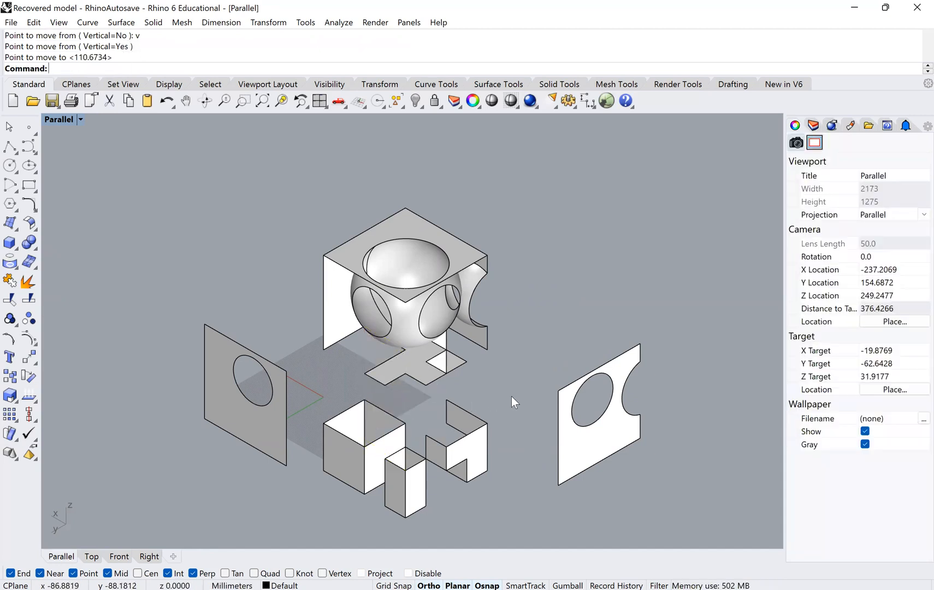
{"action": "left_click", "coordinate": [438, 352]}
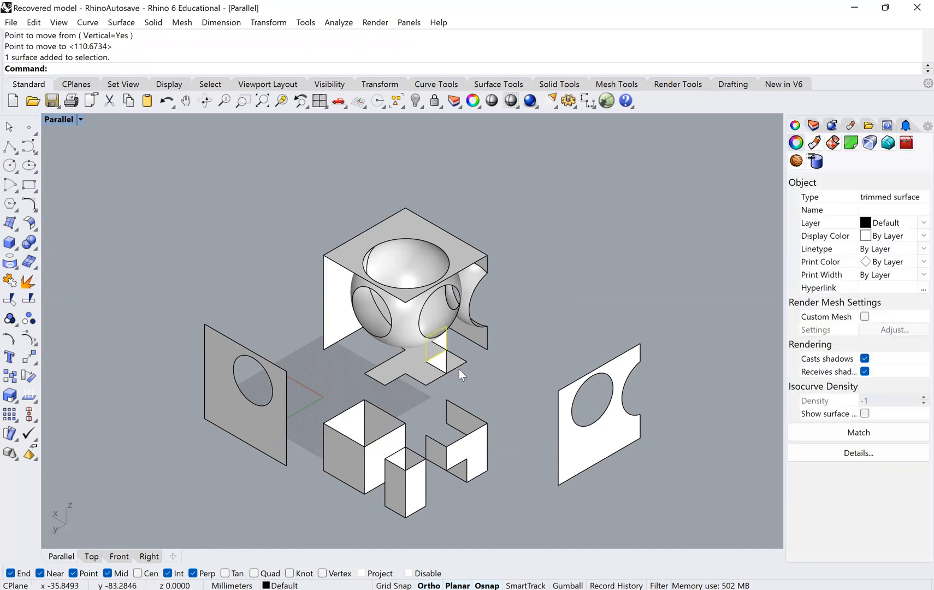
{"action": "left_click", "coordinate": [443, 358]}
{"action": "type", "text": "M"}
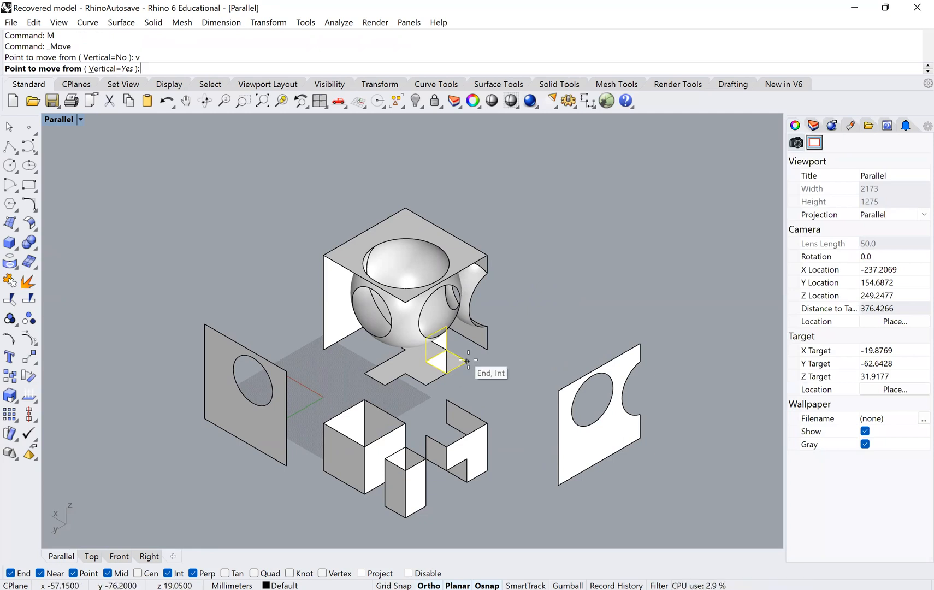
{"action": "left_click", "coordinate": [442, 358]}
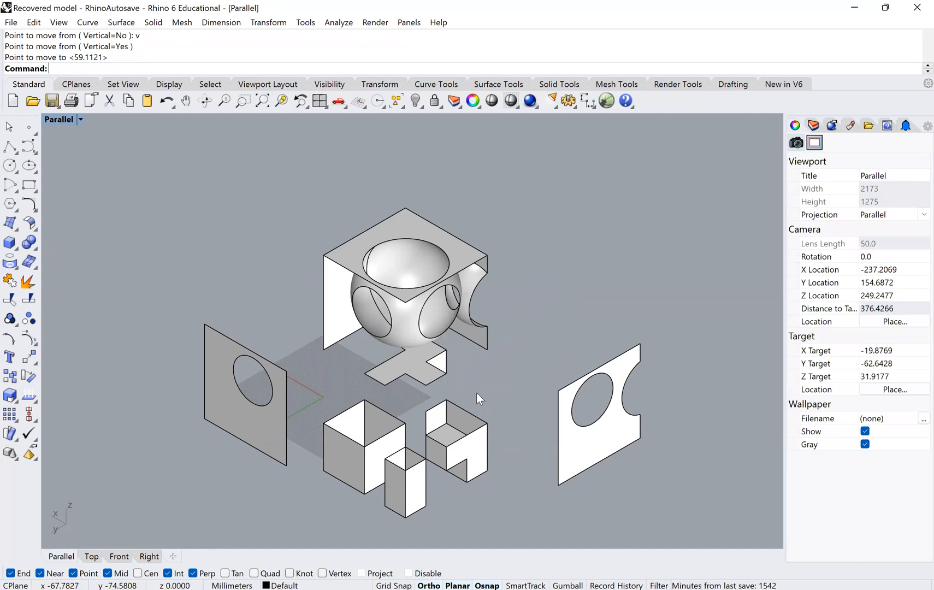
Move the next small face from its corner onto the lower block, Vertical on
{"action": "left_click", "coordinate": [438, 367]}
{"action": "type", "text": "v"}
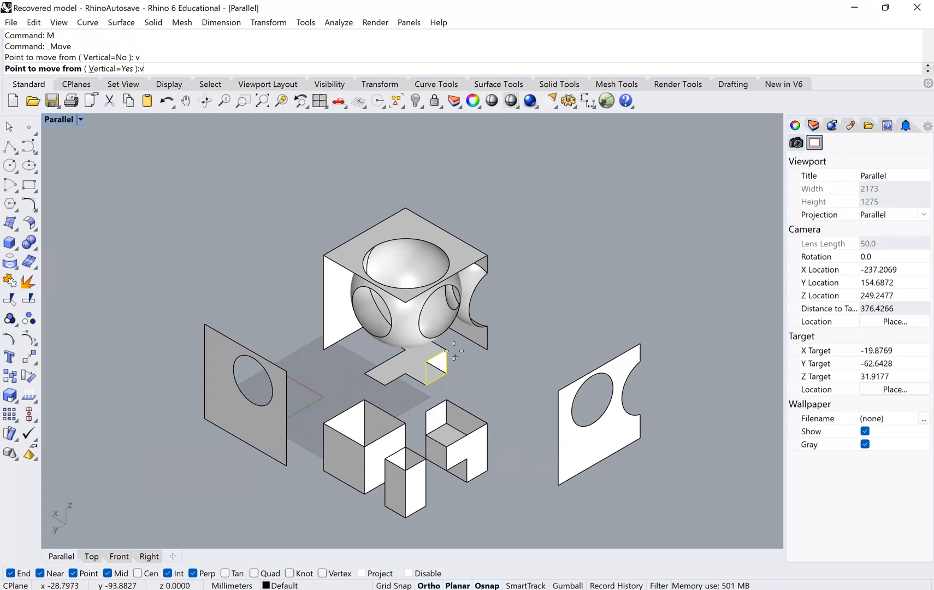
{"action": "left_click", "coordinate": [435, 366]}
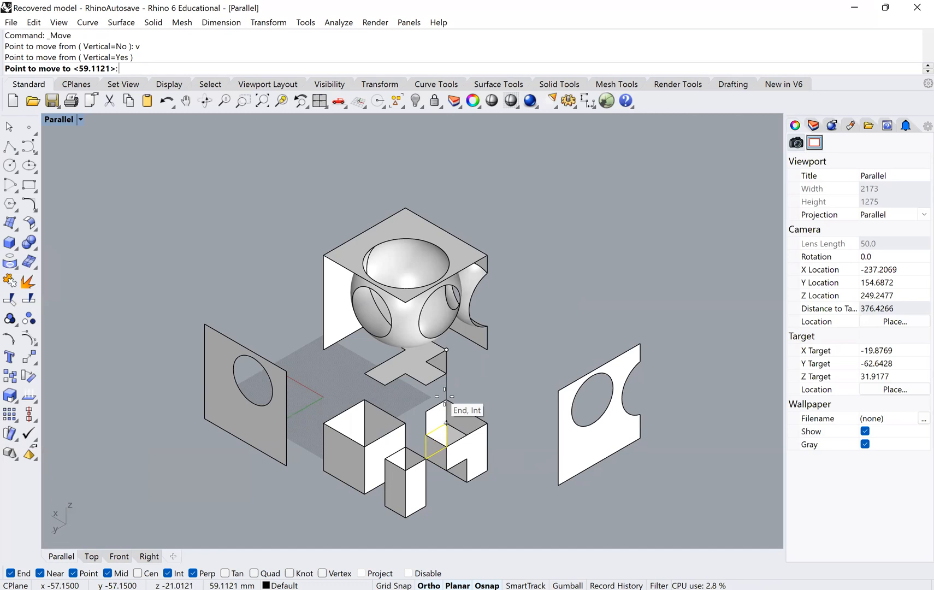
{"action": "left_click", "coordinate": [437, 360]}
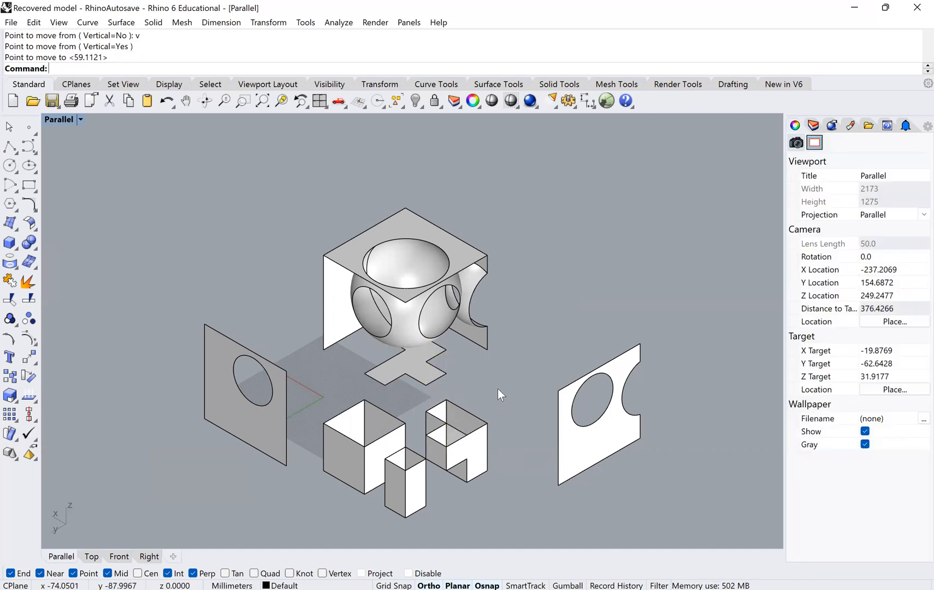
{"action": "mouse_move", "coordinate": [419, 368]}
{"action": "type", "text": "M"}
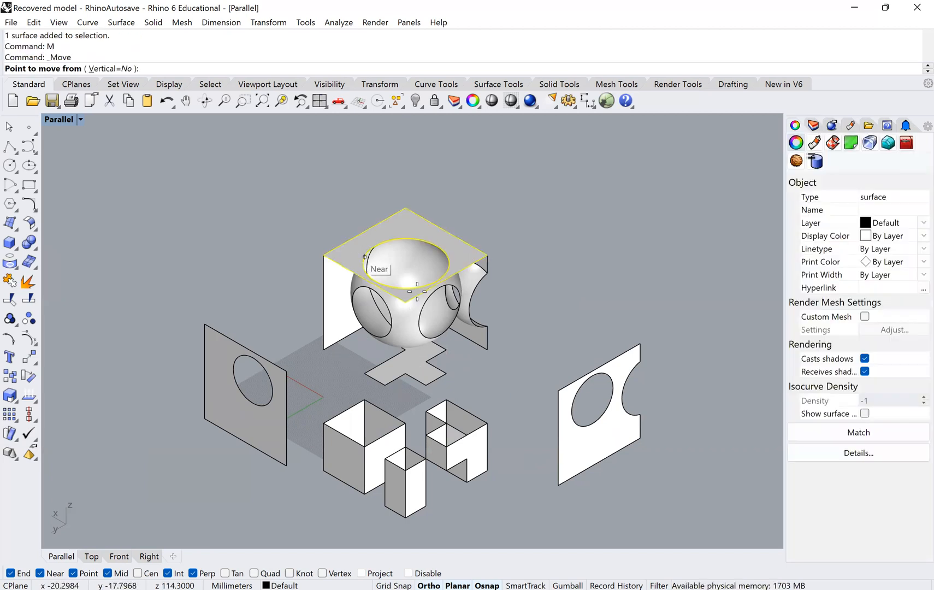
{"action": "type", "text": "v"}
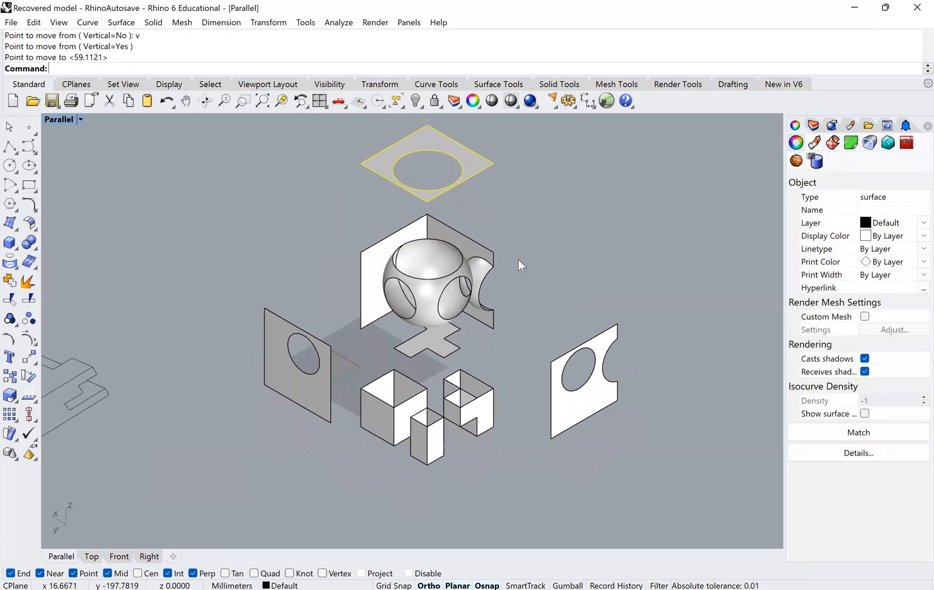
{"action": "mouse_move", "coordinate": [407, 270]}
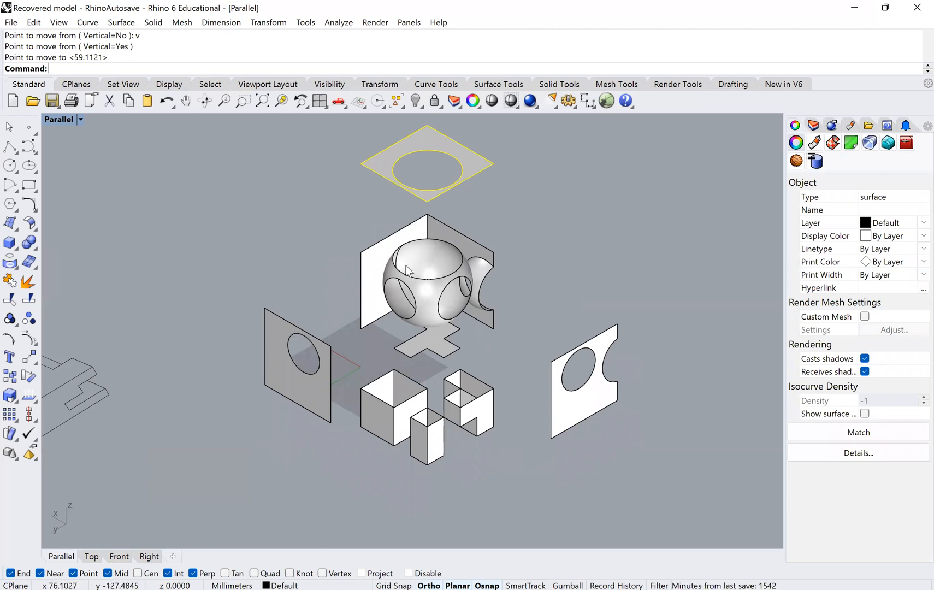
{"action": "mouse_move", "coordinate": [386, 273]}
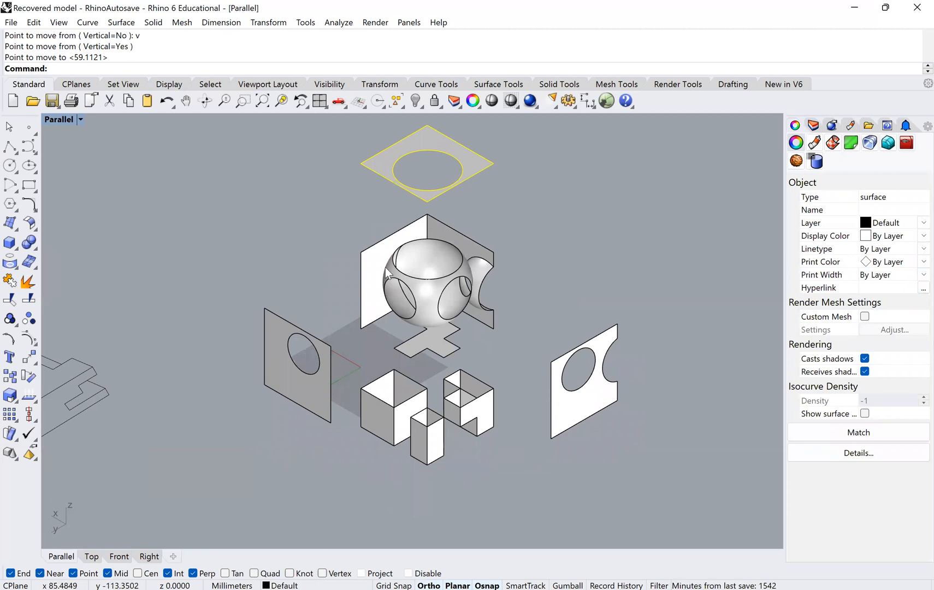
{"action": "mouse_move", "coordinate": [276, 227]}
{"action": "type", "text": "Make"}
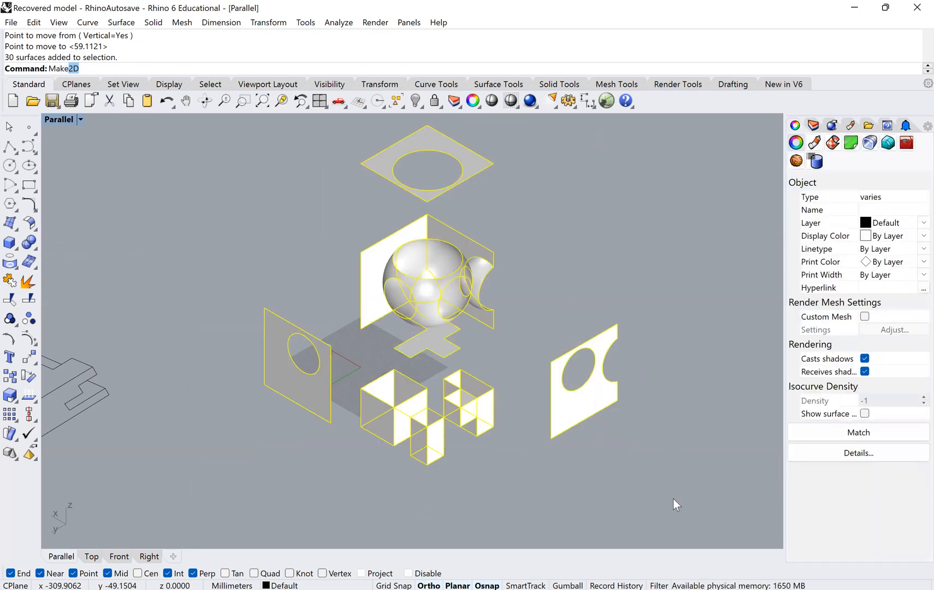
Run Make2D on the 30 exploded surfaces and place the linework beside the earlier drawings
{"action": "key", "text": "Enter"}
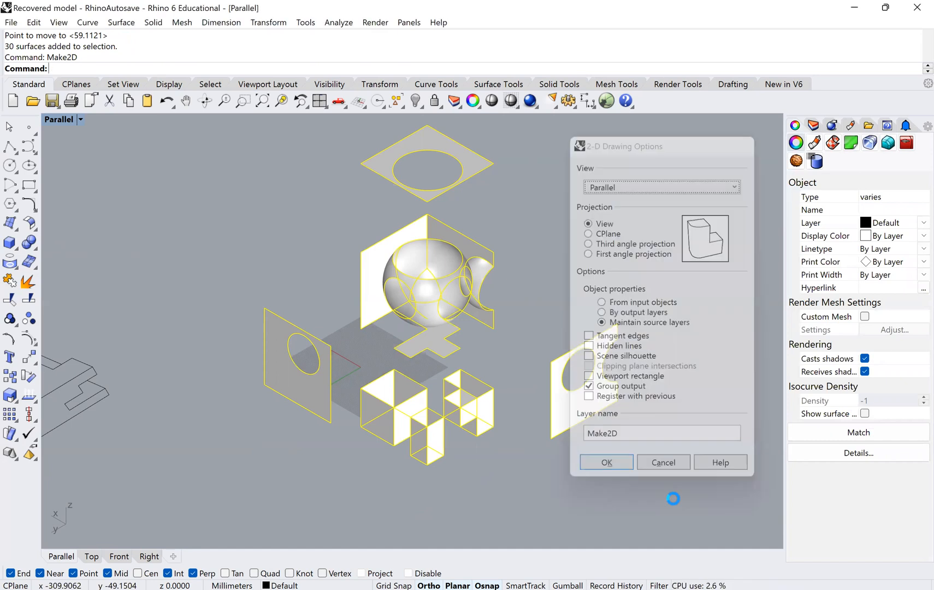
{"action": "left_click", "coordinate": [605, 461]}
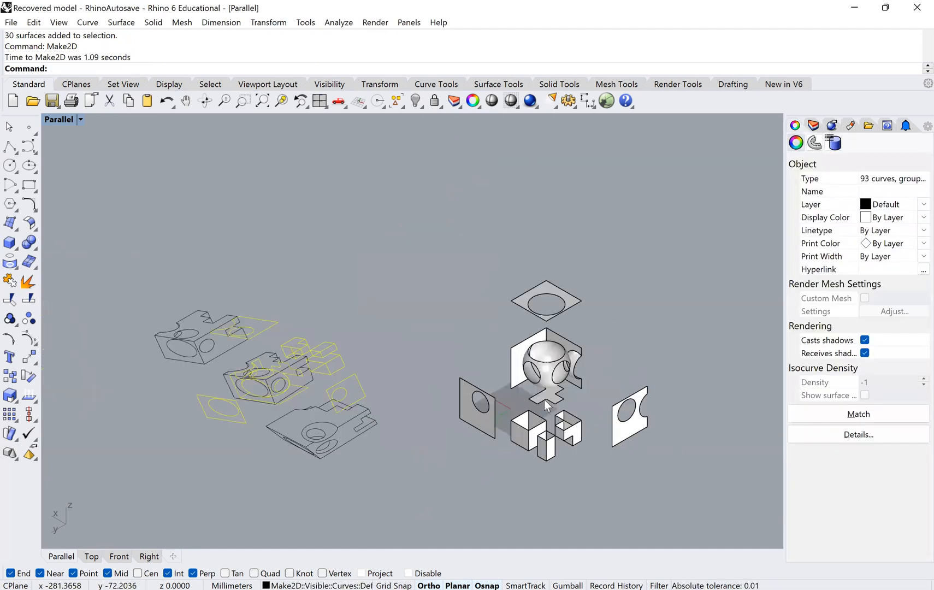
{"action": "left_click_drag", "start_coordinate": [536, 405], "coordinate": [375, 369]}
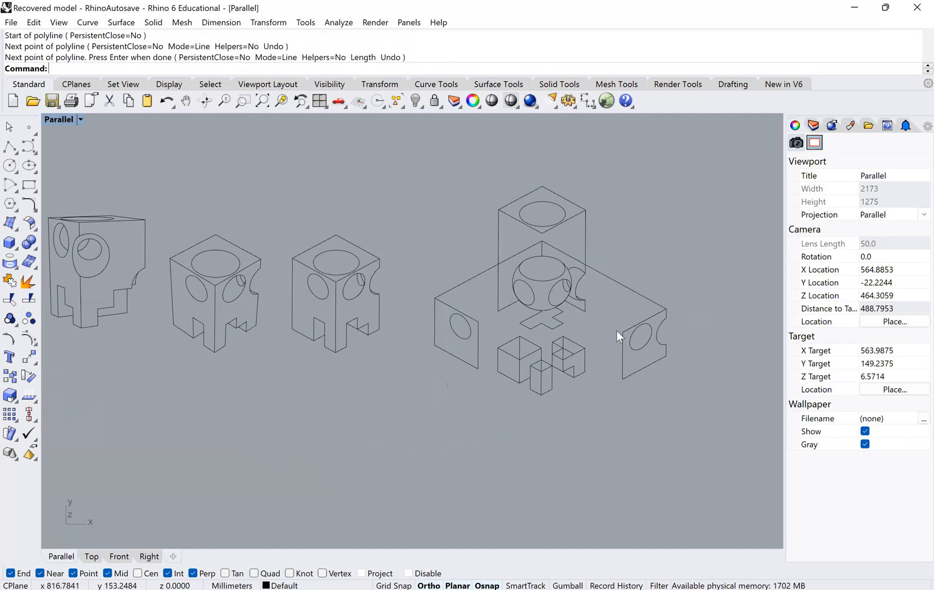
Draw vertical polylines from the lifted top panel to the parts below, trim overlaps, and zoom out
{"action": "left_click", "coordinate": [585, 312]}
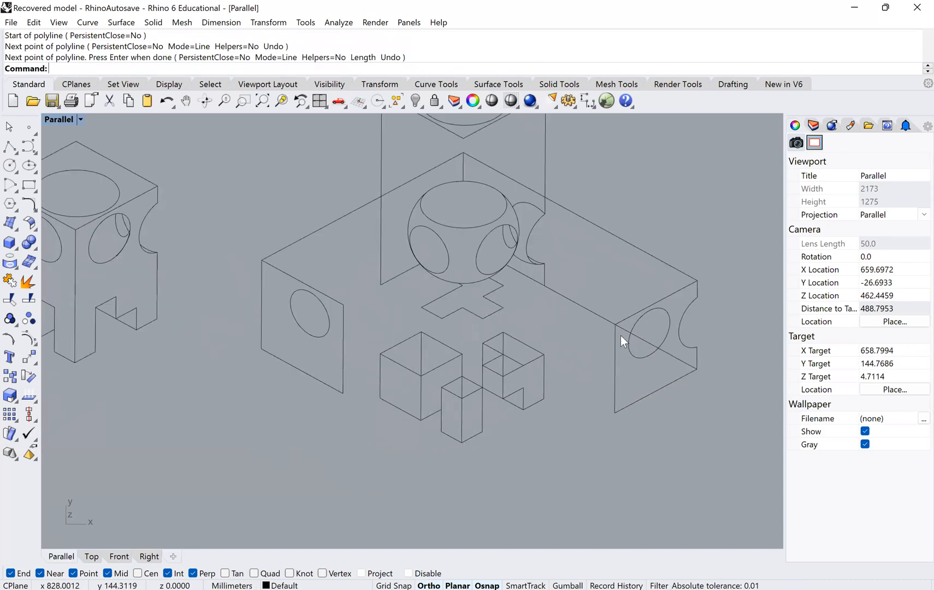
{"action": "left_click", "coordinate": [650, 358]}
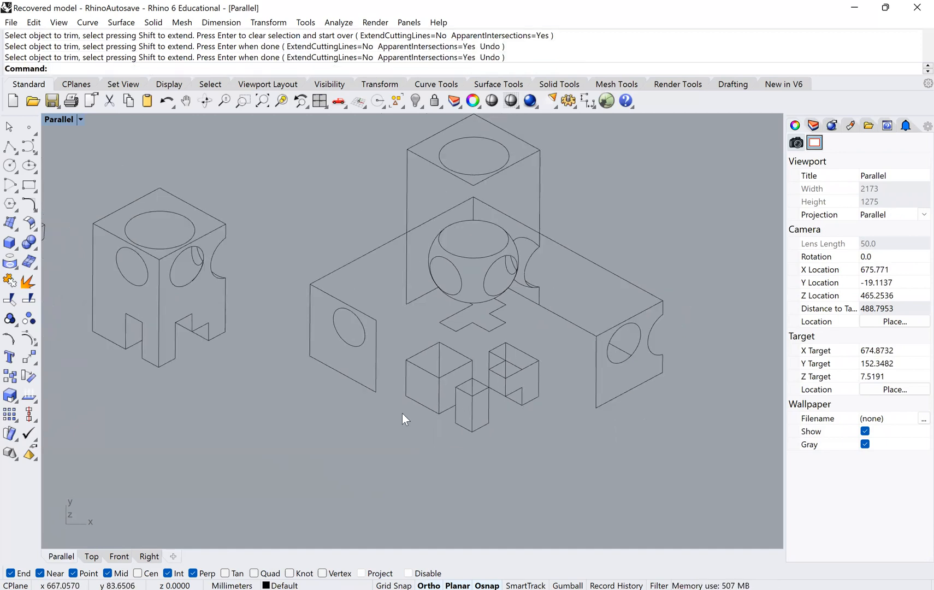
{"action": "mouse_move", "coordinate": [410, 374]}
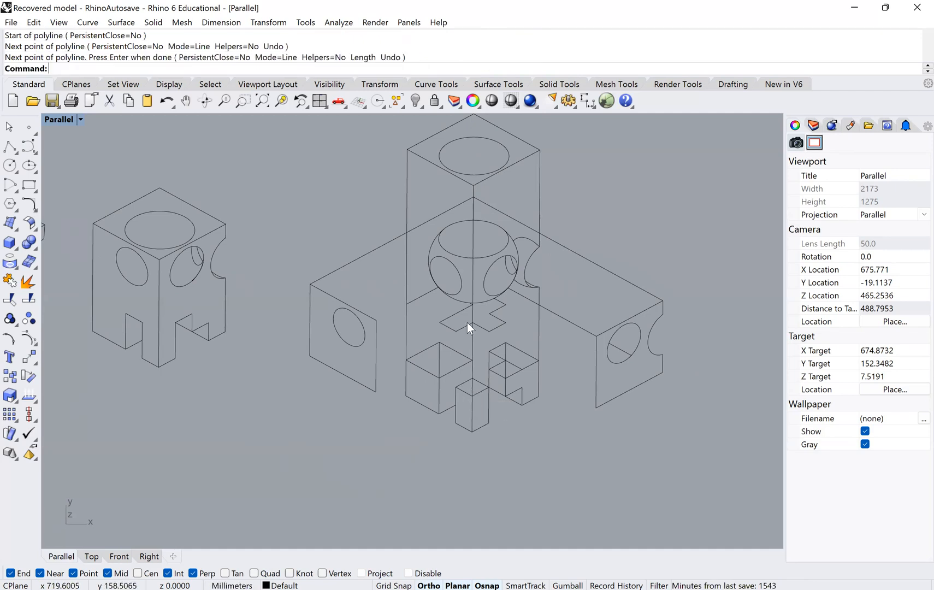
{"action": "left_click_drag", "start_coordinate": [471, 328], "coordinate": [437, 426]}
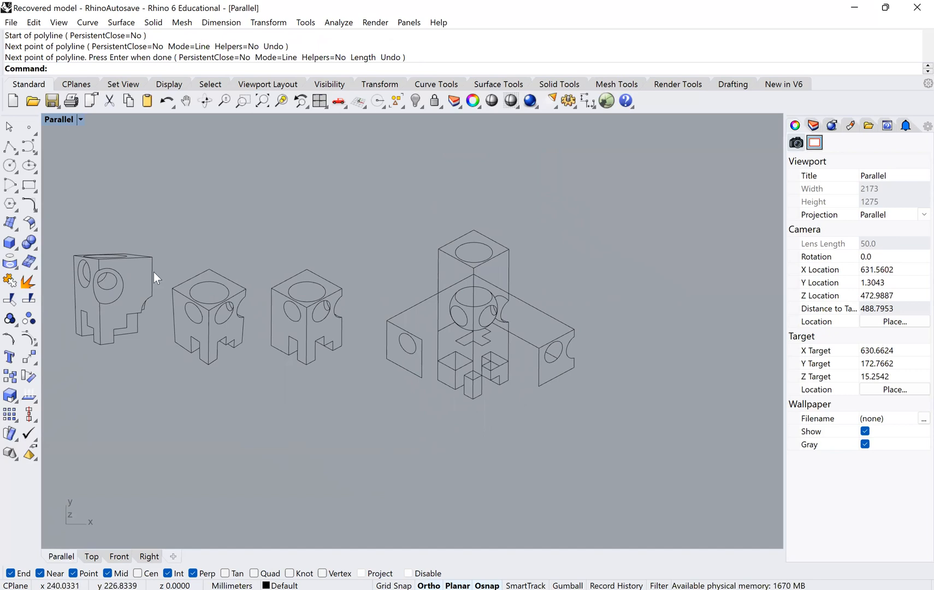
{"action": "mouse_move", "coordinate": [317, 424]}
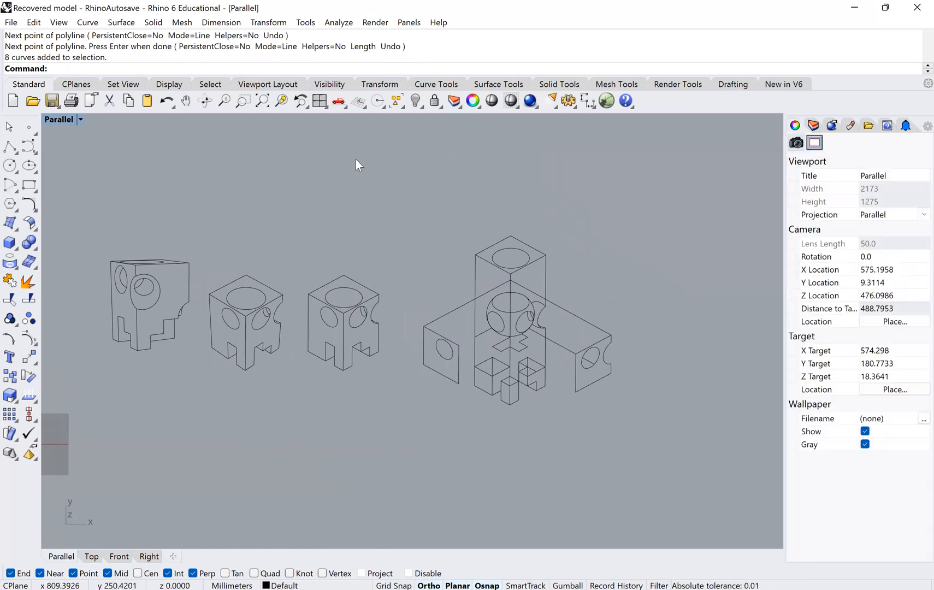
{"action": "mouse_move", "coordinate": [73, 278]}
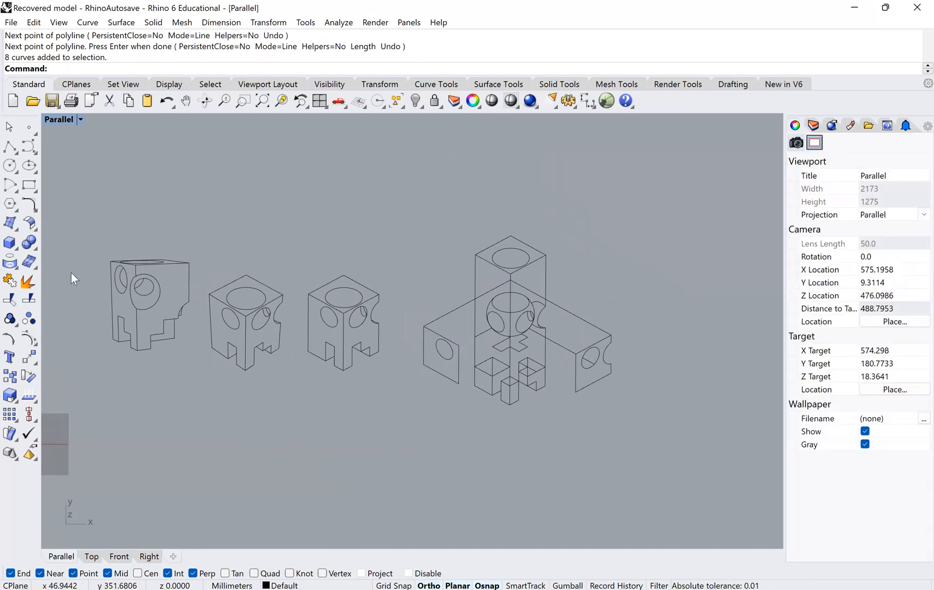
{"action": "mouse_move", "coordinate": [612, 445]}
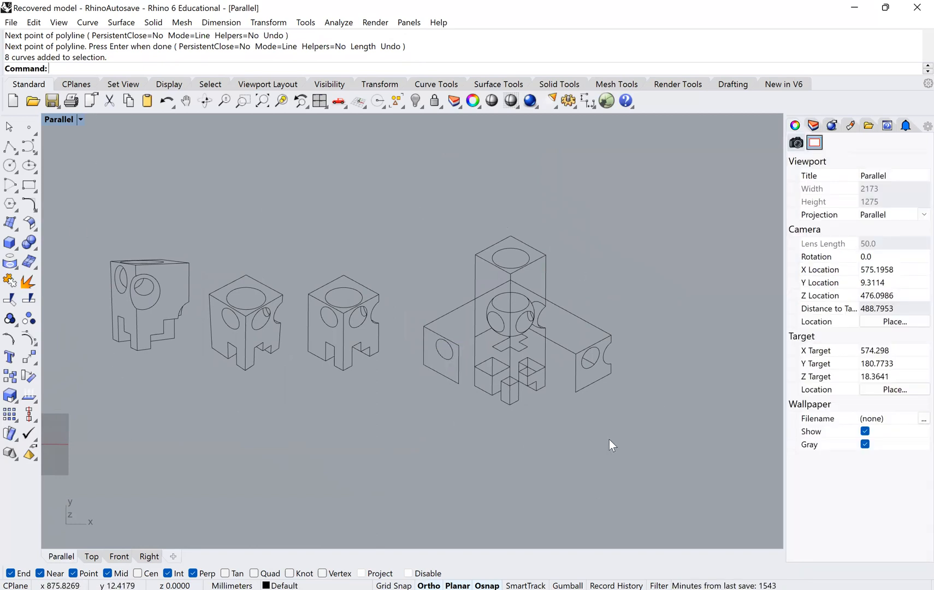
{"action": "mouse_move", "coordinate": [518, 373]}
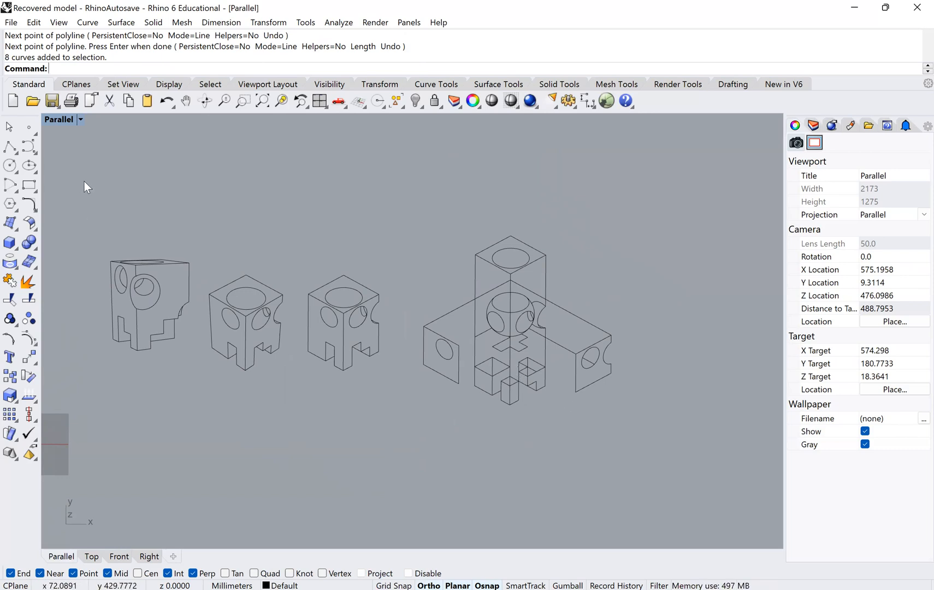
{"action": "mouse_move", "coordinate": [87, 178]}
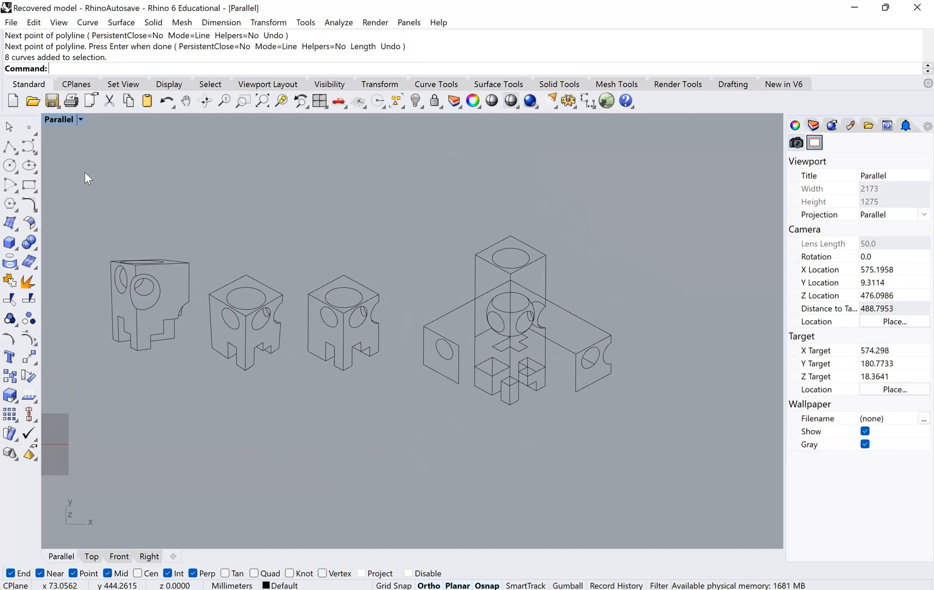
Export the selected drawing curves as Axons.dwg on the Desktop with the R12 Natural scheme
{"action": "left_click_drag", "start_coordinate": [88, 178], "coordinate": [643, 471]}
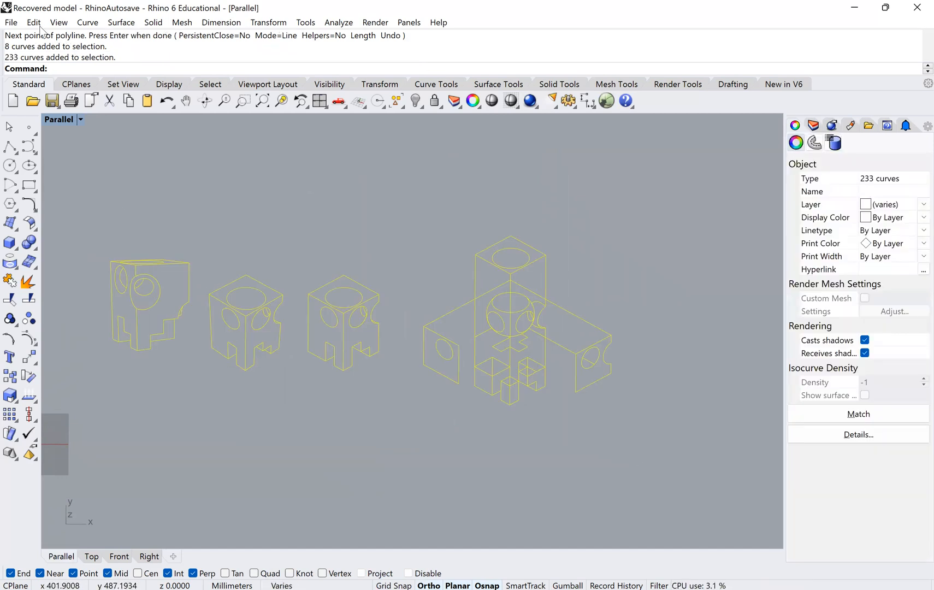
{"action": "left_click", "coordinate": [10, 22]}
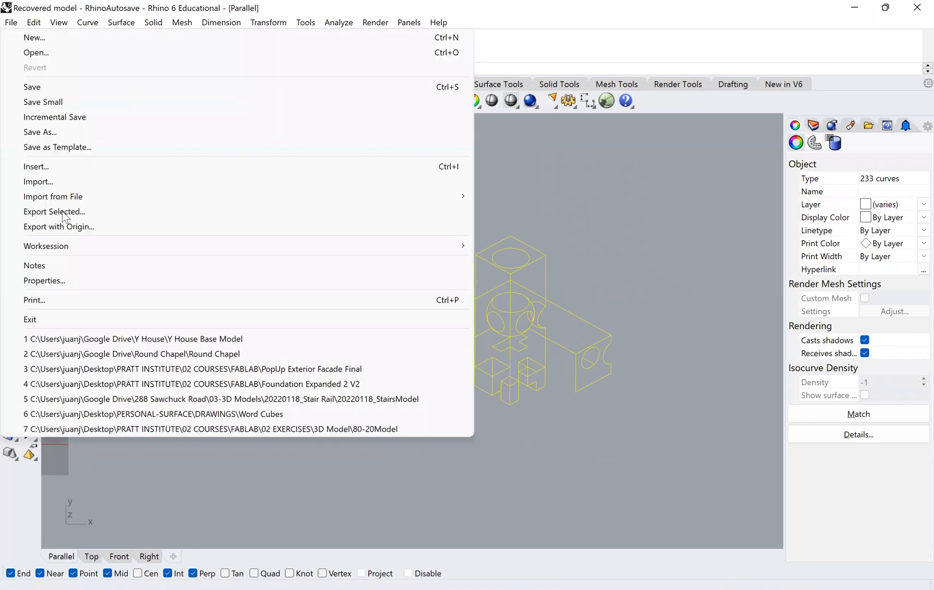
{"action": "left_click", "coordinate": [54, 211]}
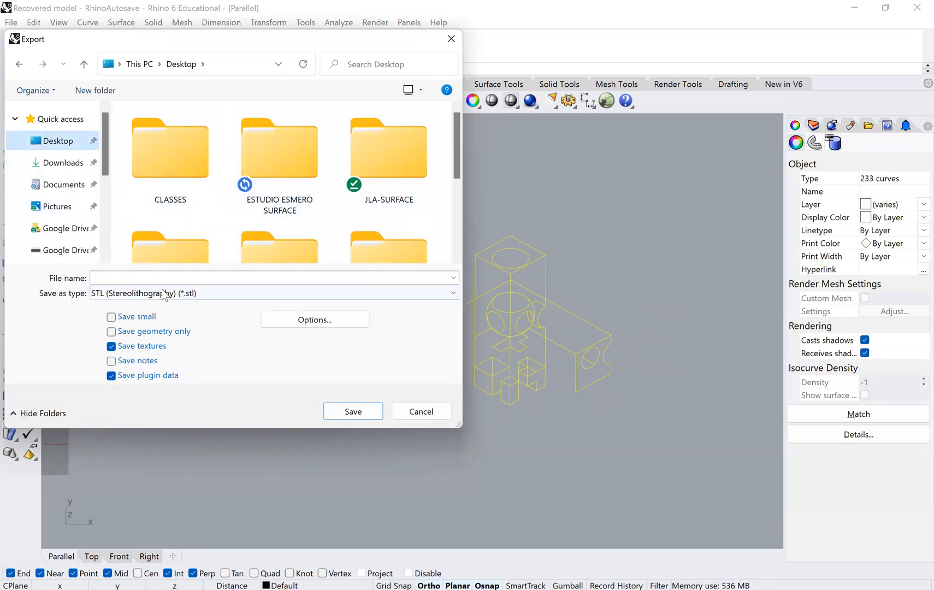
{"action": "left_click", "coordinate": [453, 293]}
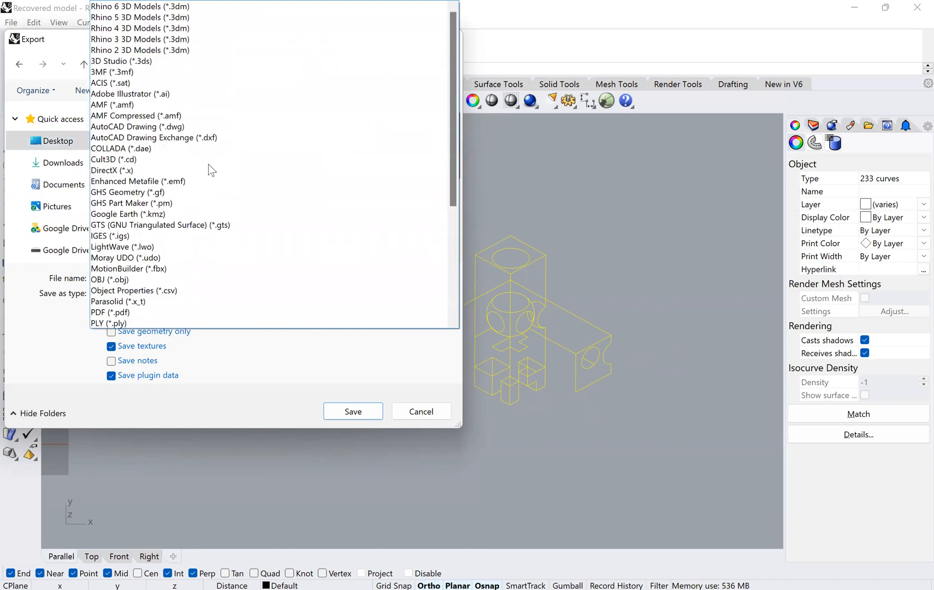
{"action": "left_click", "coordinate": [110, 235]}
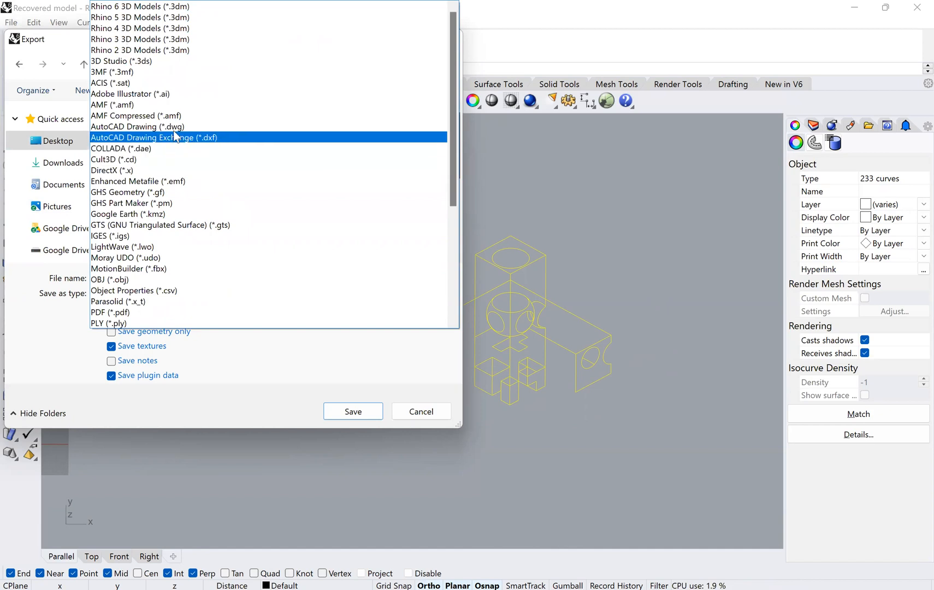
{"action": "left_click", "coordinate": [138, 126]}
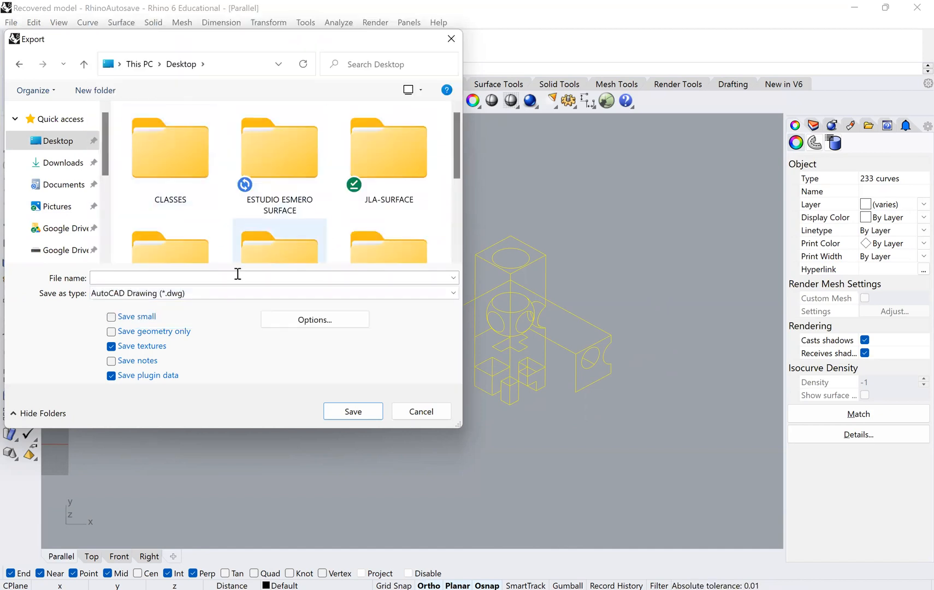
{"action": "mouse_move", "coordinate": [289, 275]}
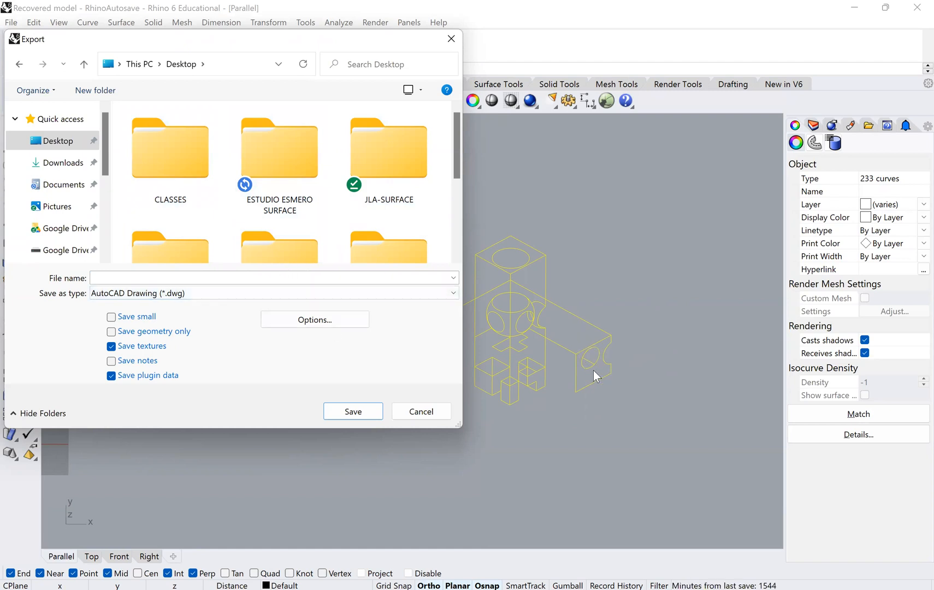
{"action": "mouse_move", "coordinate": [564, 337]}
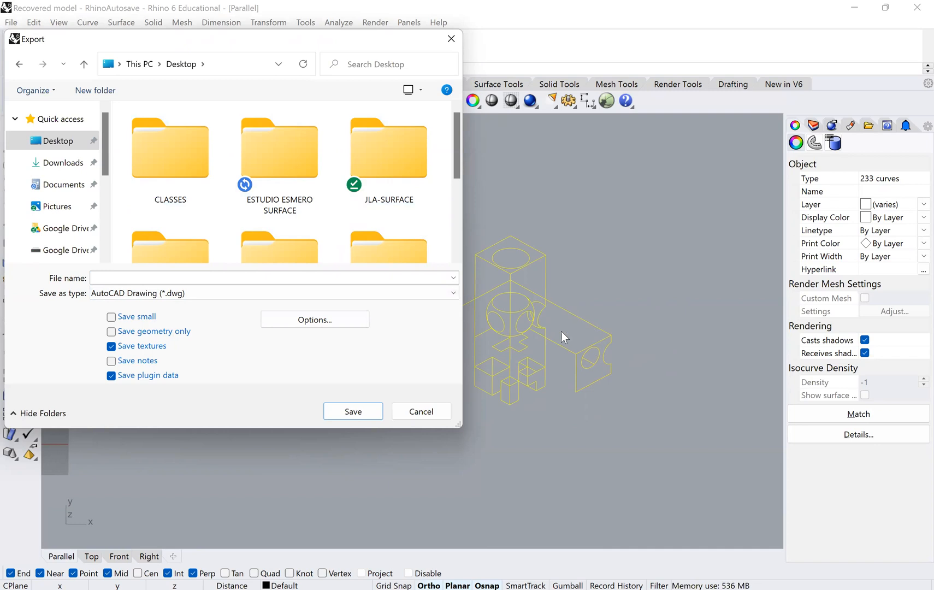
{"action": "mouse_move", "coordinate": [572, 360]}
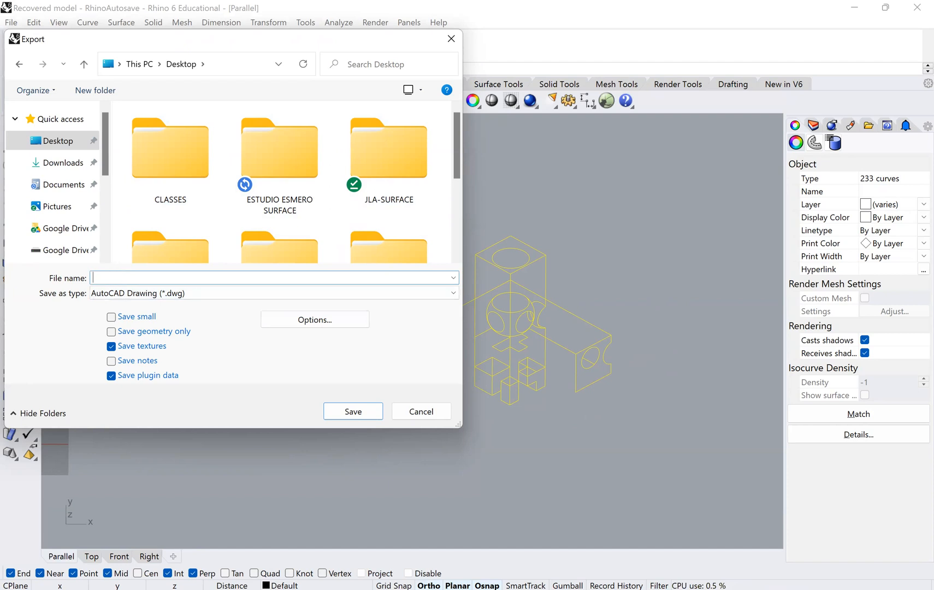
{"action": "type", "text": "Axons"}
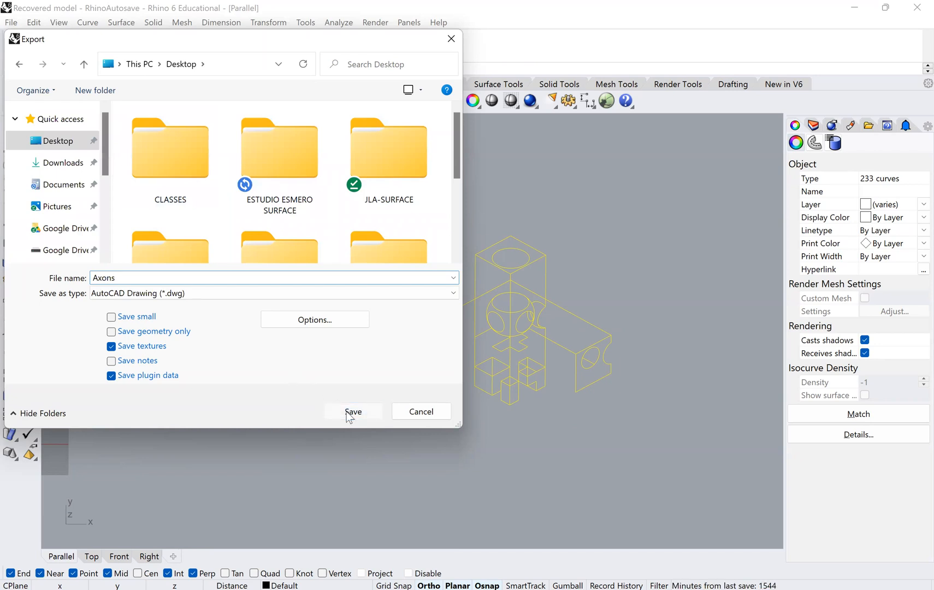
{"action": "left_click", "coordinate": [353, 411]}
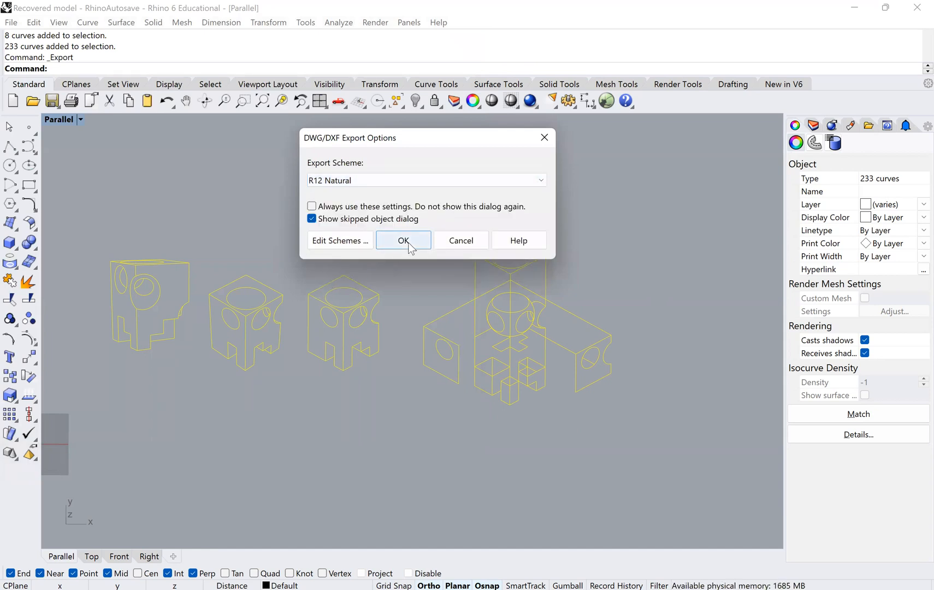
{"action": "left_click", "coordinate": [403, 240]}
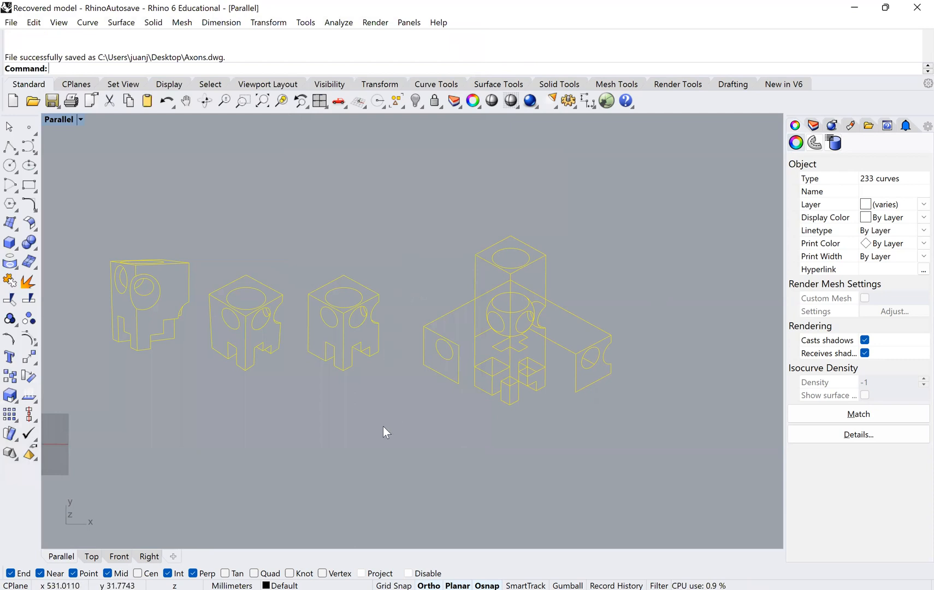
{"action": "mouse_move", "coordinate": [393, 422]}
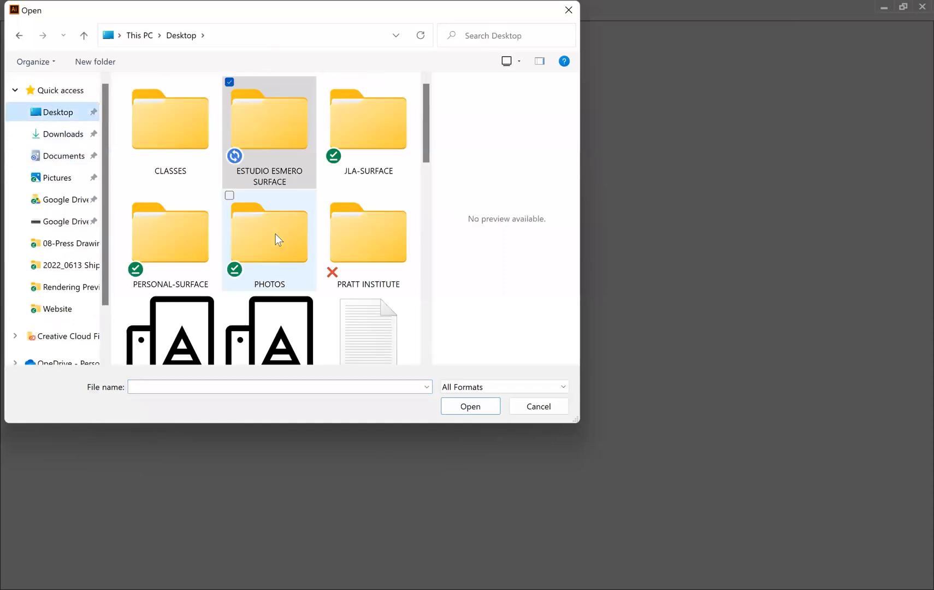
Open Axons.dwg in Illustrator, importing it at Original Size
{"action": "scroll", "scroll_direction": "down", "scroll_amount": 3}
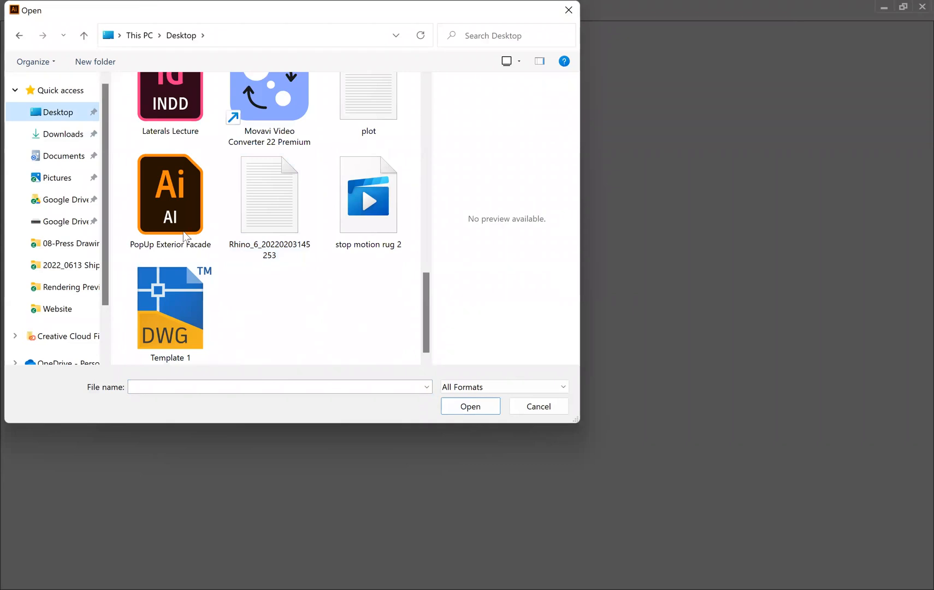
{"action": "scroll", "scroll_direction": "down", "scroll_amount": 3}
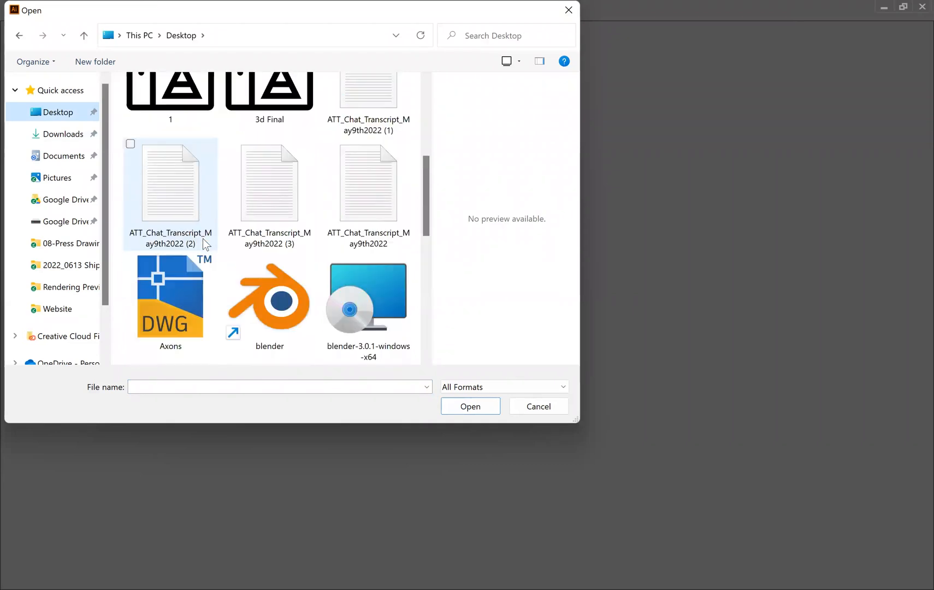
{"action": "scroll", "scroll_direction": "down", "scroll_amount": 3}
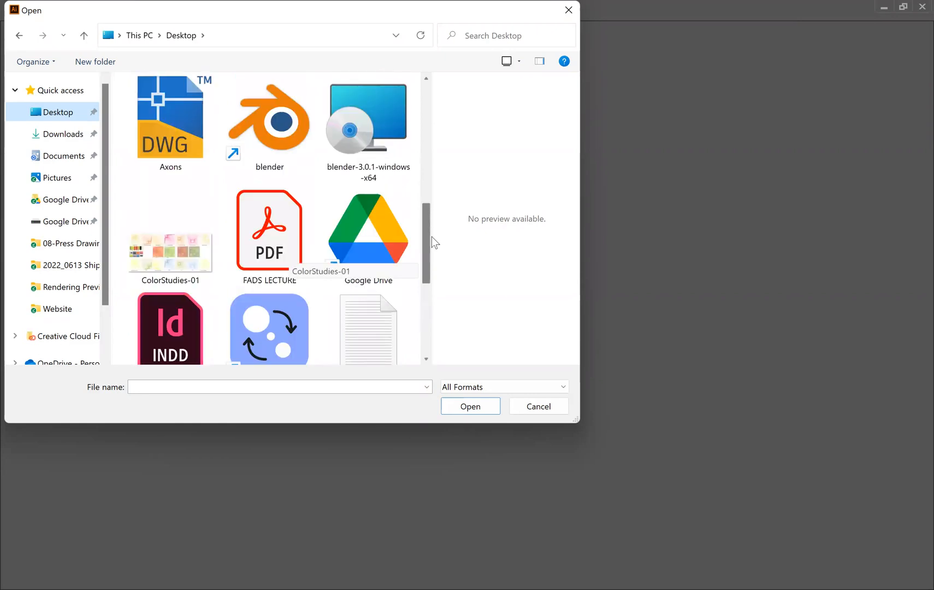
{"action": "left_click", "coordinate": [170, 185]}
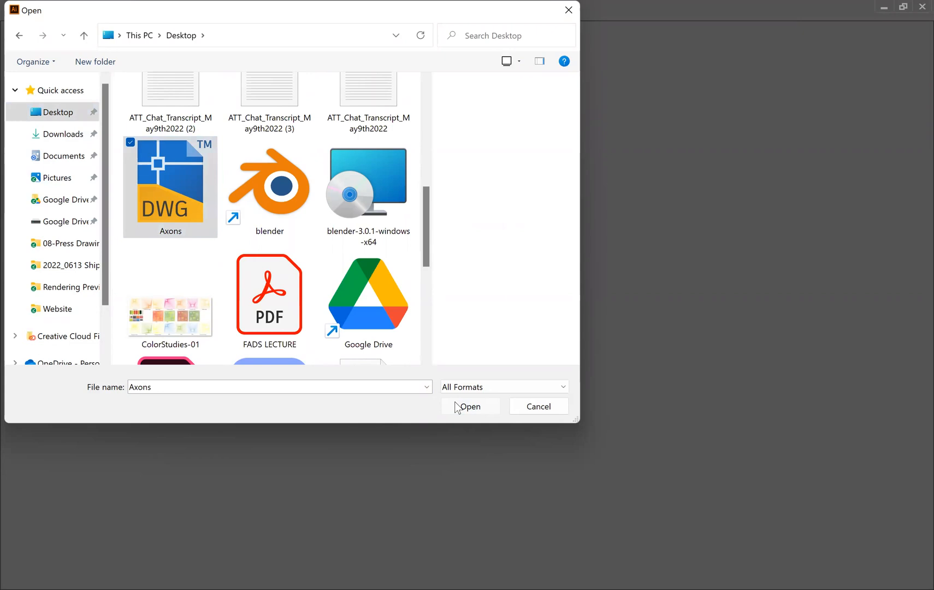
{"action": "left_click", "coordinate": [469, 406]}
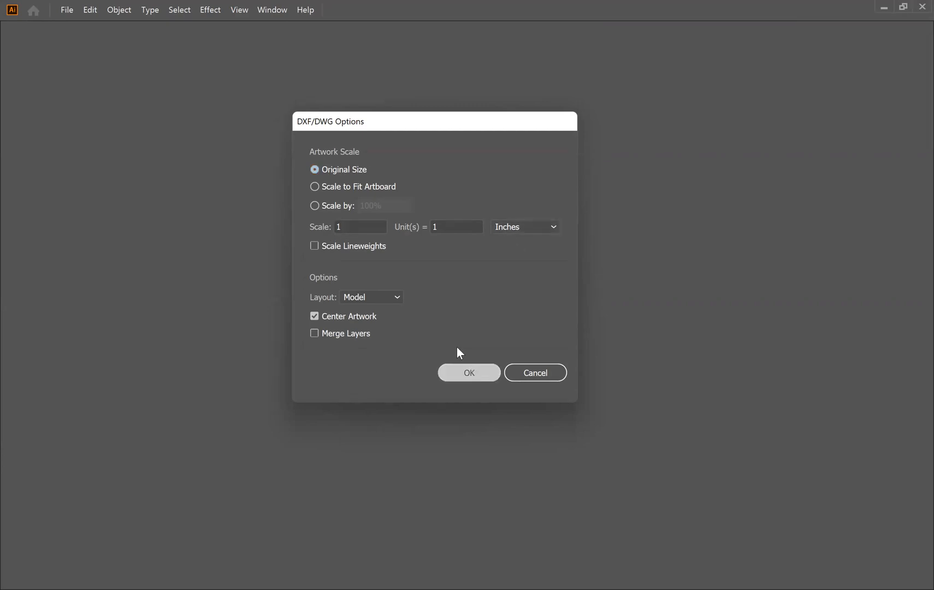
{"action": "left_click", "coordinate": [468, 373]}
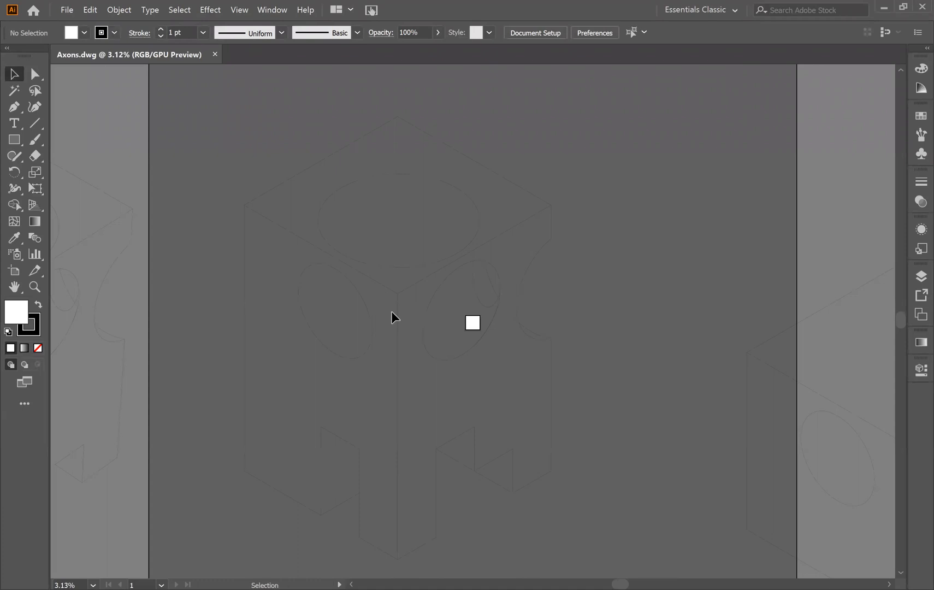
Select all the imported Axons linework and scale it uniformly to 10%
{"action": "key", "text": "ctrl+a"}
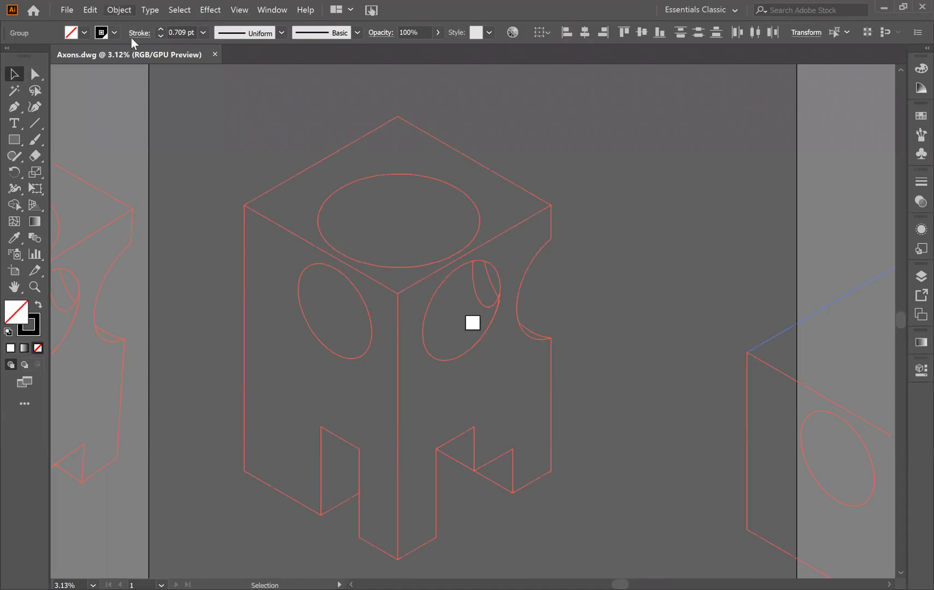
{"action": "left_click", "coordinate": [119, 9]}
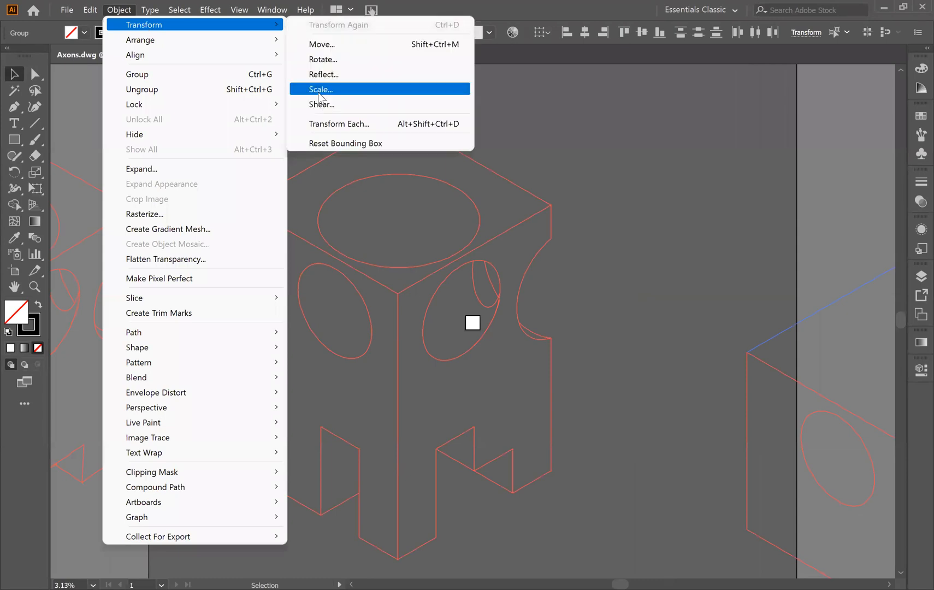
{"action": "left_click", "coordinate": [321, 90]}
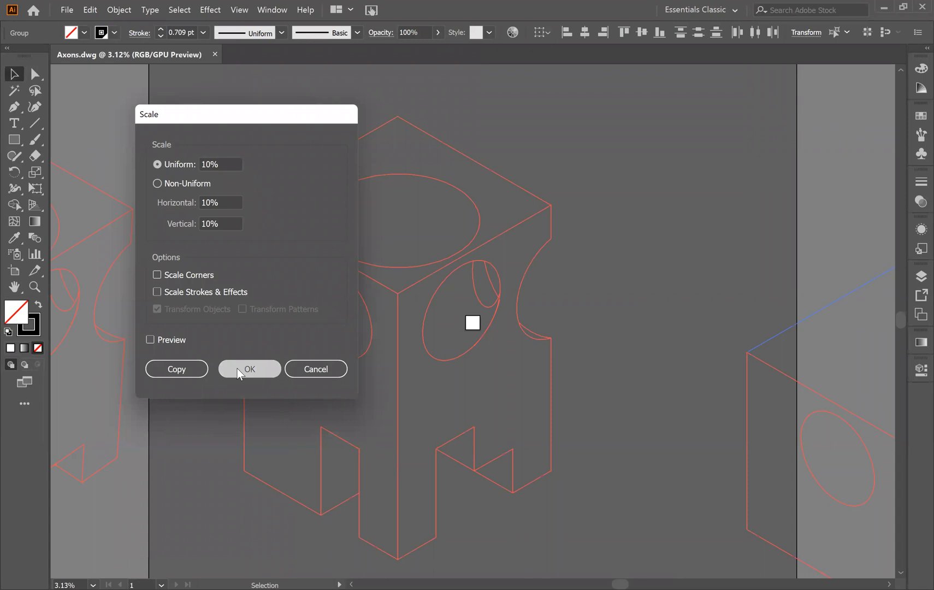
{"action": "left_click", "coordinate": [249, 368]}
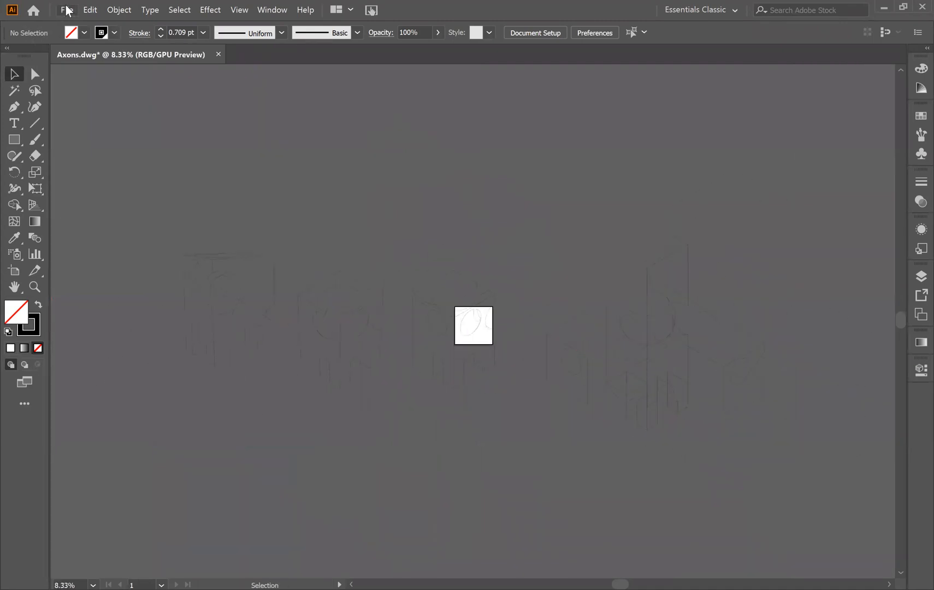
Drag the artboard edges outward to about 81 × 23 inches around all drawings
{"action": "left_click", "coordinate": [65, 9]}
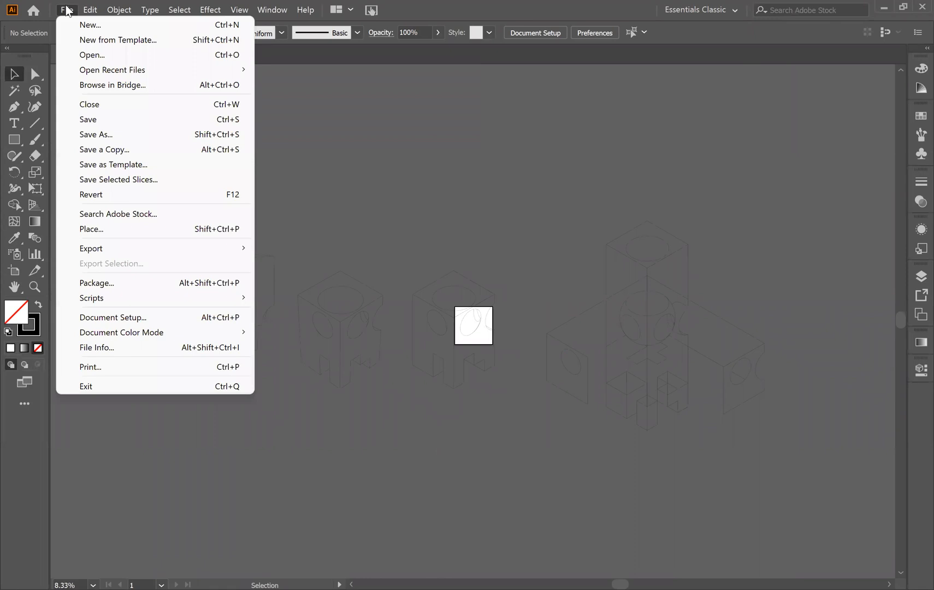
{"action": "mouse_move", "coordinate": [139, 339]}
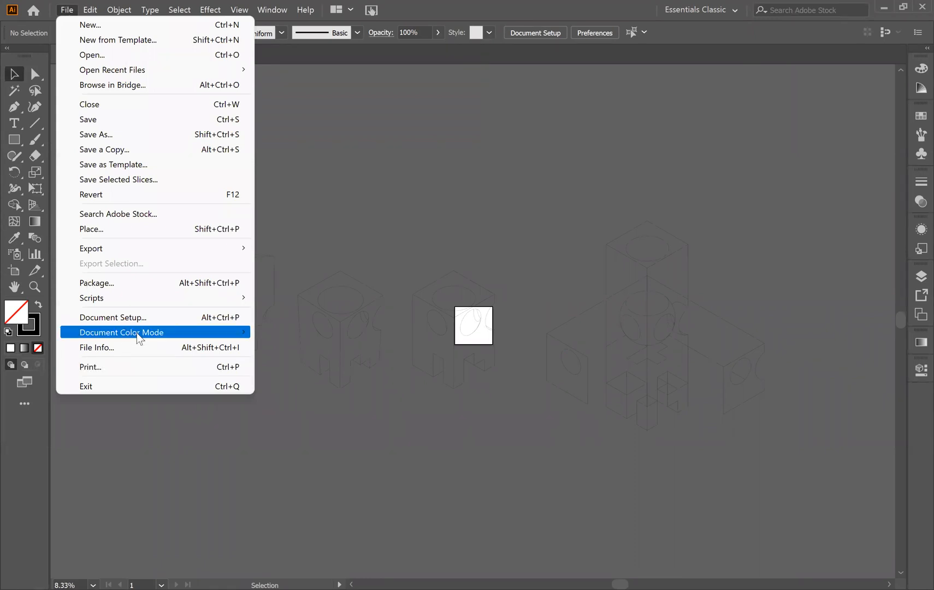
{"action": "mouse_move", "coordinate": [121, 332]}
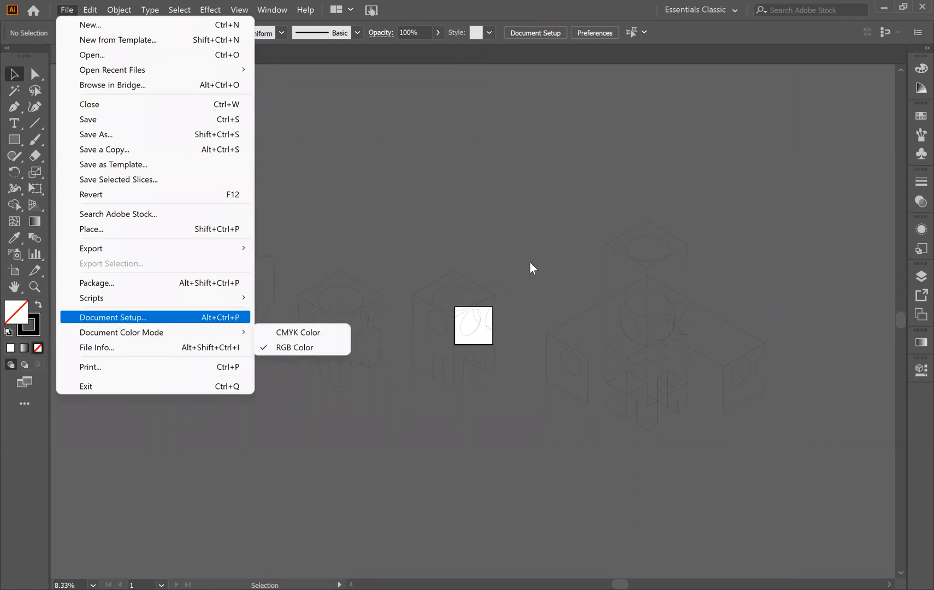
{"action": "left_click", "coordinate": [473, 326]}
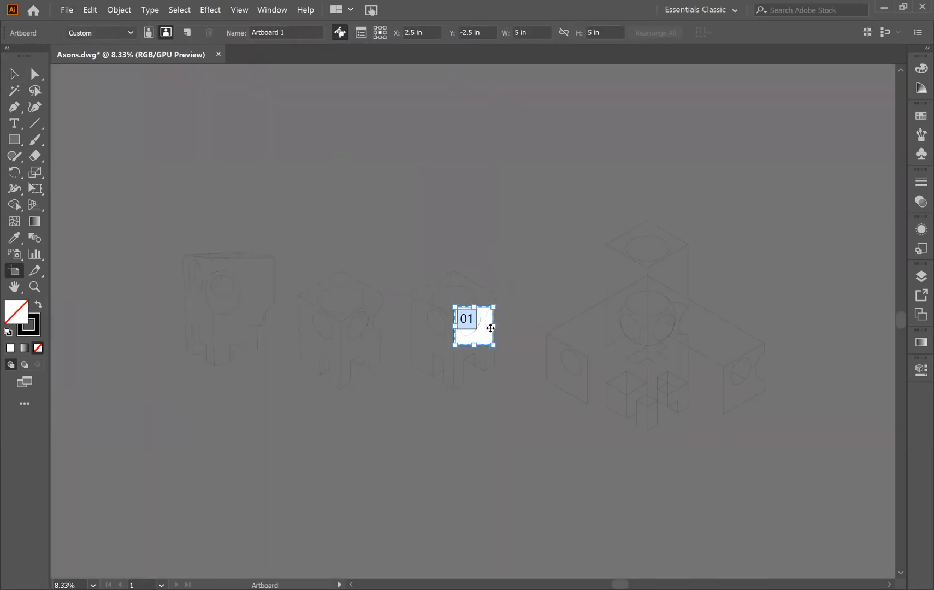
{"action": "left_click_drag", "start_coordinate": [494, 328], "coordinate": [785, 327]}
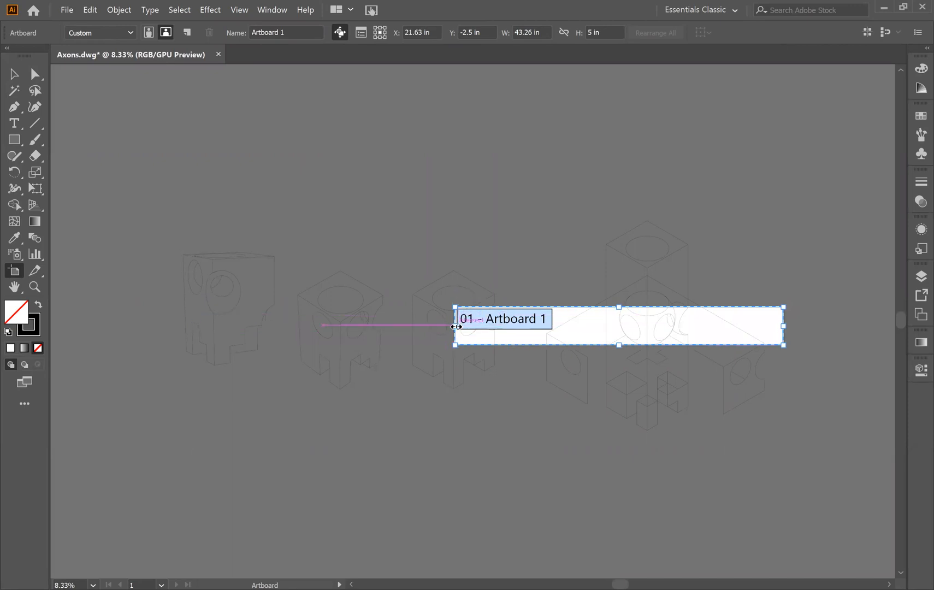
{"action": "left_click_drag", "start_coordinate": [454, 326], "coordinate": [170, 326]}
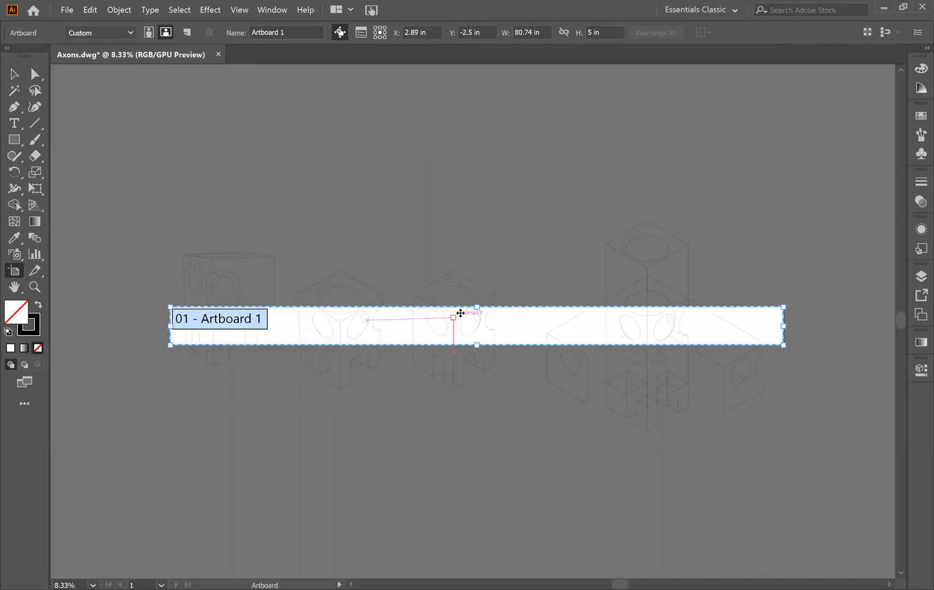
{"action": "left_click_drag", "start_coordinate": [459, 314], "coordinate": [475, 215]}
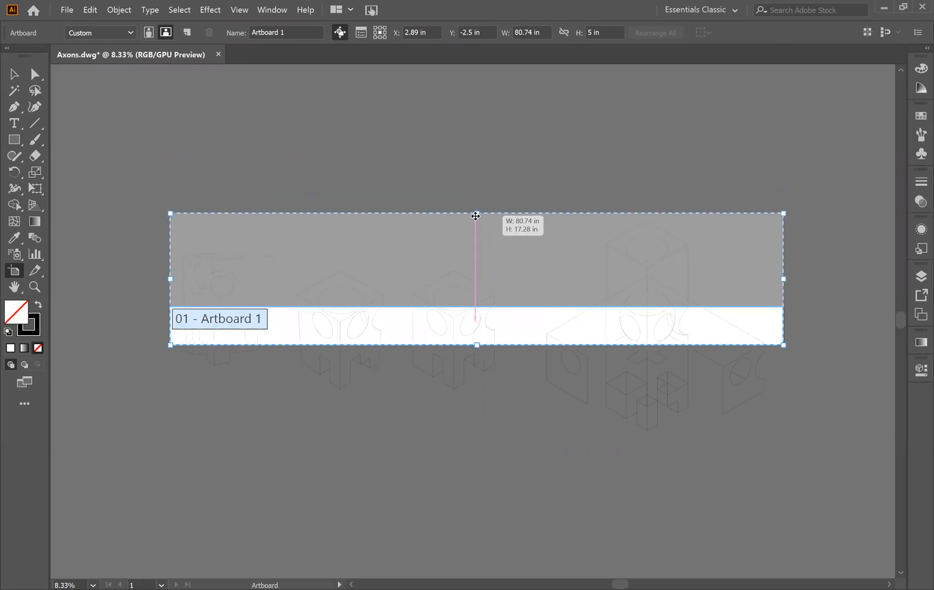
{"action": "left_click_drag", "start_coordinate": [476, 216], "coordinate": [478, 391]}
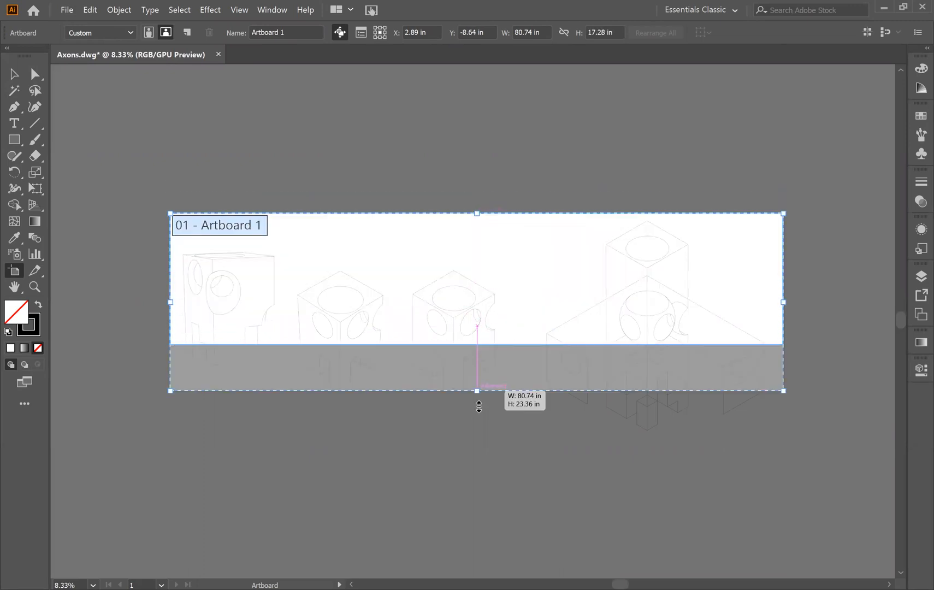
{"action": "left_click_drag", "start_coordinate": [477, 390], "coordinate": [478, 448]}
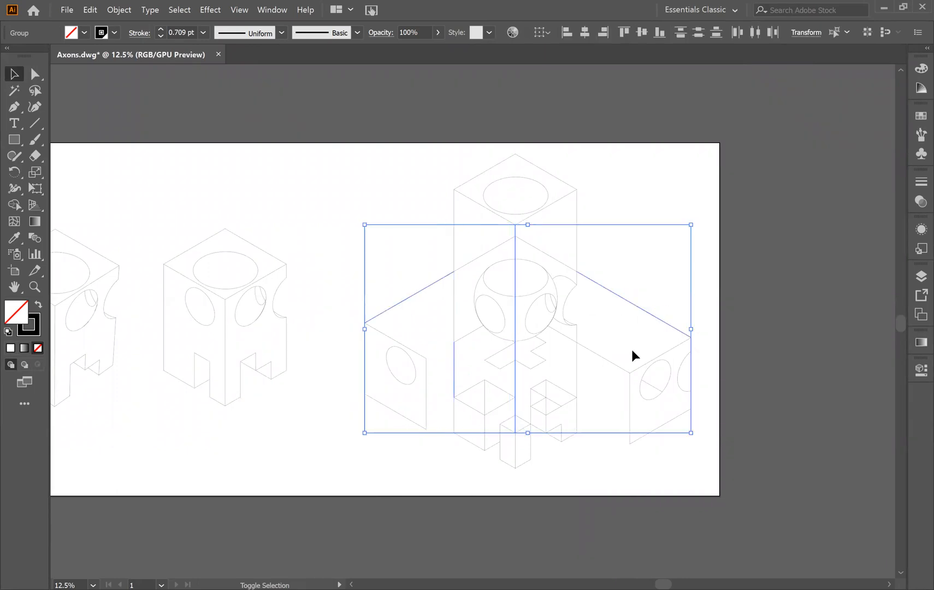
{"action": "mouse_move", "coordinate": [648, 387]}
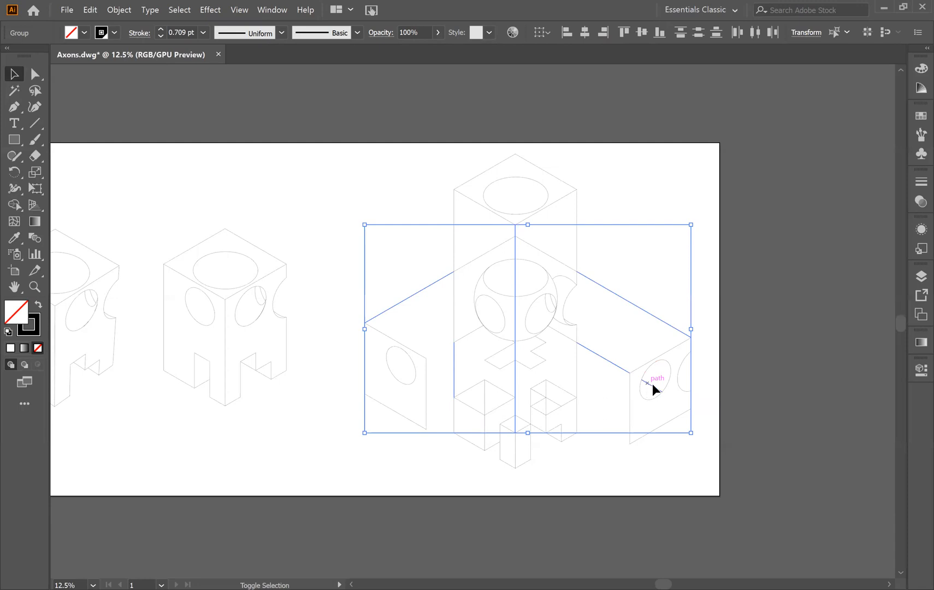
{"action": "mouse_move", "coordinate": [309, 172]}
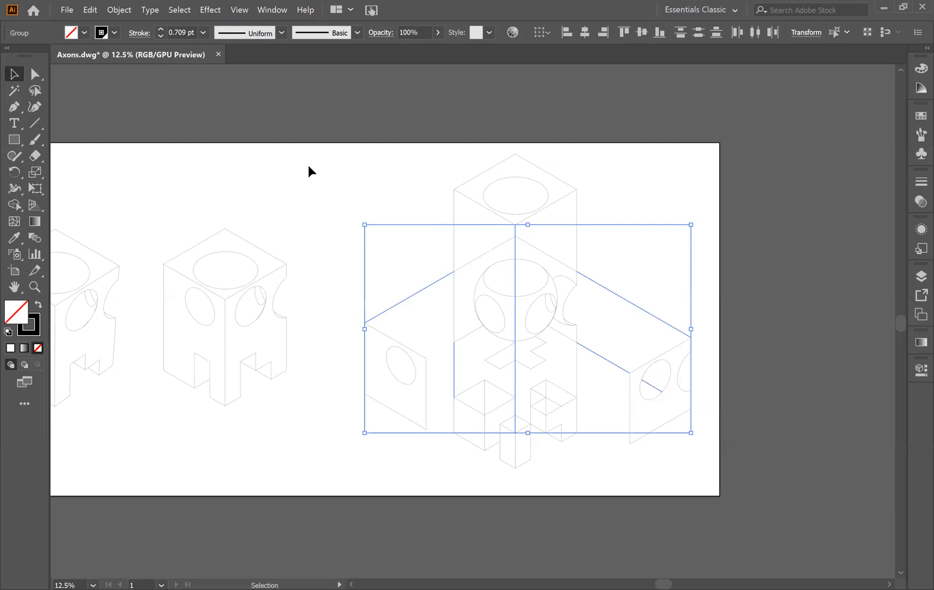
{"action": "mouse_move", "coordinate": [493, 165]}
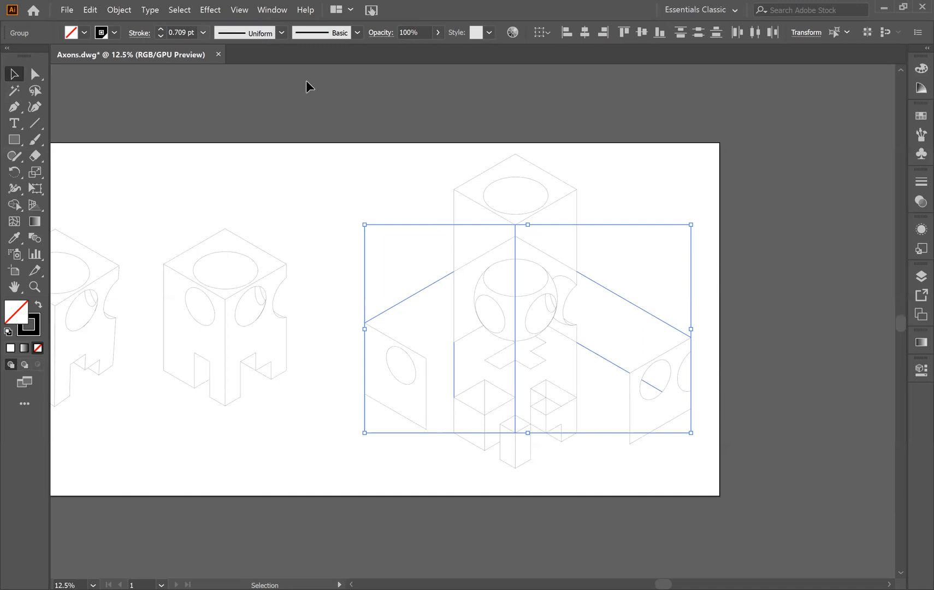
Give the guide lines a 0.5 pt dashed stroke and the side panel a 2 pt outline
{"action": "type", "text": "0.5 pt"}
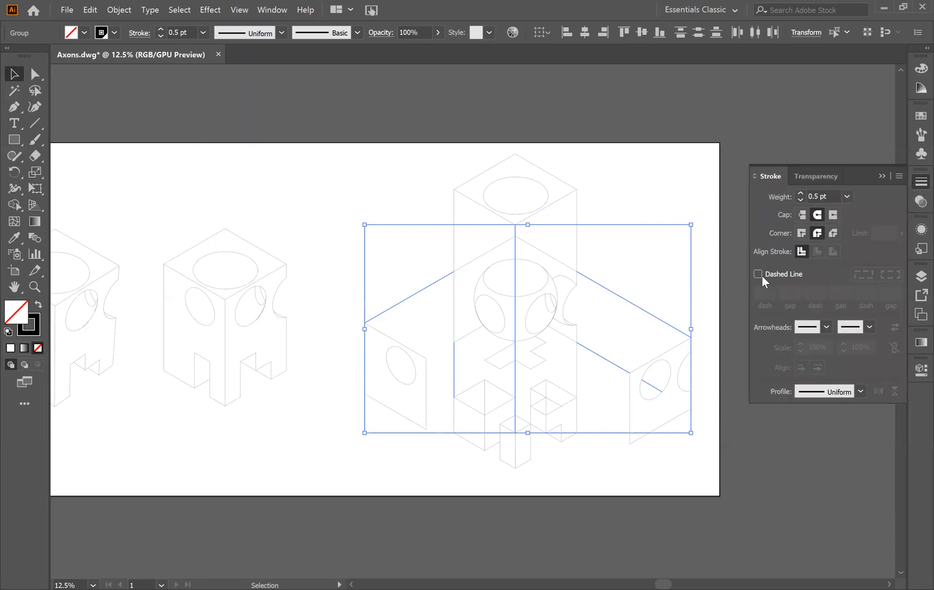
{"action": "left_click", "coordinate": [758, 274]}
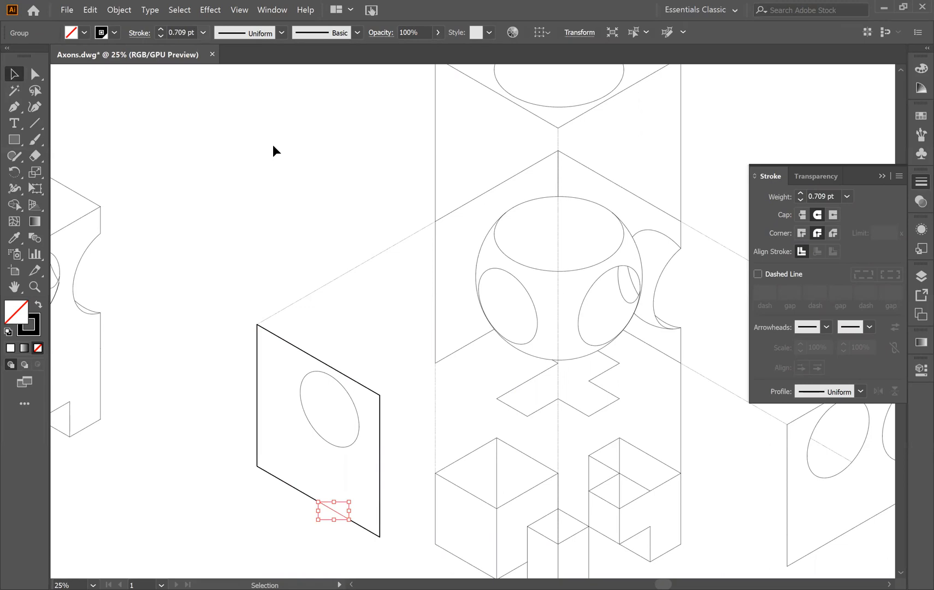
{"action": "type", "text": "2 pt"}
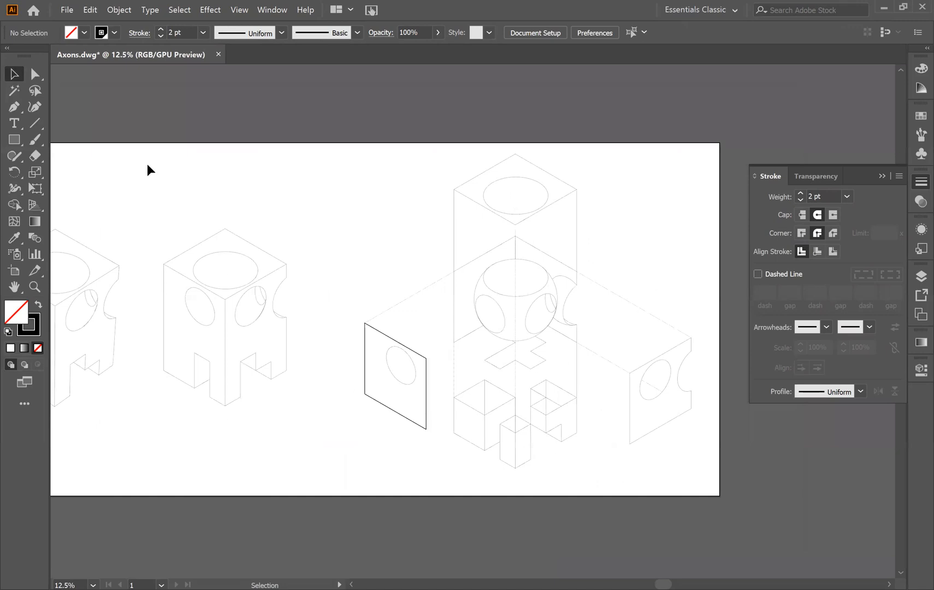
{"action": "mouse_move", "coordinate": [300, 258]}
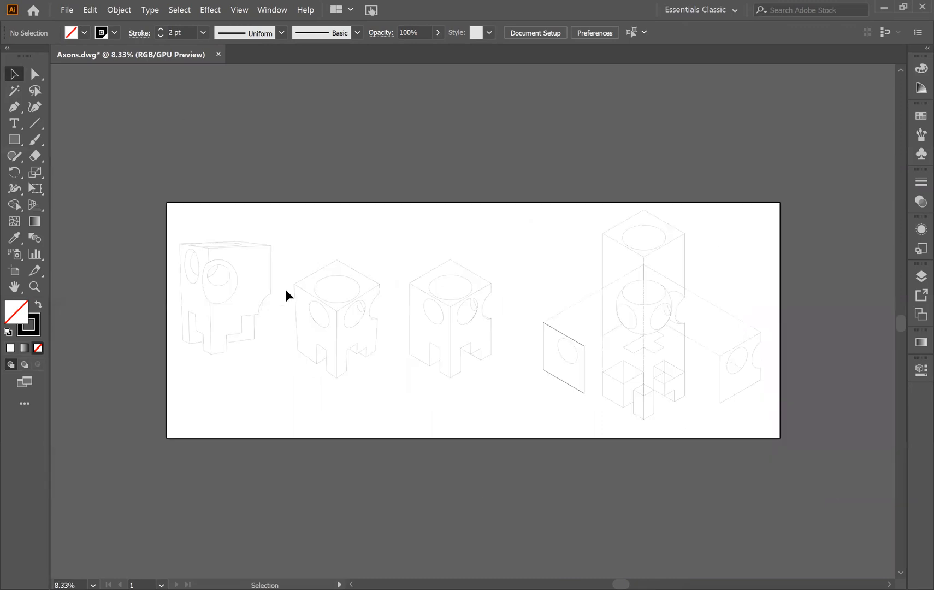
{"action": "mouse_move", "coordinate": [333, 389]}
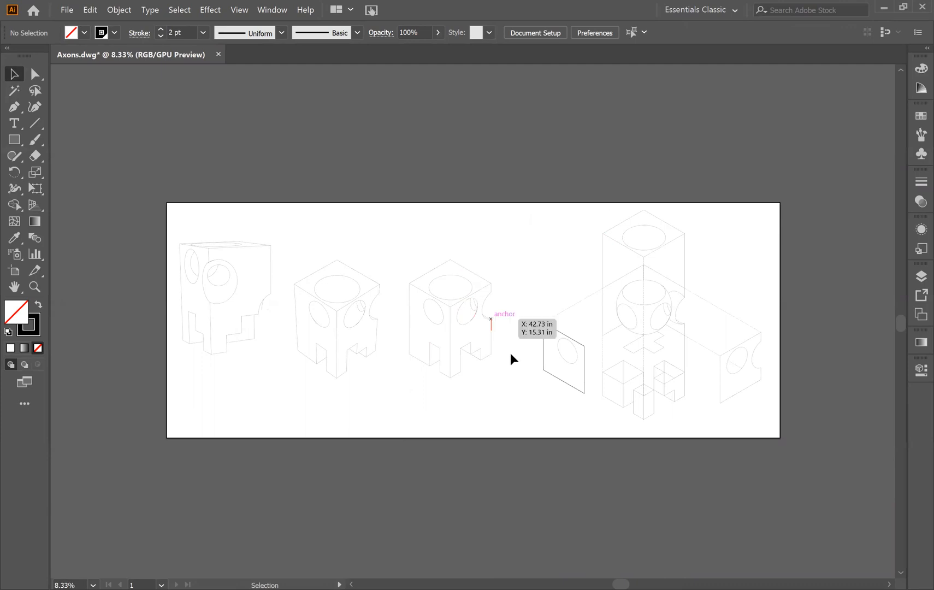
{"action": "mouse_move", "coordinate": [169, 359]}
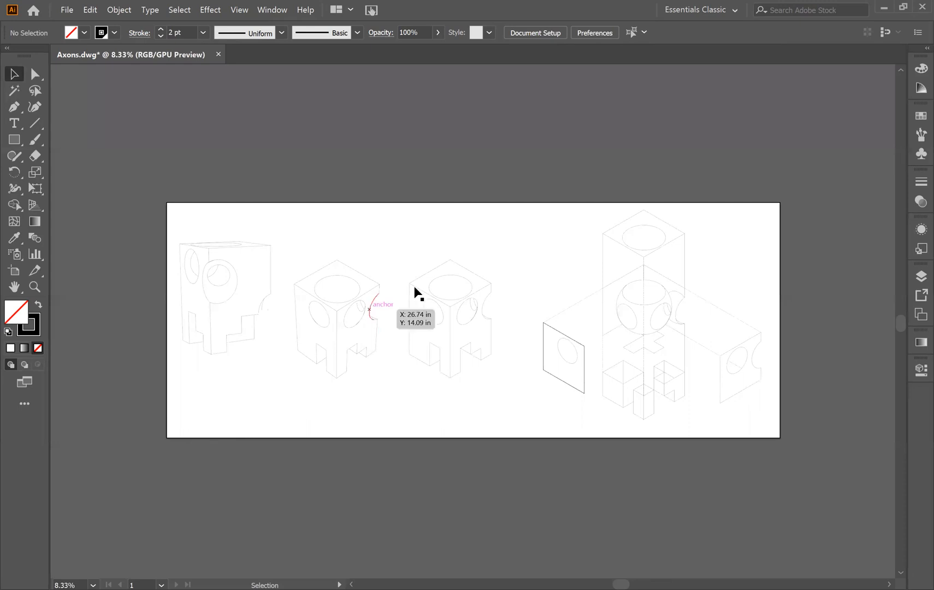
{"action": "mouse_move", "coordinate": [274, 413]}
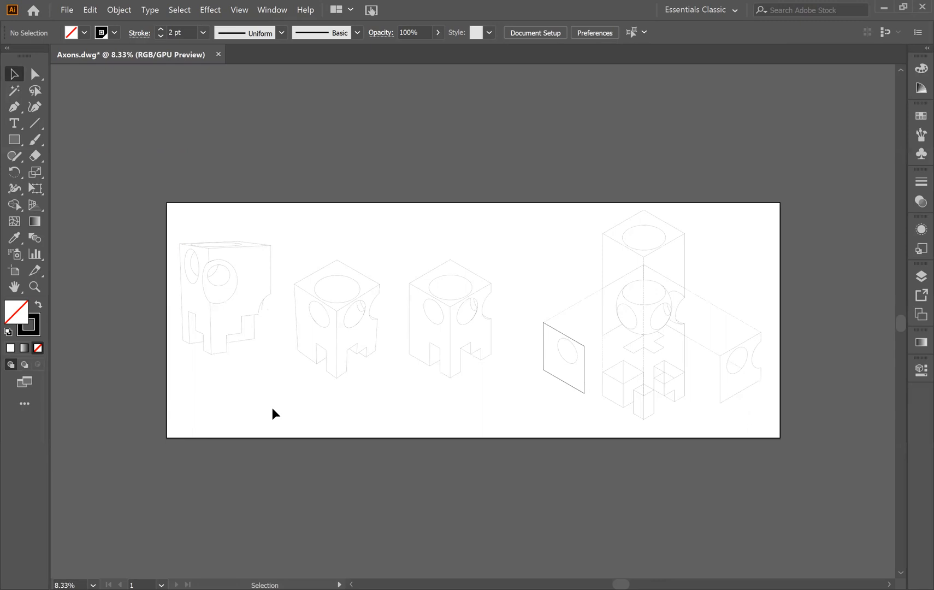
{"action": "mouse_move", "coordinate": [85, 316]}
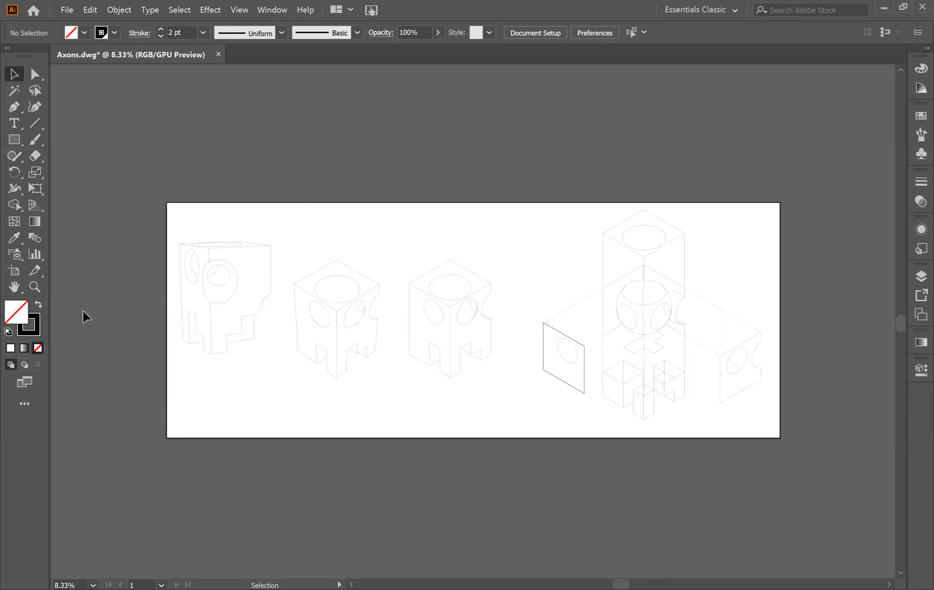
{"action": "mouse_move", "coordinate": [354, 402]}
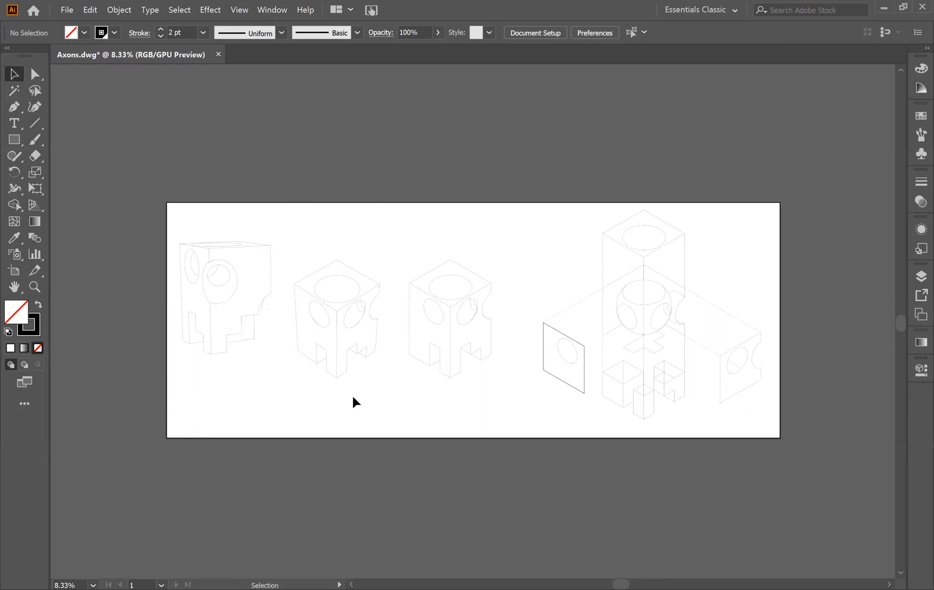
{"action": "mouse_move", "coordinate": [384, 384]}
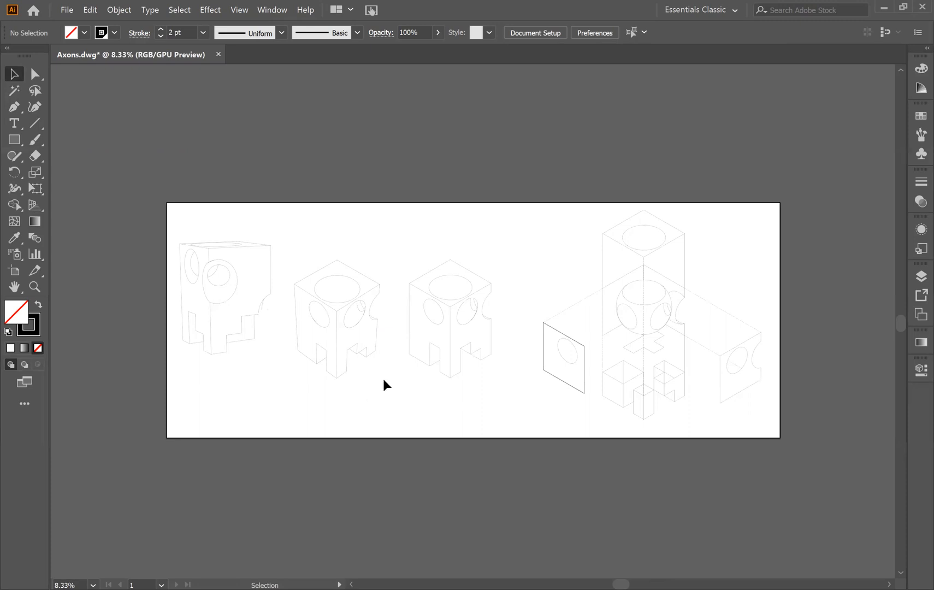
{"action": "mouse_move", "coordinate": [377, 396]}
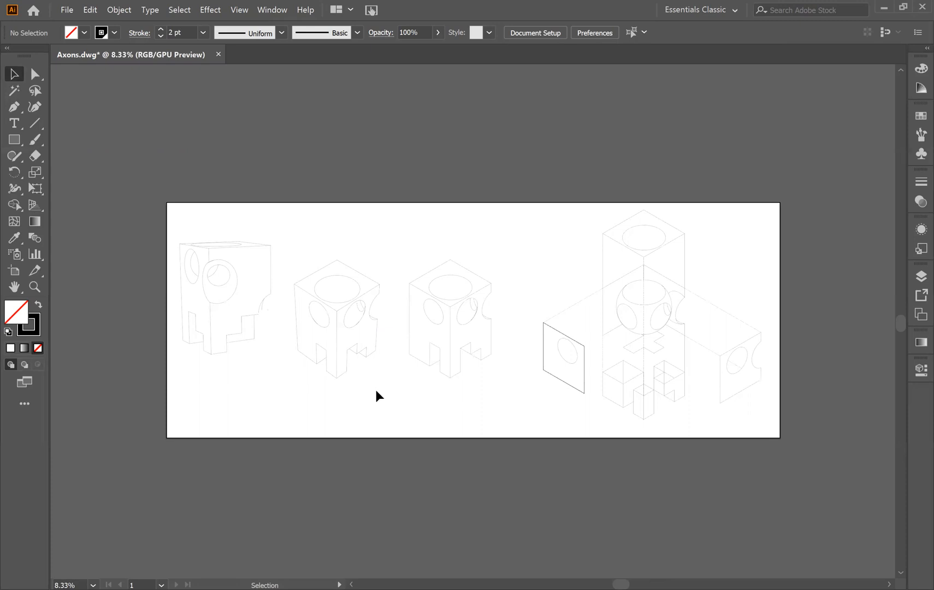